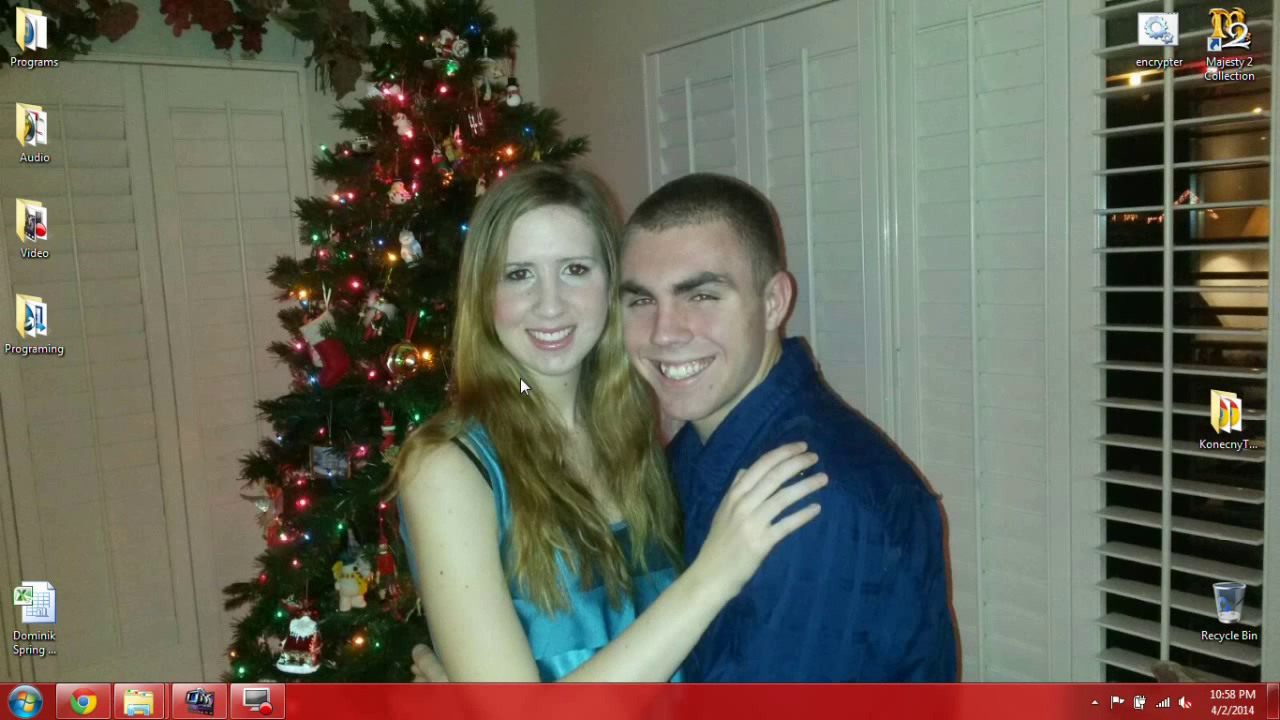
mouse_move(143, 596)
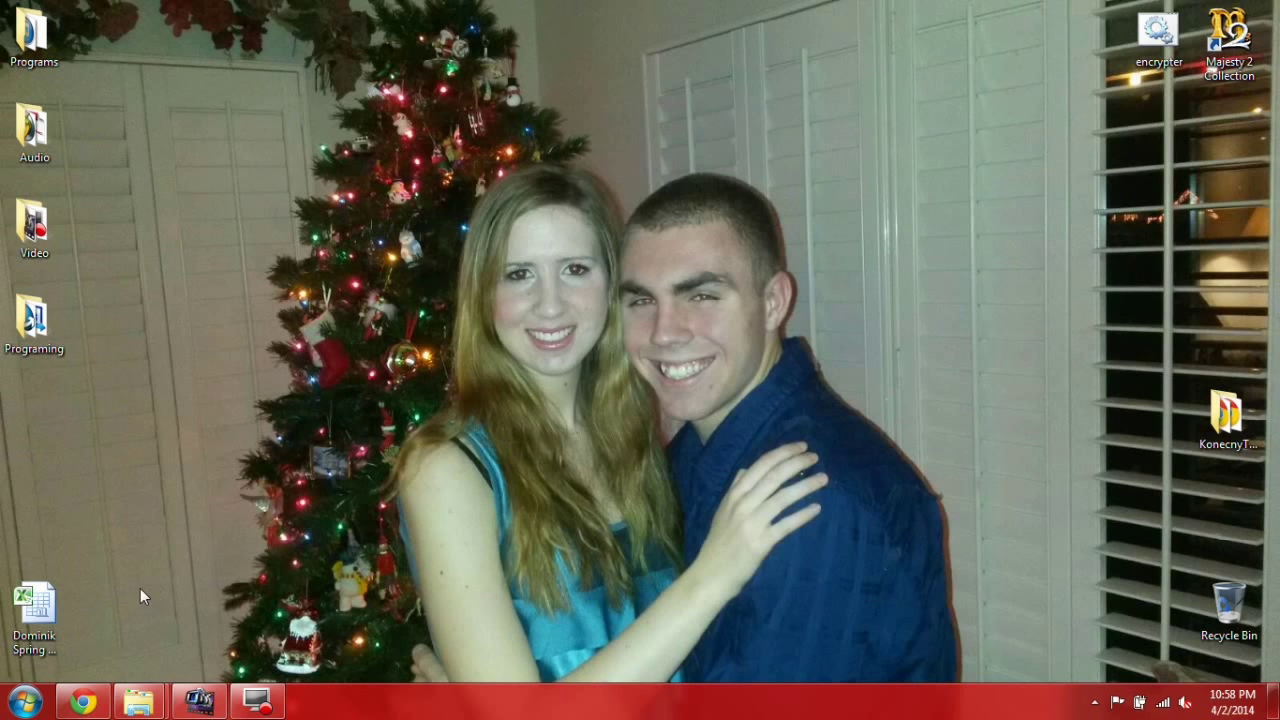
mouse_move(104, 617)
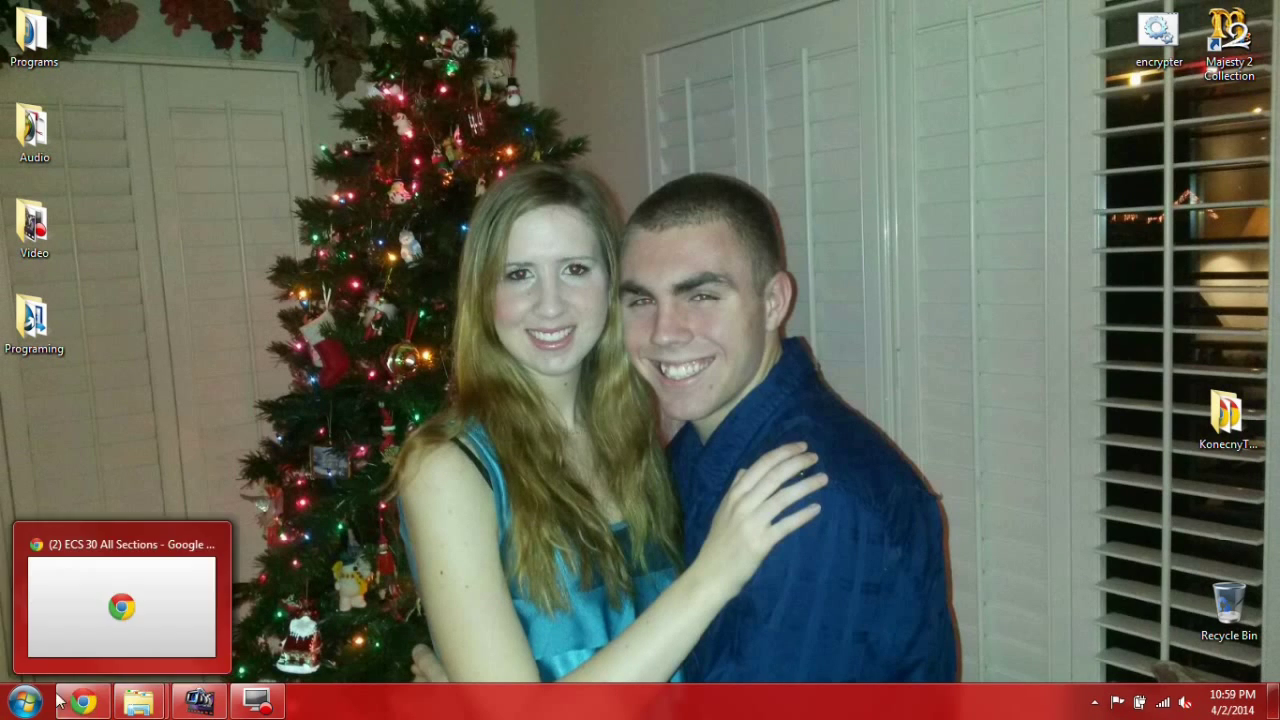
Search Google for 'universal usb installer' in a new Chrome tab.
left_click(120, 610)
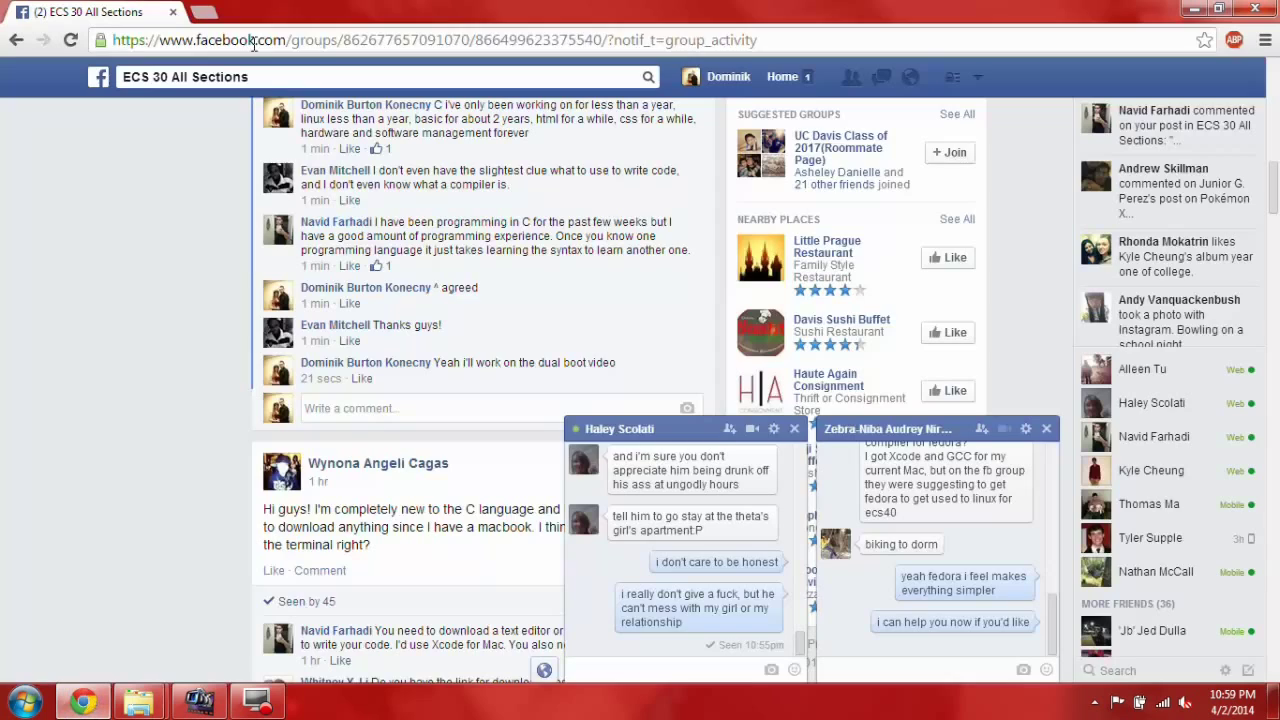
left_click(384, 11)
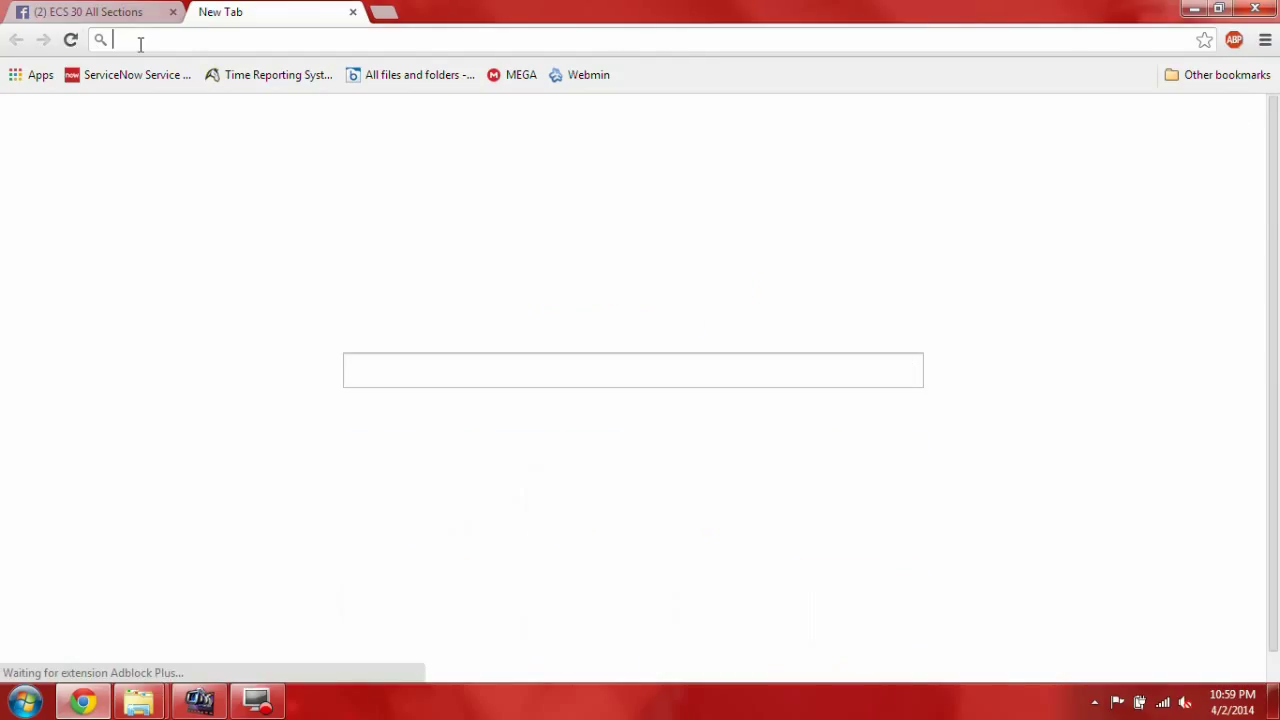
type("universa")
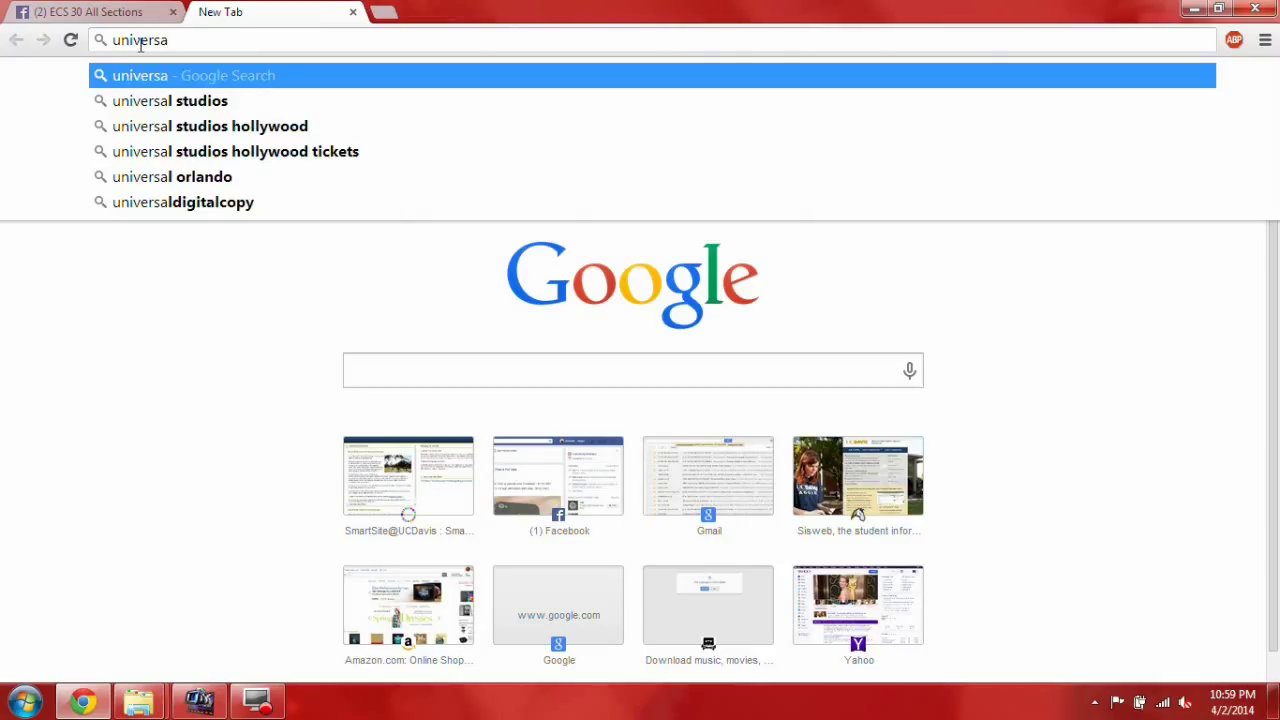
type("l")
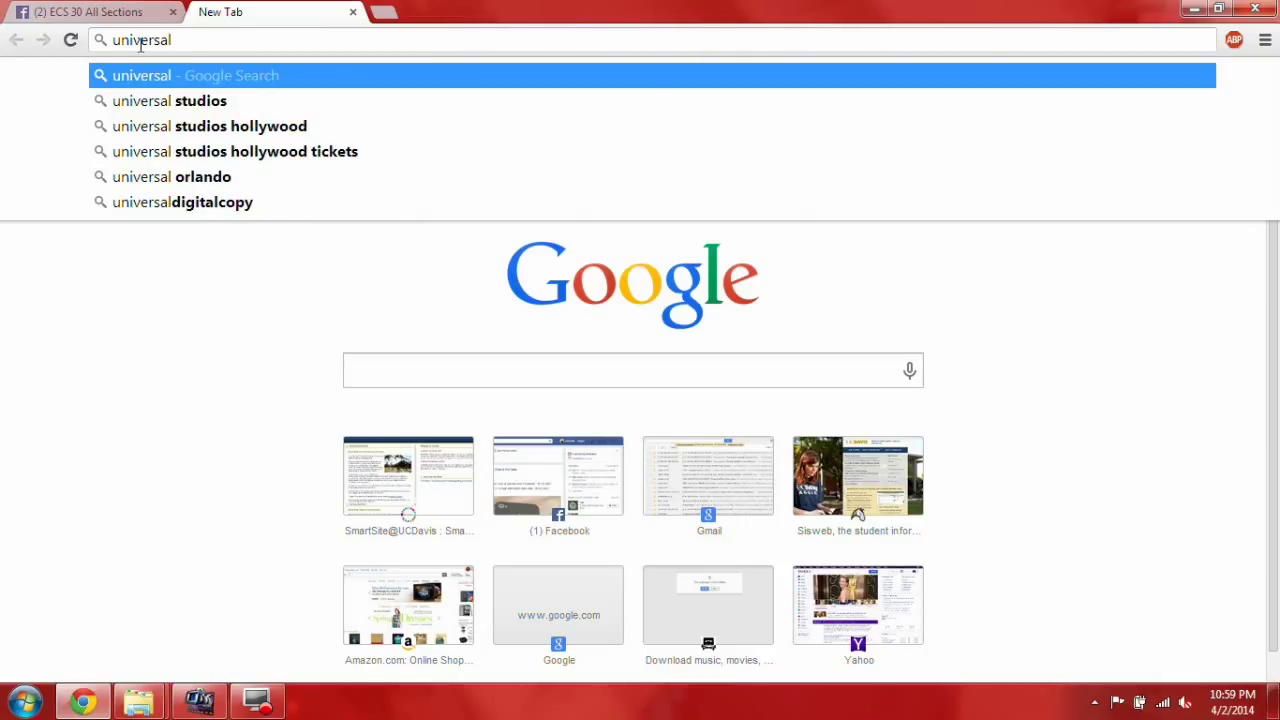
type("usb installer")
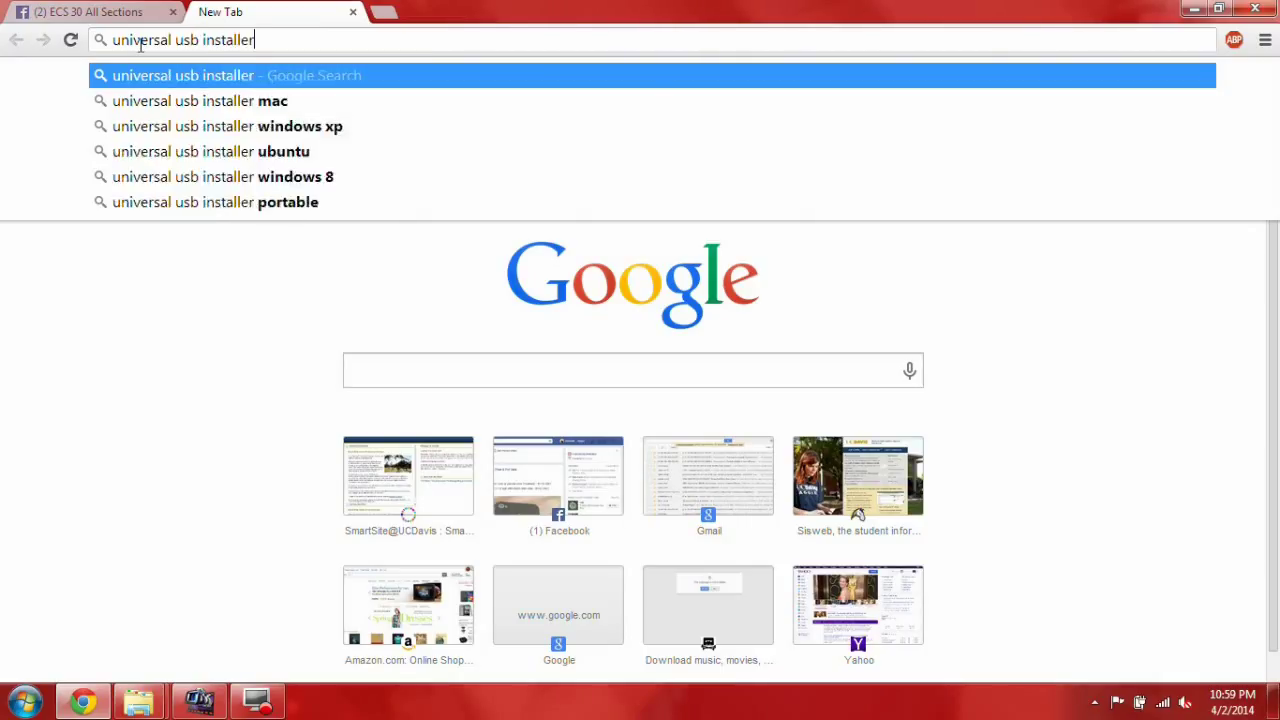
key("Enter")
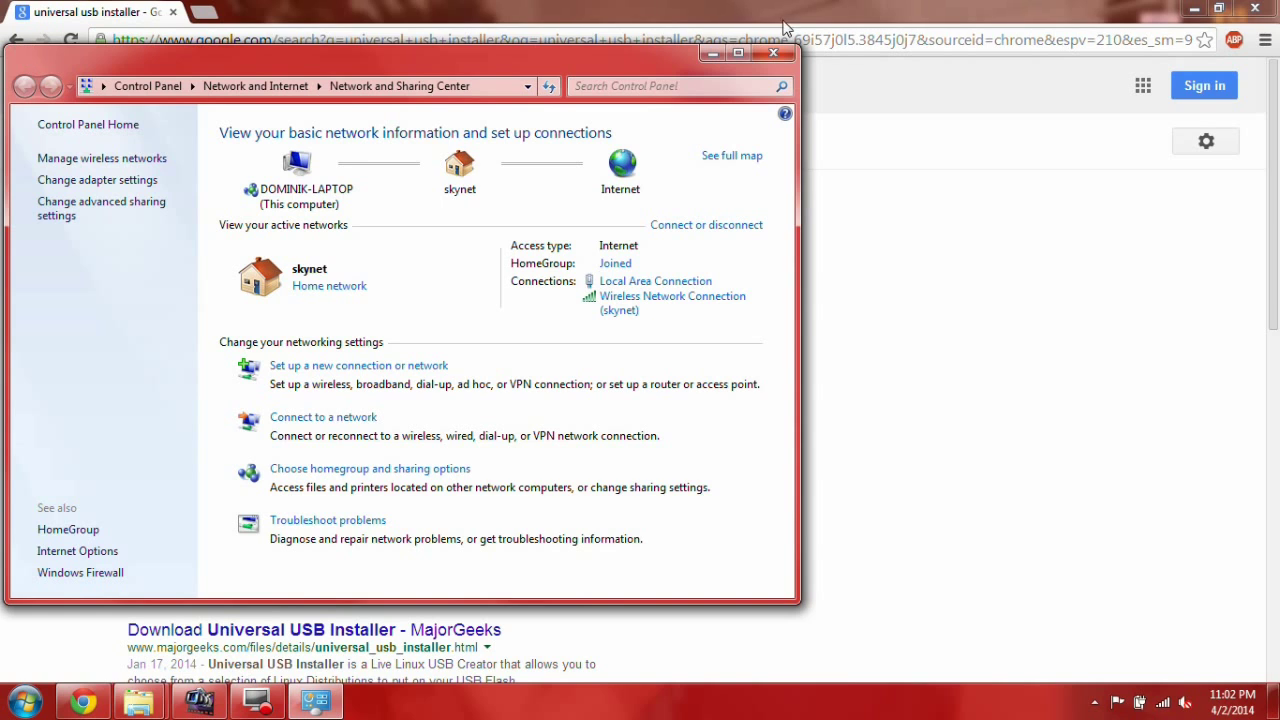
left_click(772, 53)
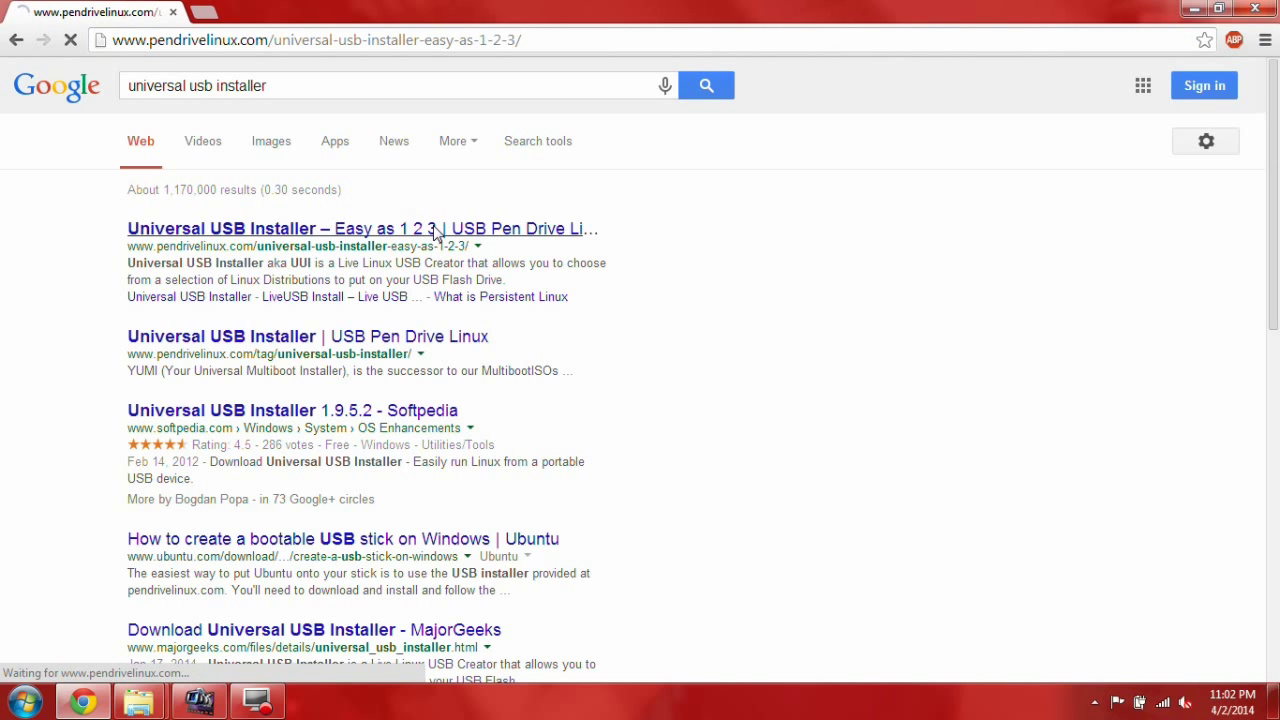
Open the pendrivelinux Universal USB Installer page and download the UUI program.
left_click(342, 228)
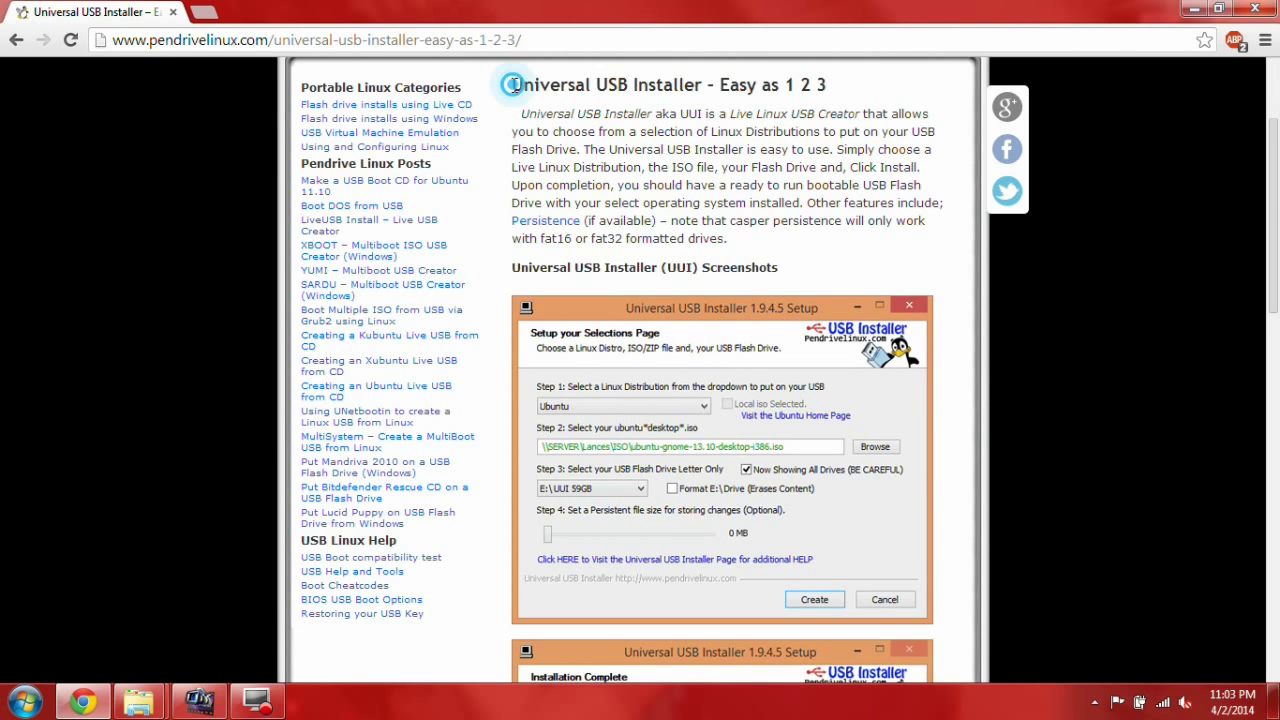
scroll("down", 3)
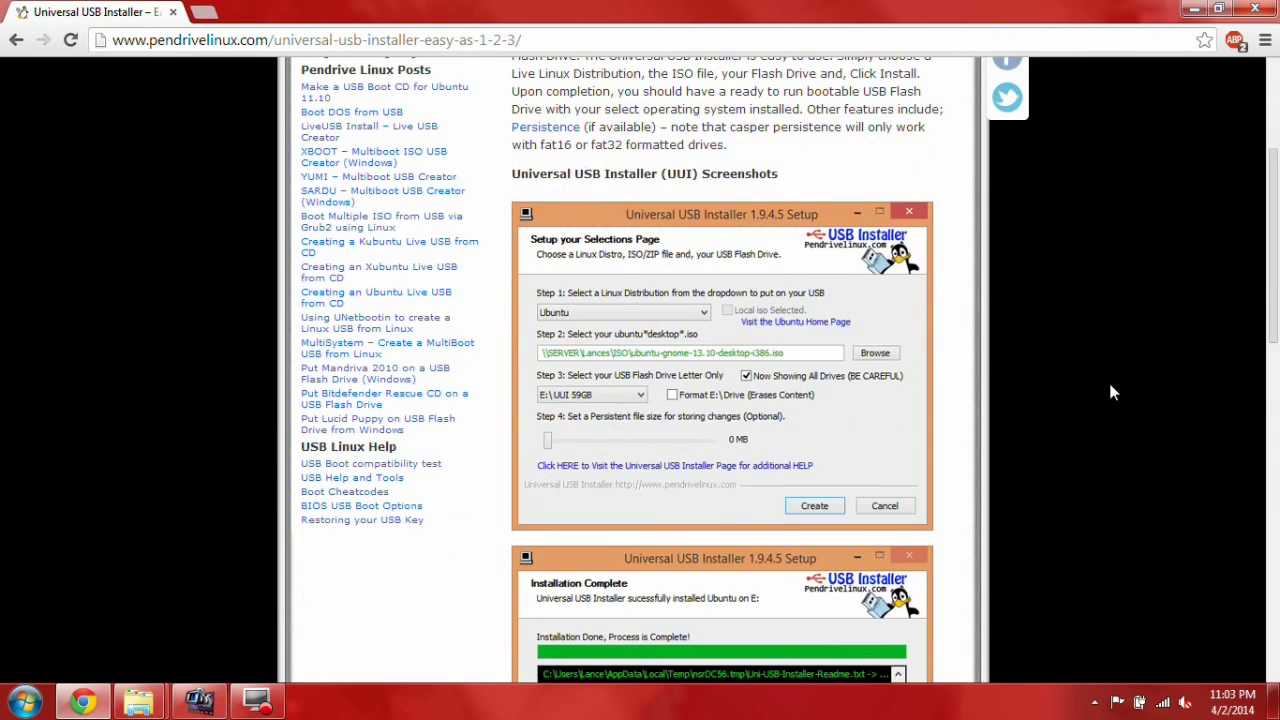
scroll("down", 3)
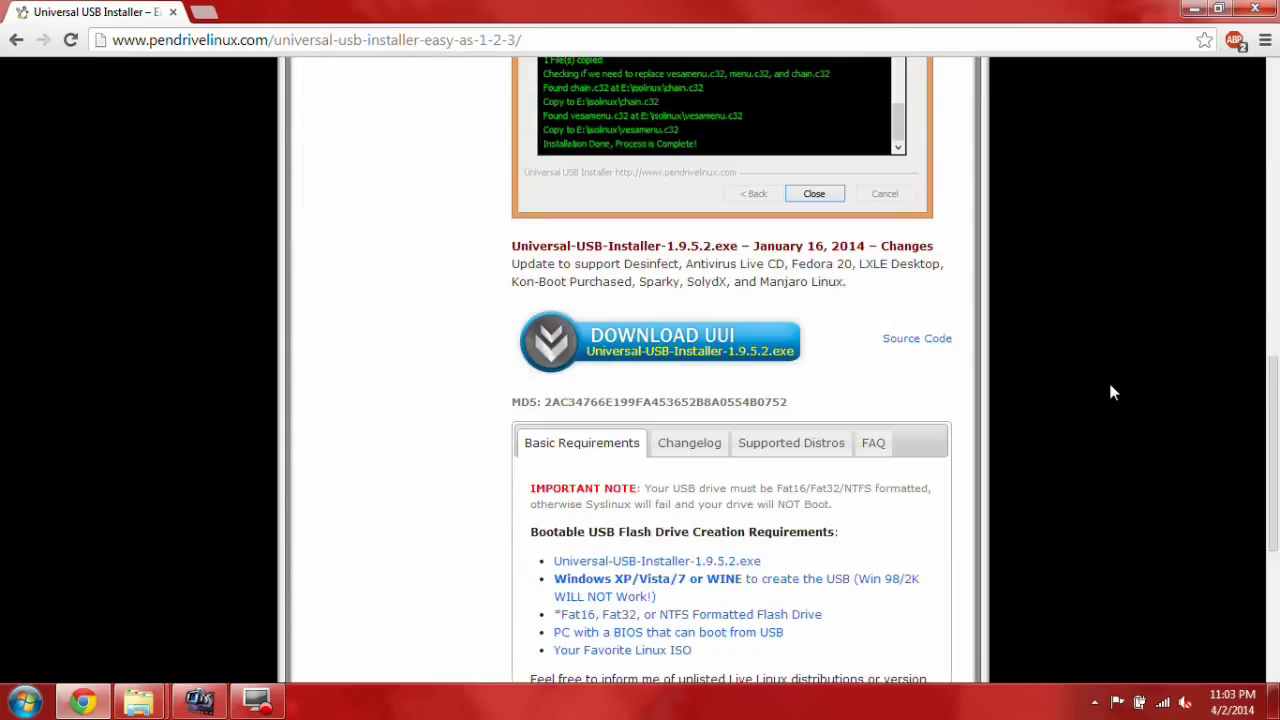
scroll("down", 3)
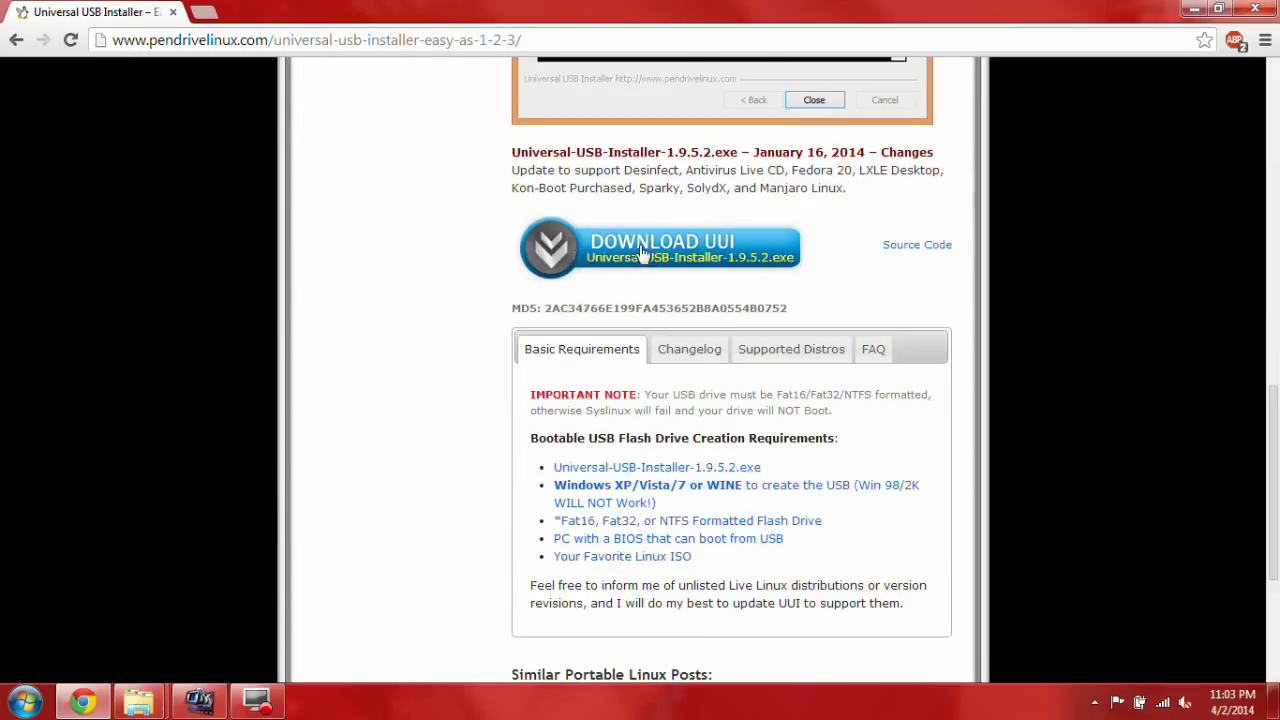
left_click(680, 248)
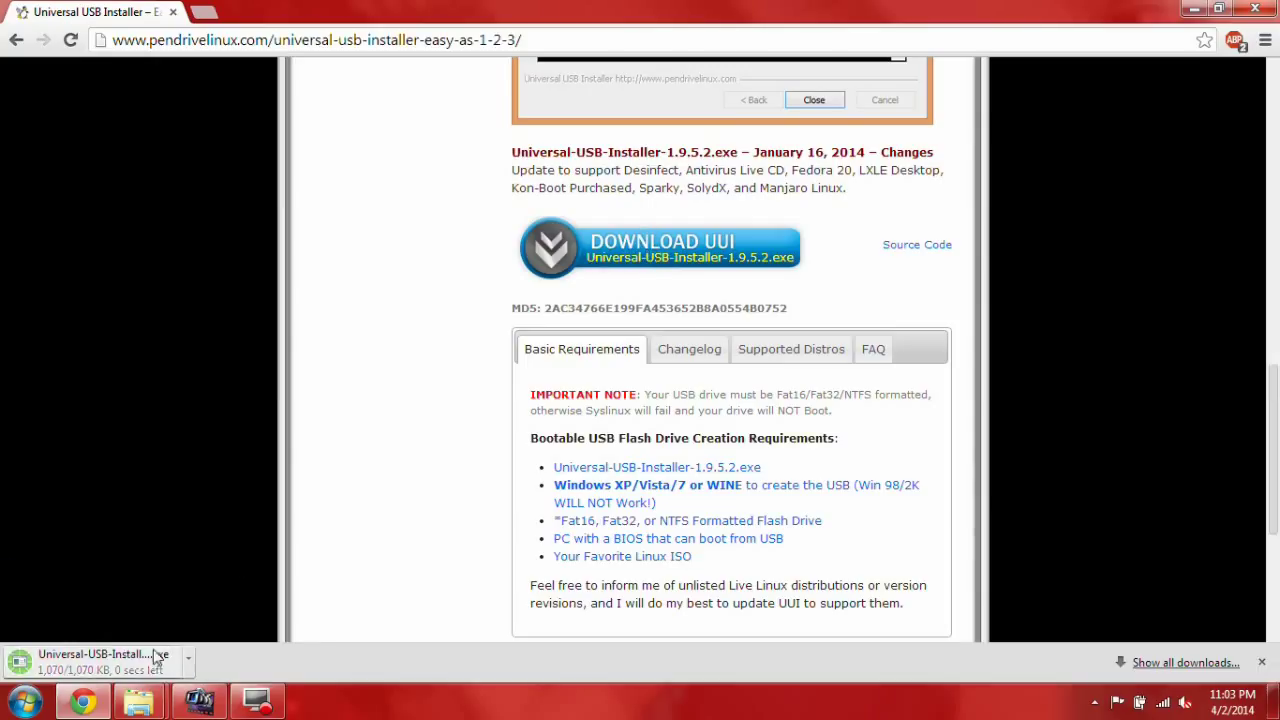
mouse_move(1105, 597)
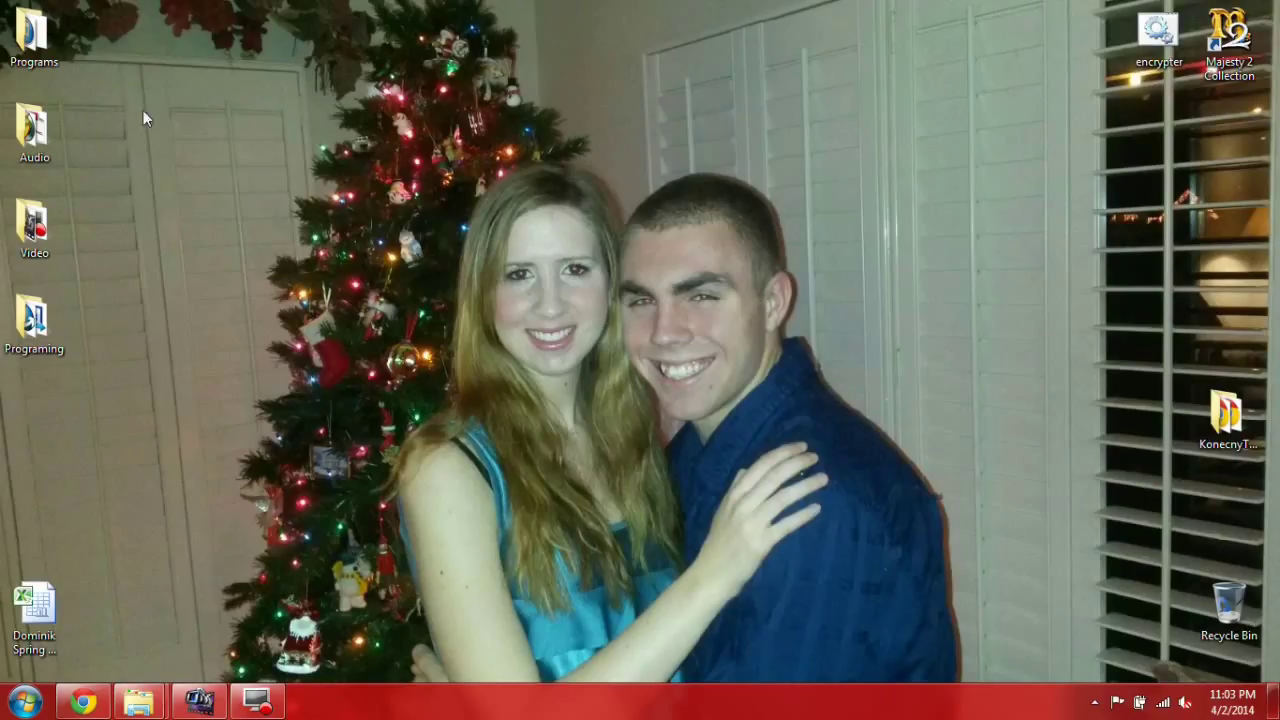
Open the desktop Programs folder and run Universal USB Installer past the security warning.
left_click(33, 30)
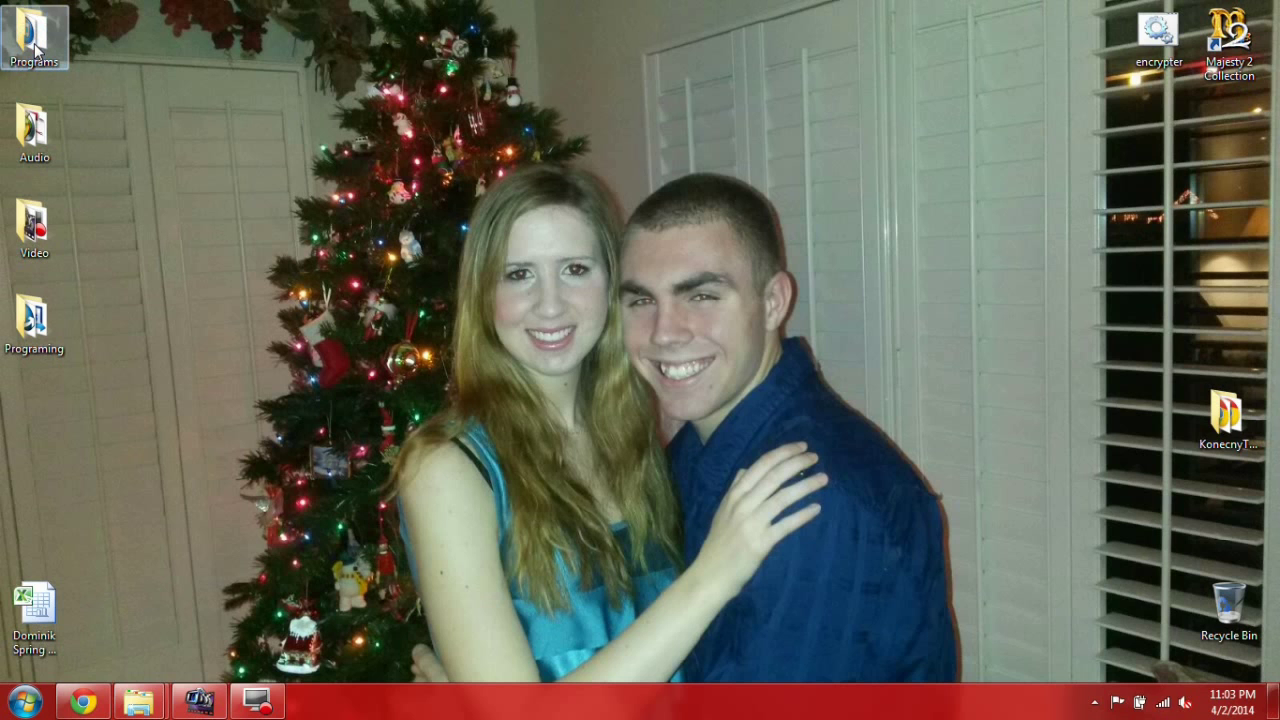
double_click(33, 28)
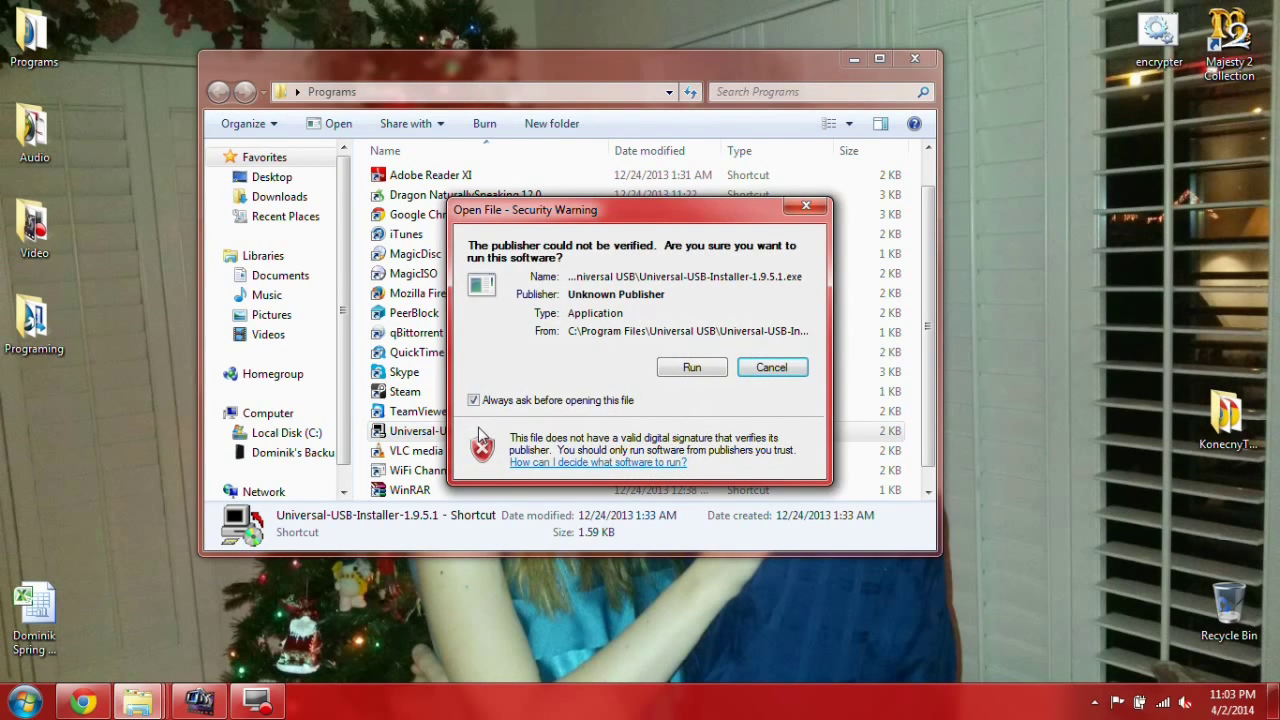
mouse_move(692, 367)
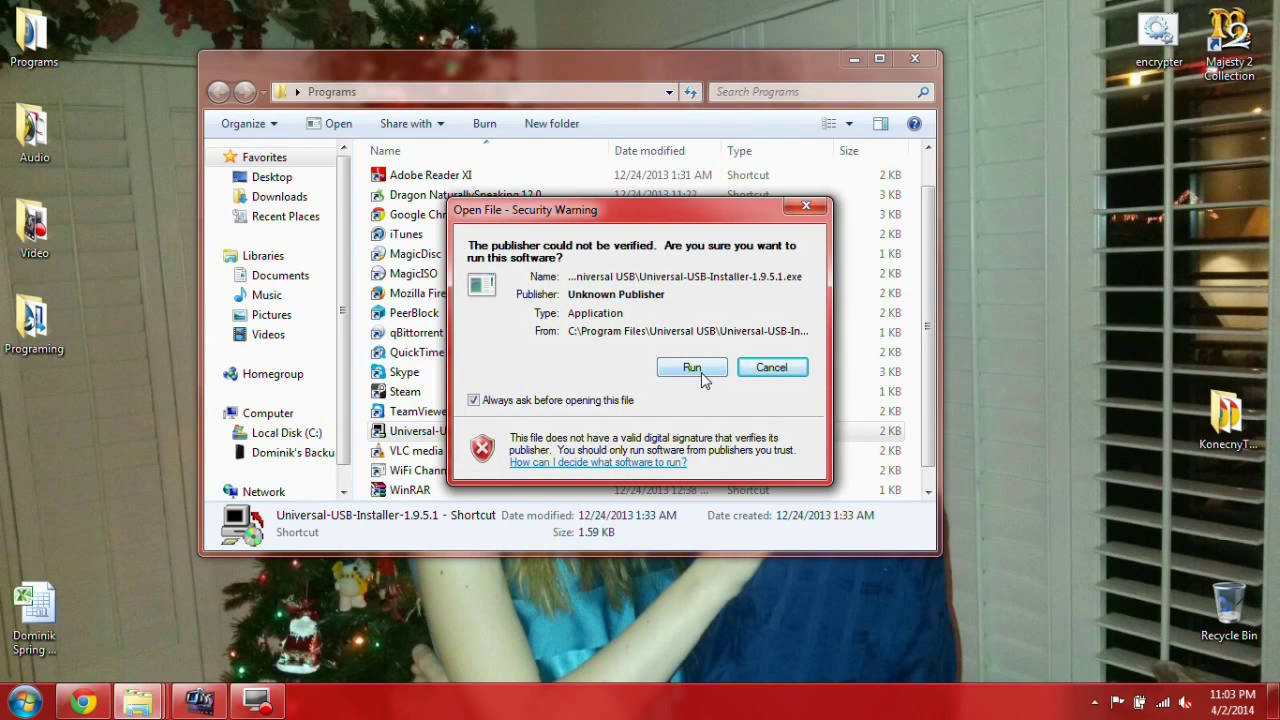
left_click(691, 367)
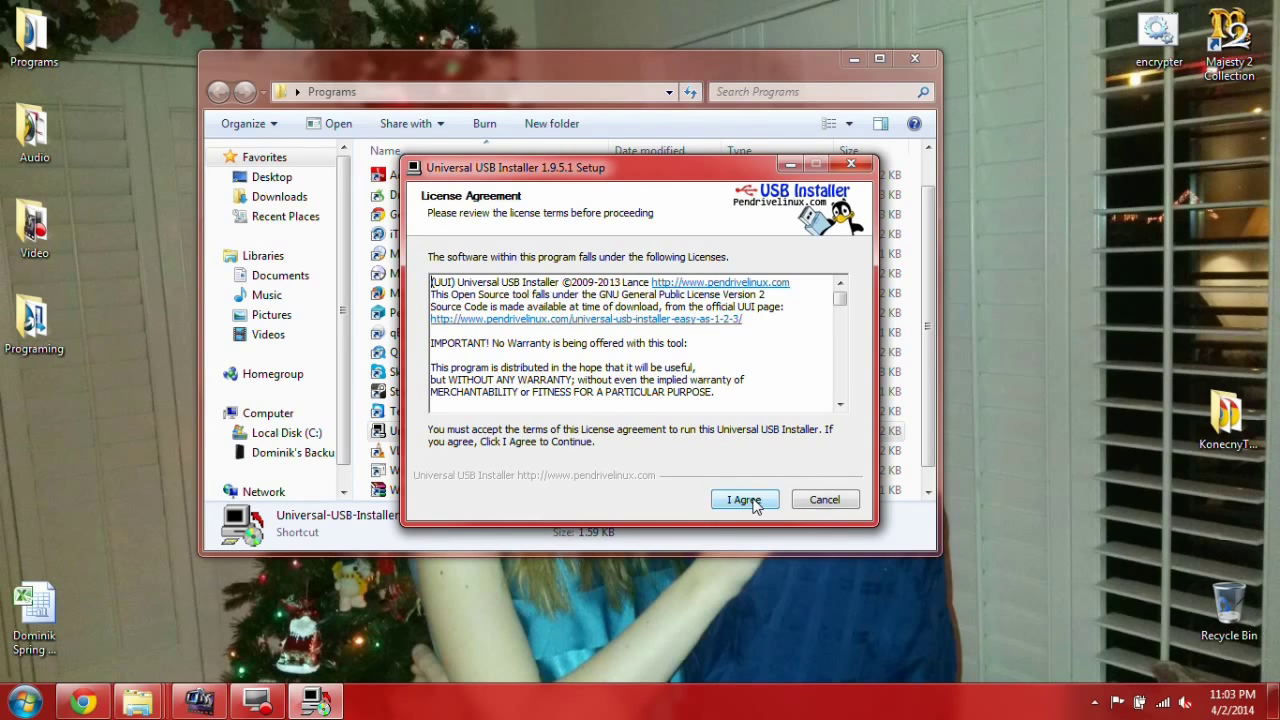
Accept the license agreement and select Fedora Live Desktop as the Step 1 distribution.
left_click(744, 499)
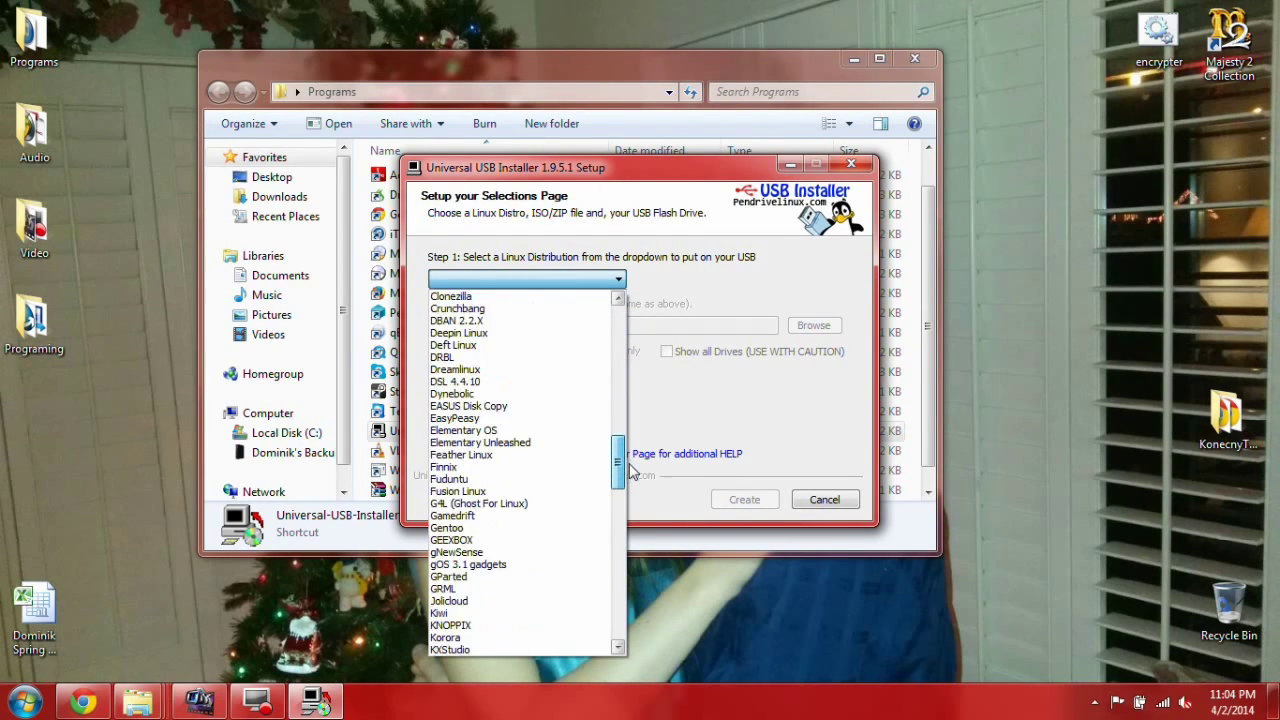
scroll("down", 3)
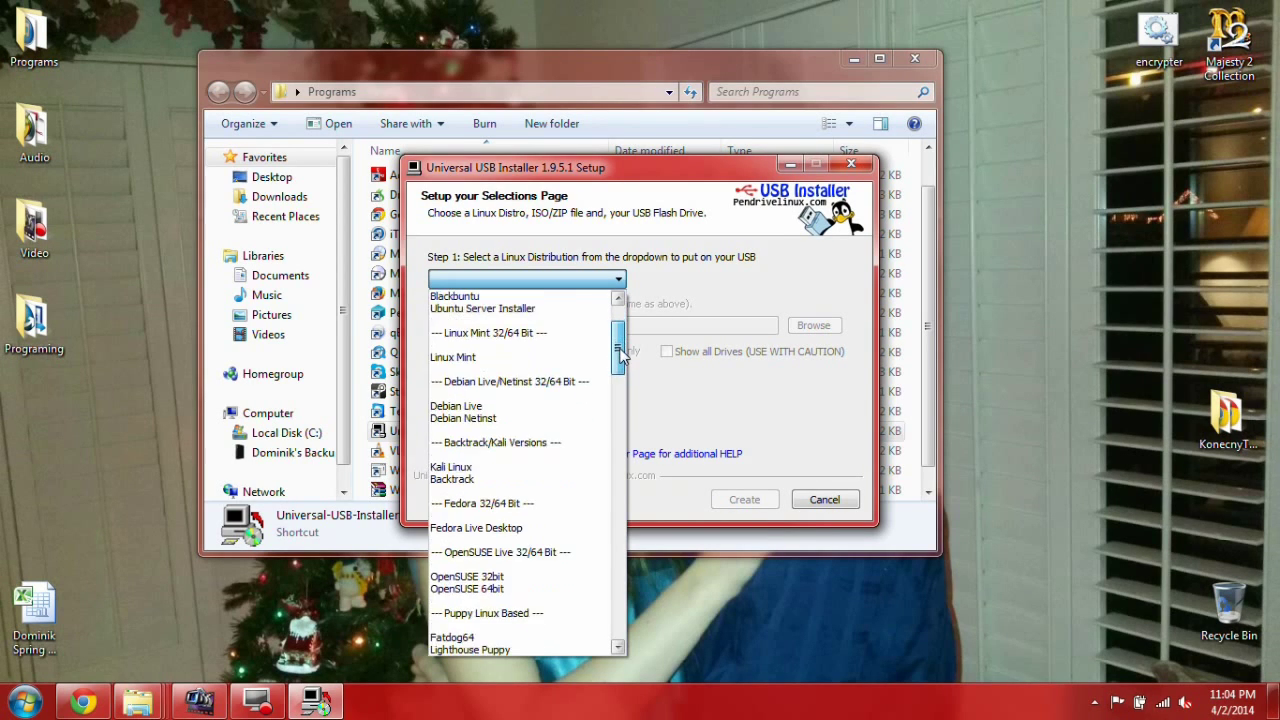
left_click(476, 528)
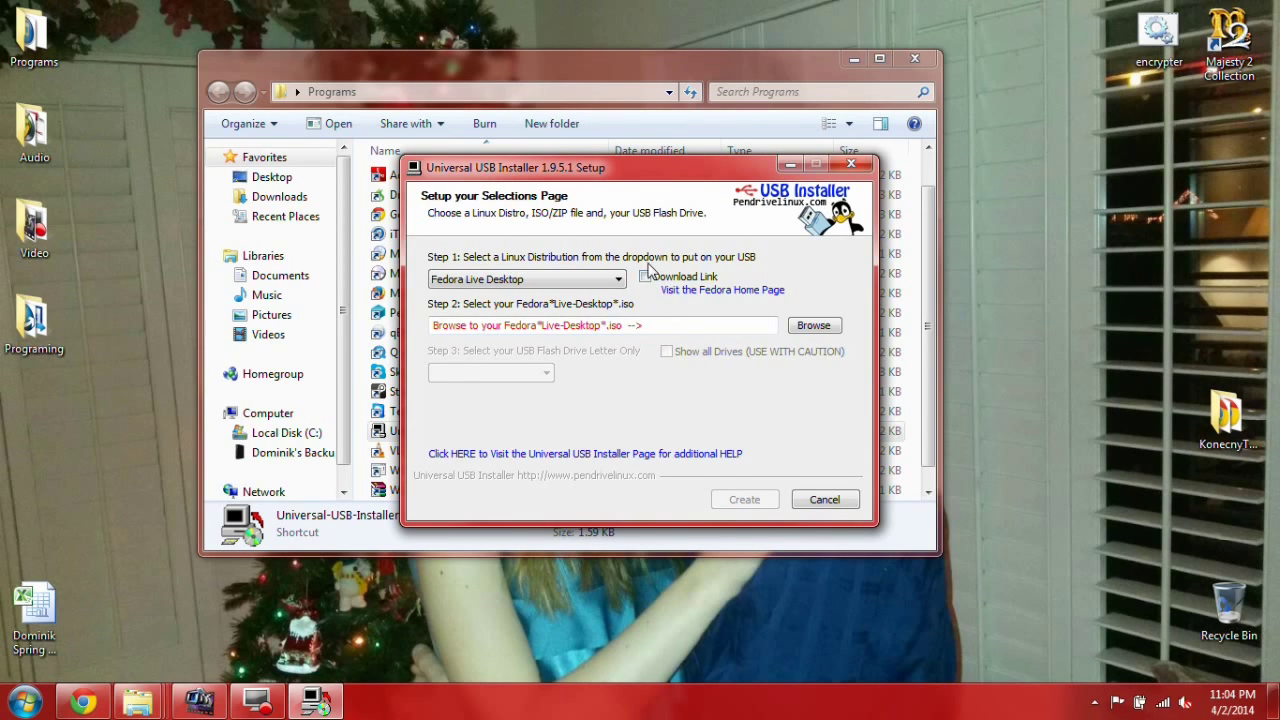
mouse_move(90, 696)
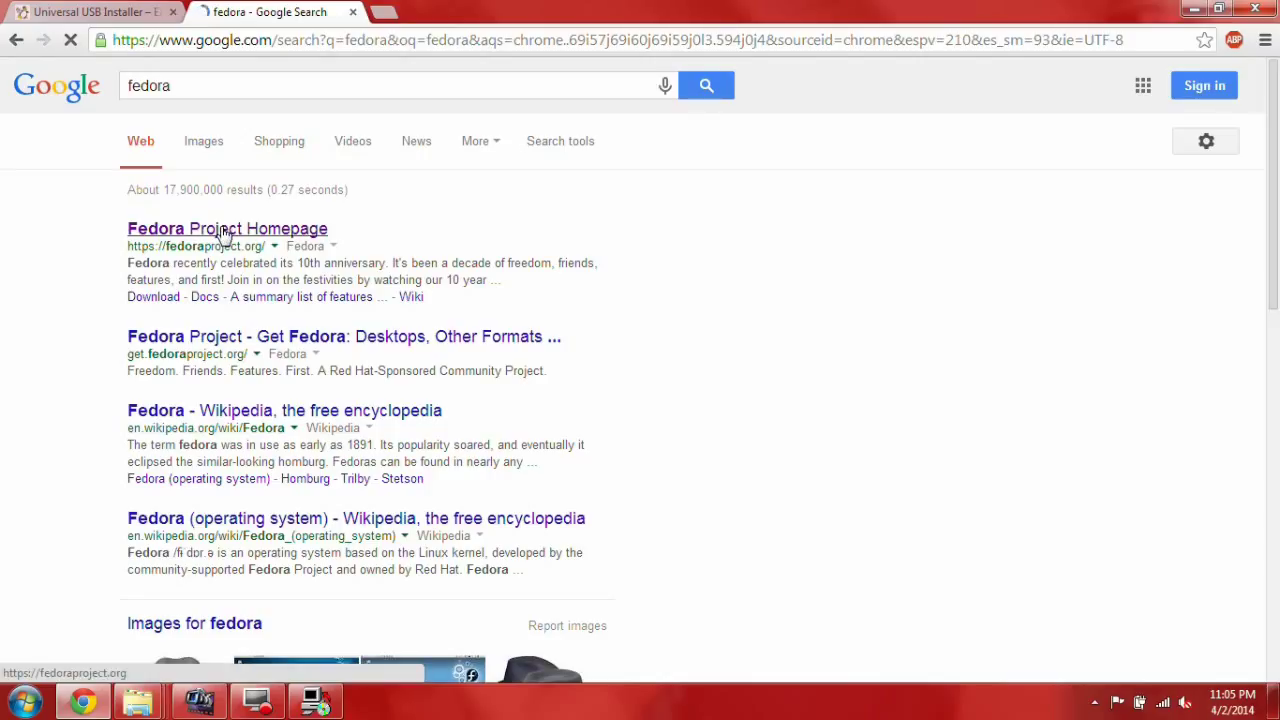
Open the Fedora Project homepage result and go to its Get Fedora download page.
left_click(227, 228)
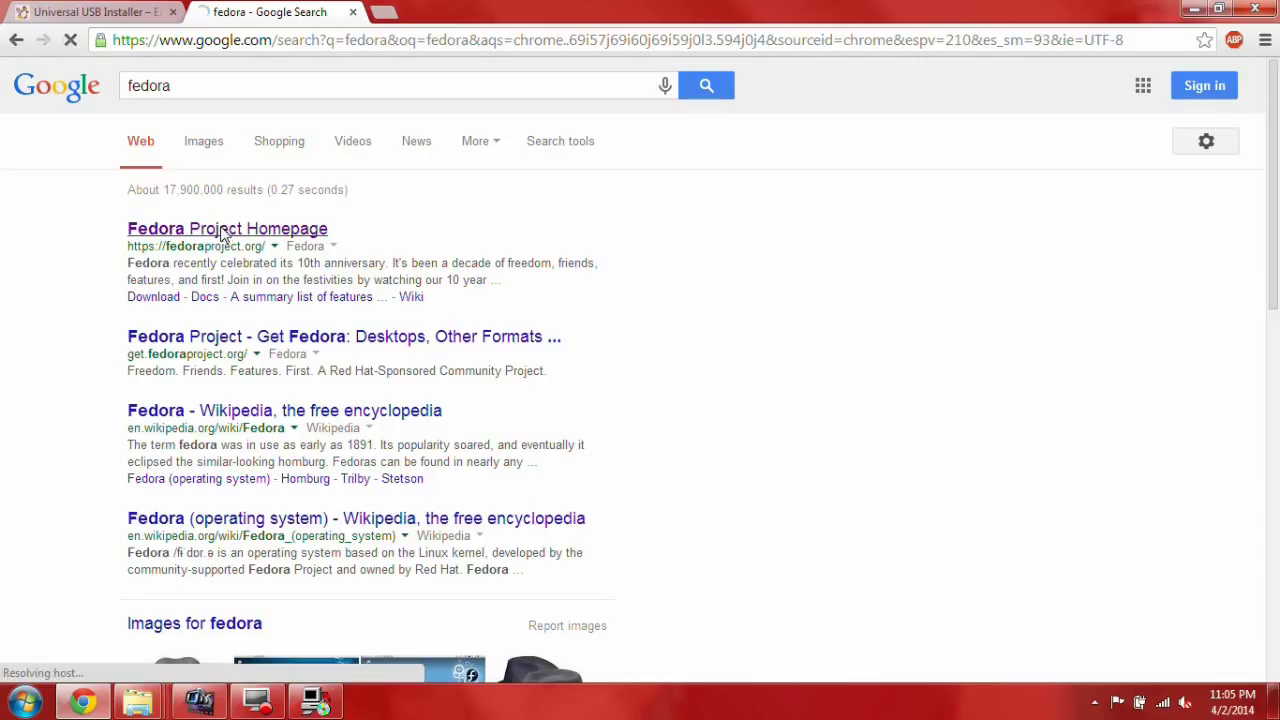
left_click(227, 228)
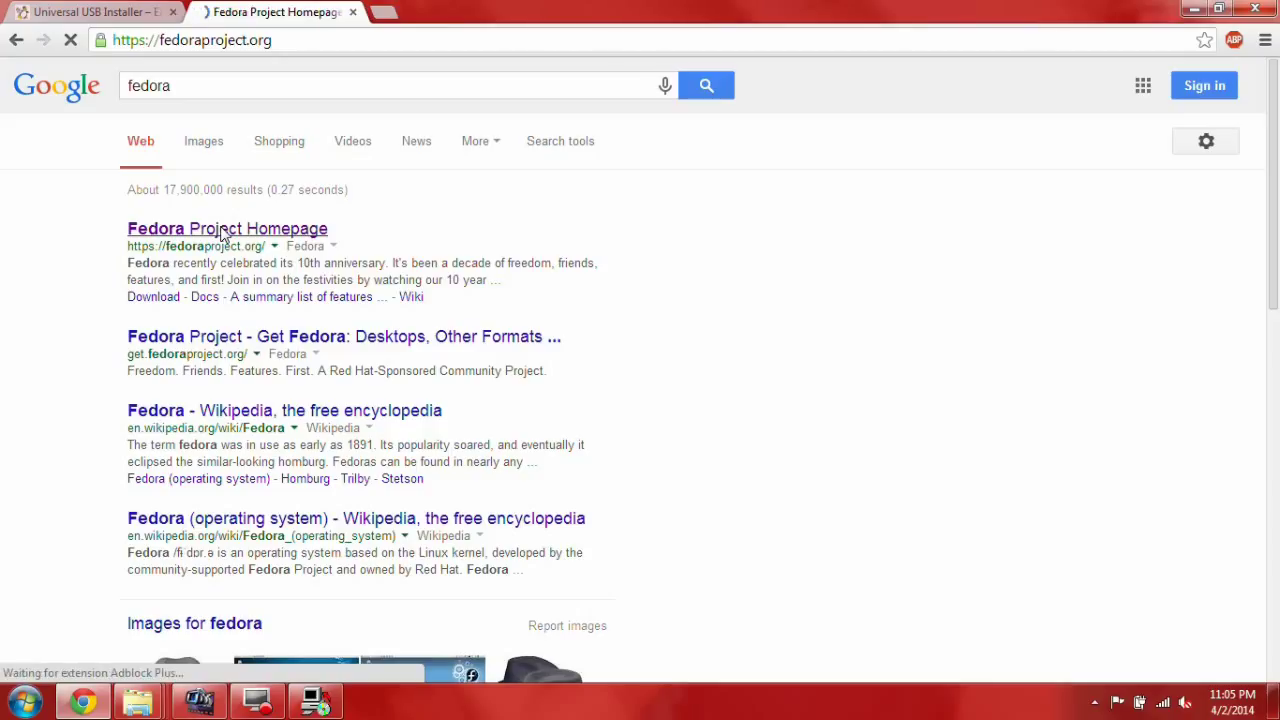
left_click(227, 228)
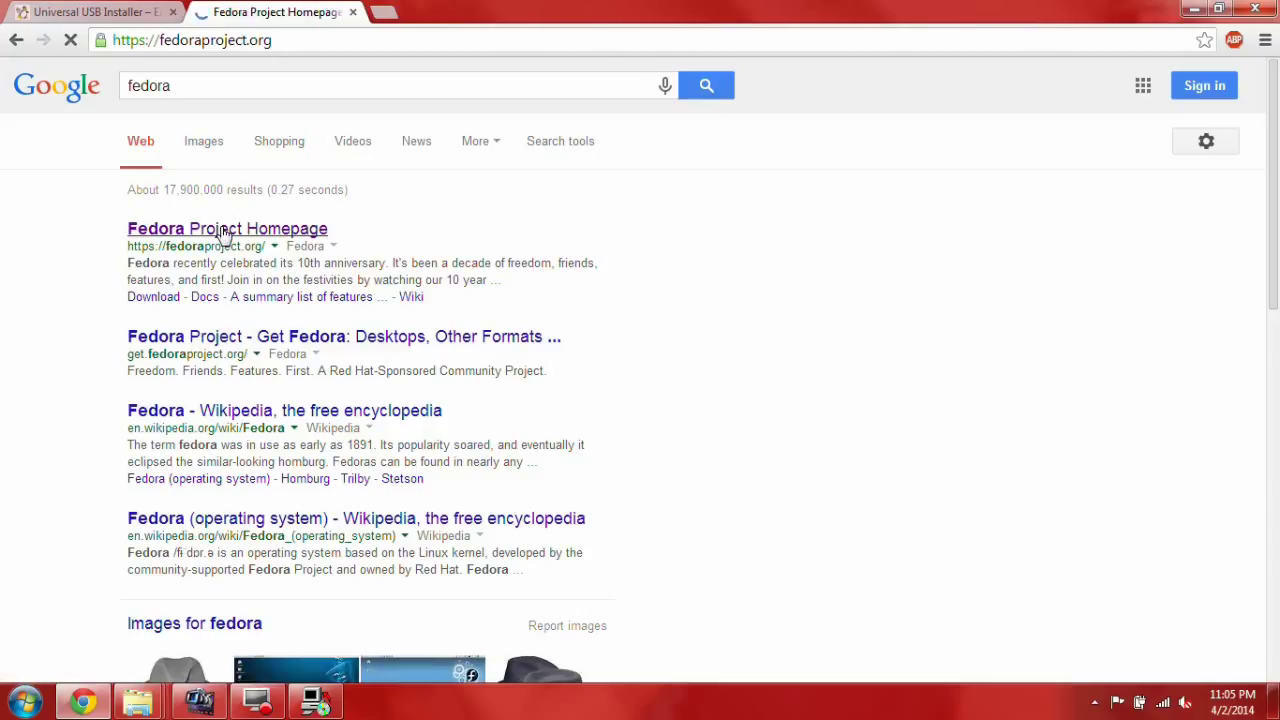
left_click(227, 228)
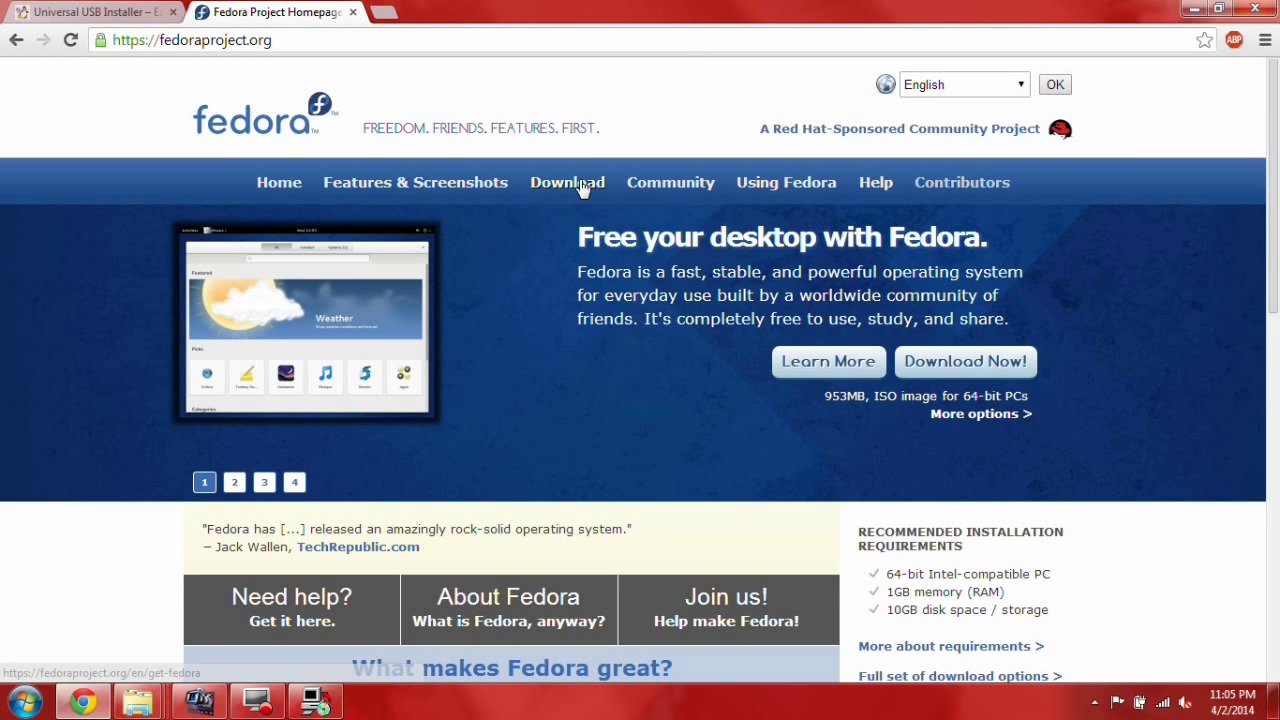
left_click(567, 182)
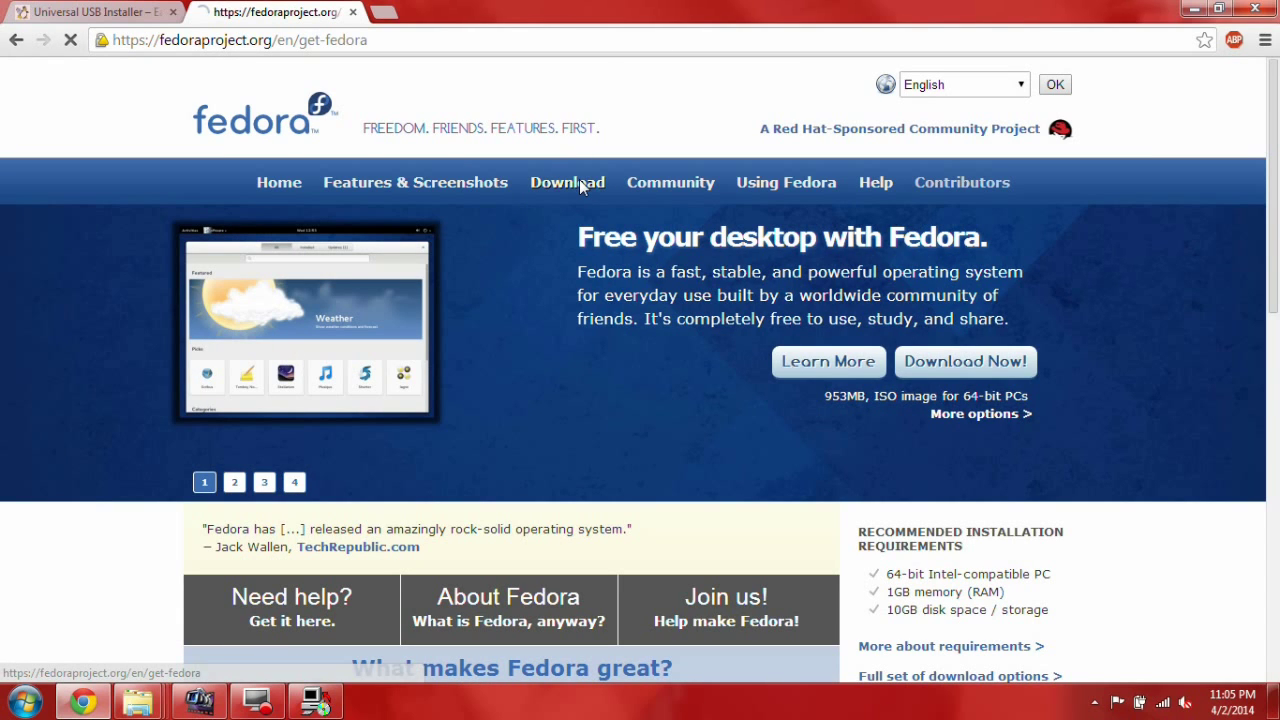
left_click(567, 182)
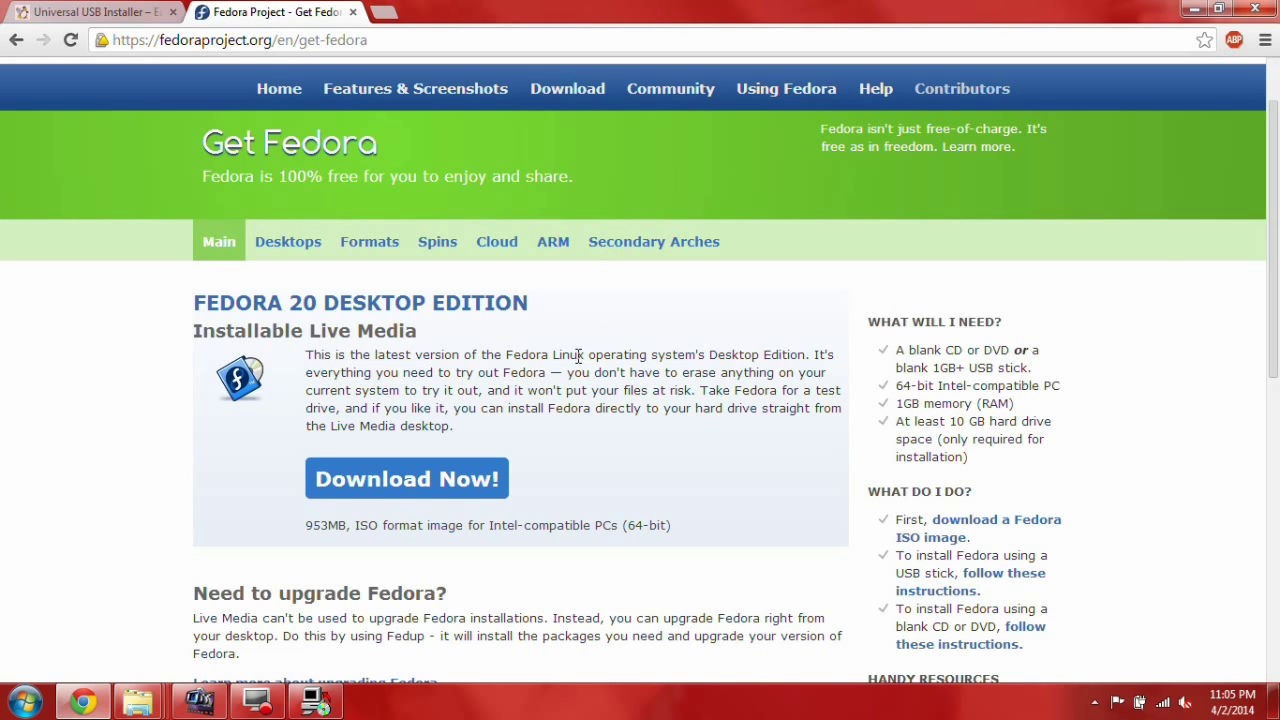
left_click(191, 302)
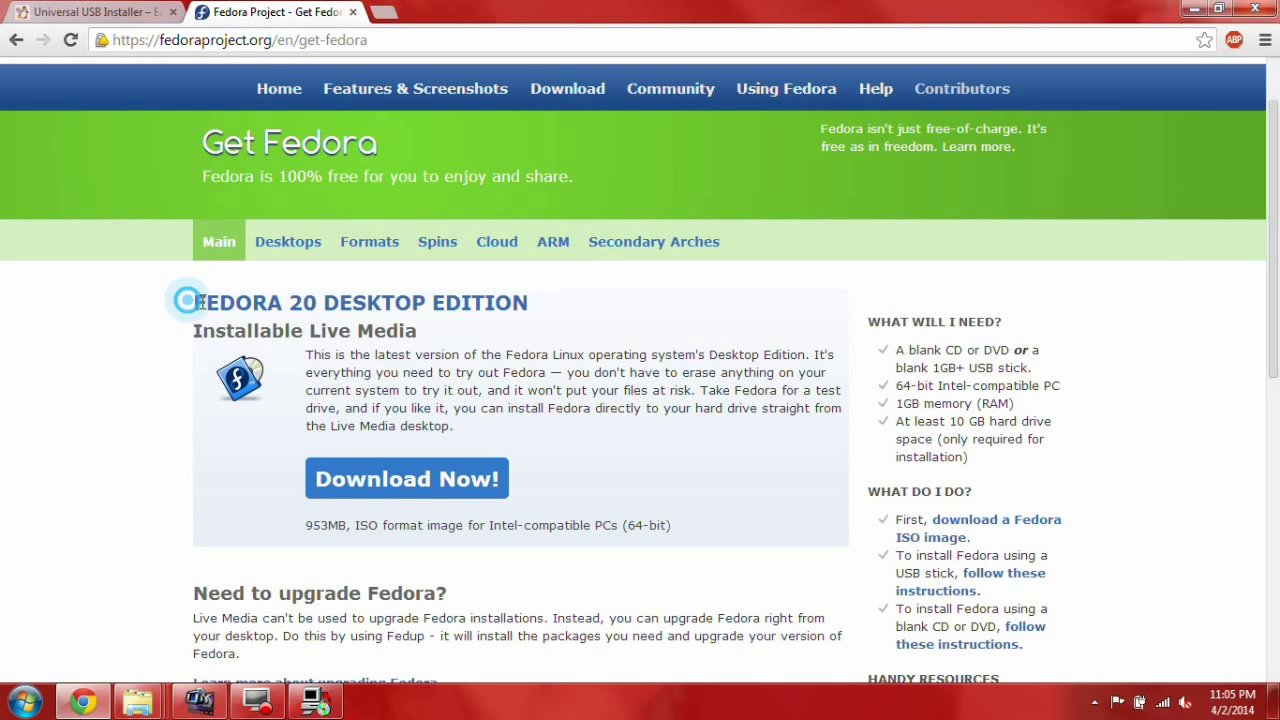
scroll("down", 3)
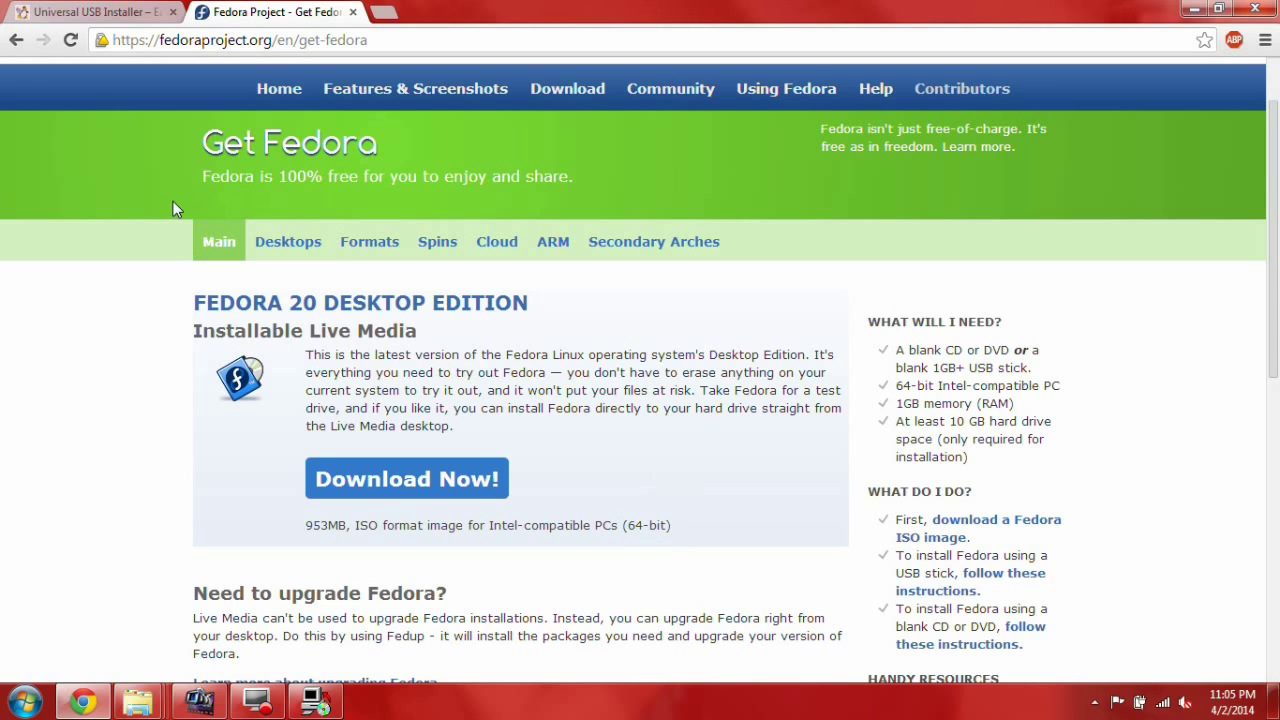
Display the Fedora Desktops section with its 32-bit and 64-bit ISO downloads.
left_click(288, 241)
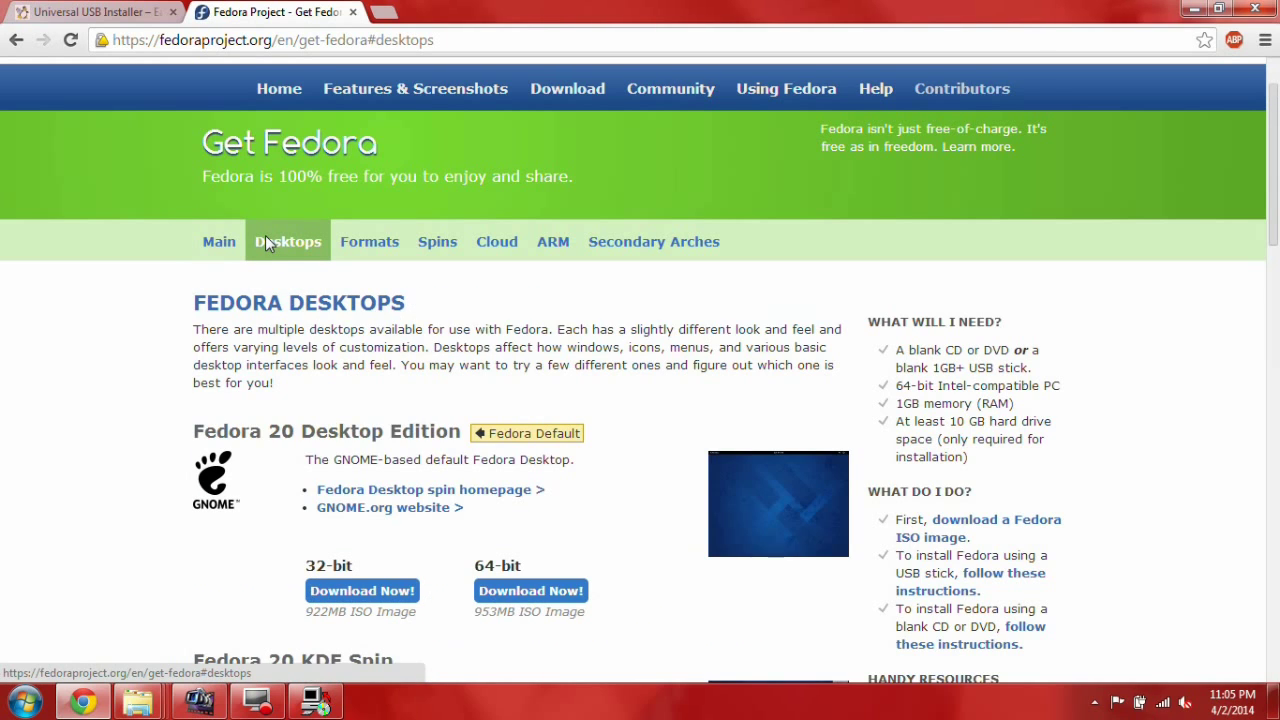
scroll("down", 3)
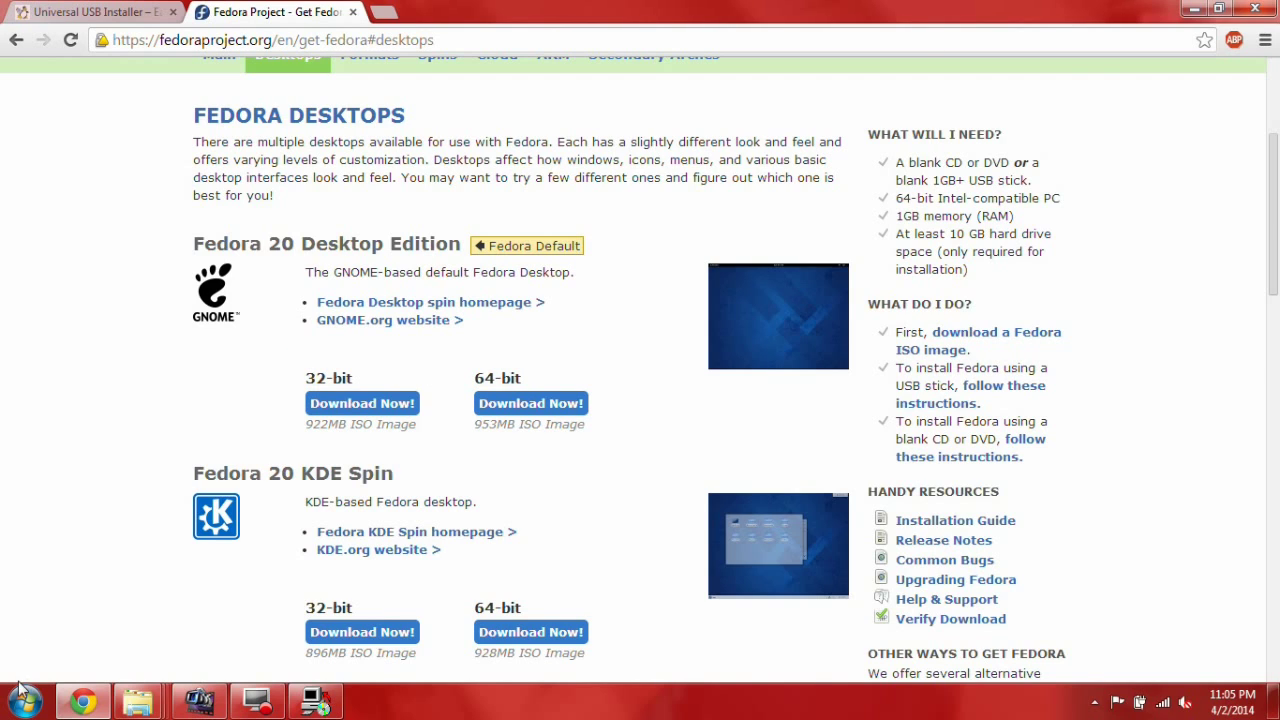
left_click(19, 693)
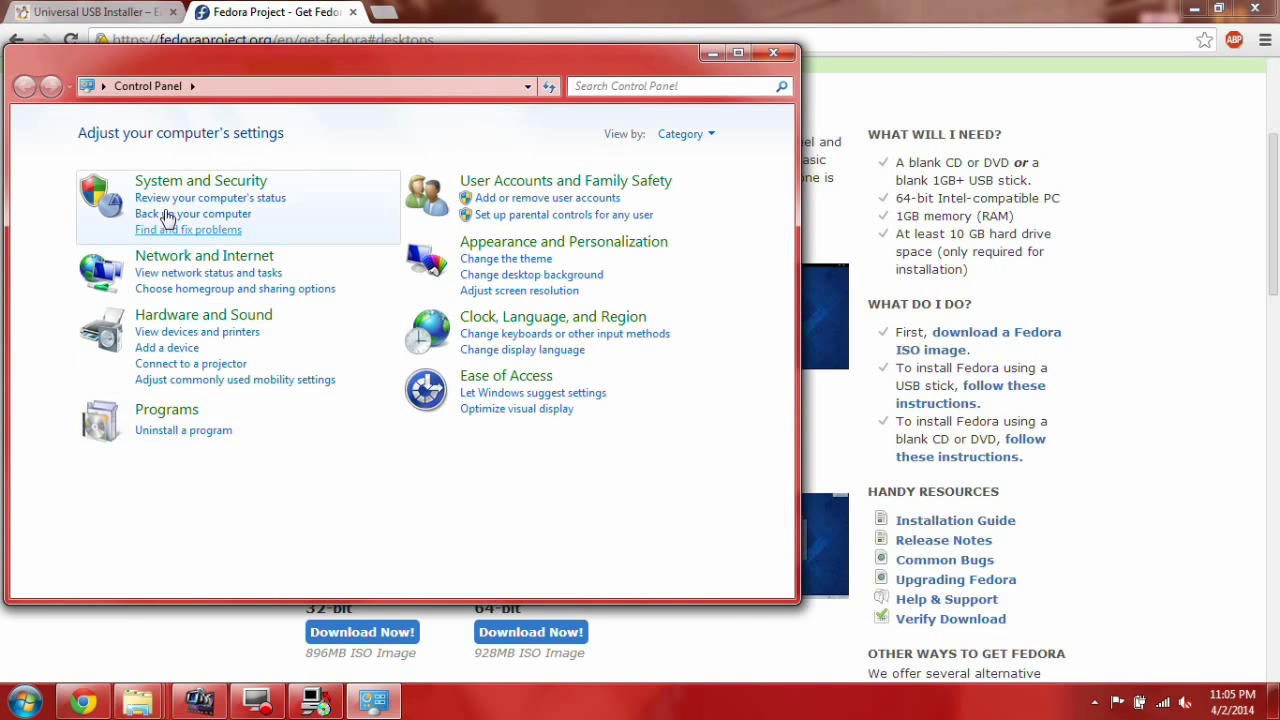
Confirm on Control Panel's System page that the OS is 32-bit, then close it.
left_click(200, 180)
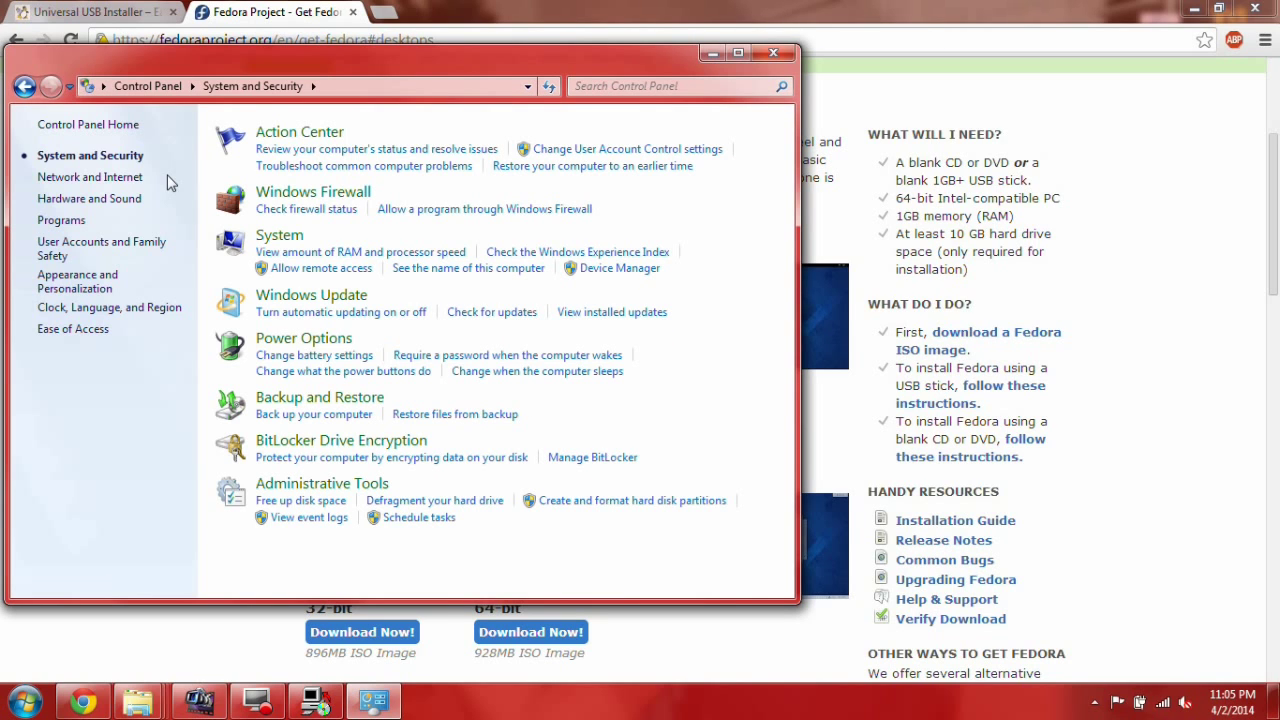
mouse_move(279, 251)
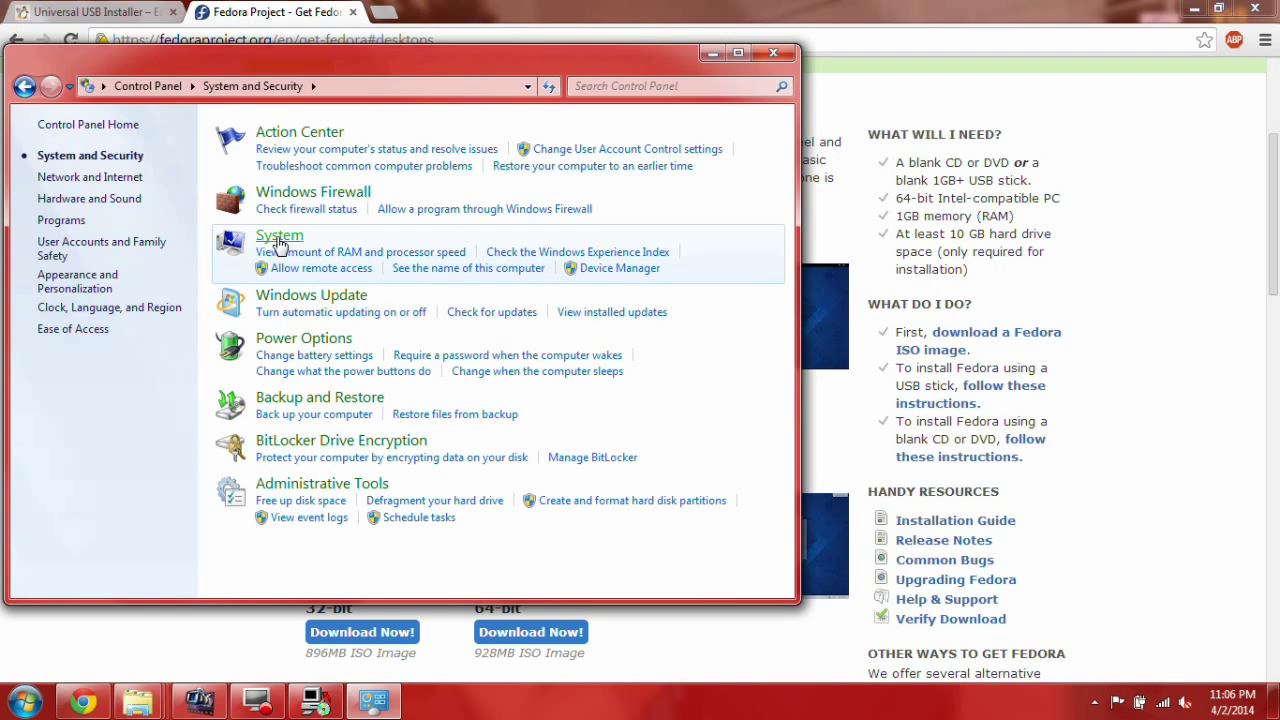
left_click(278, 235)
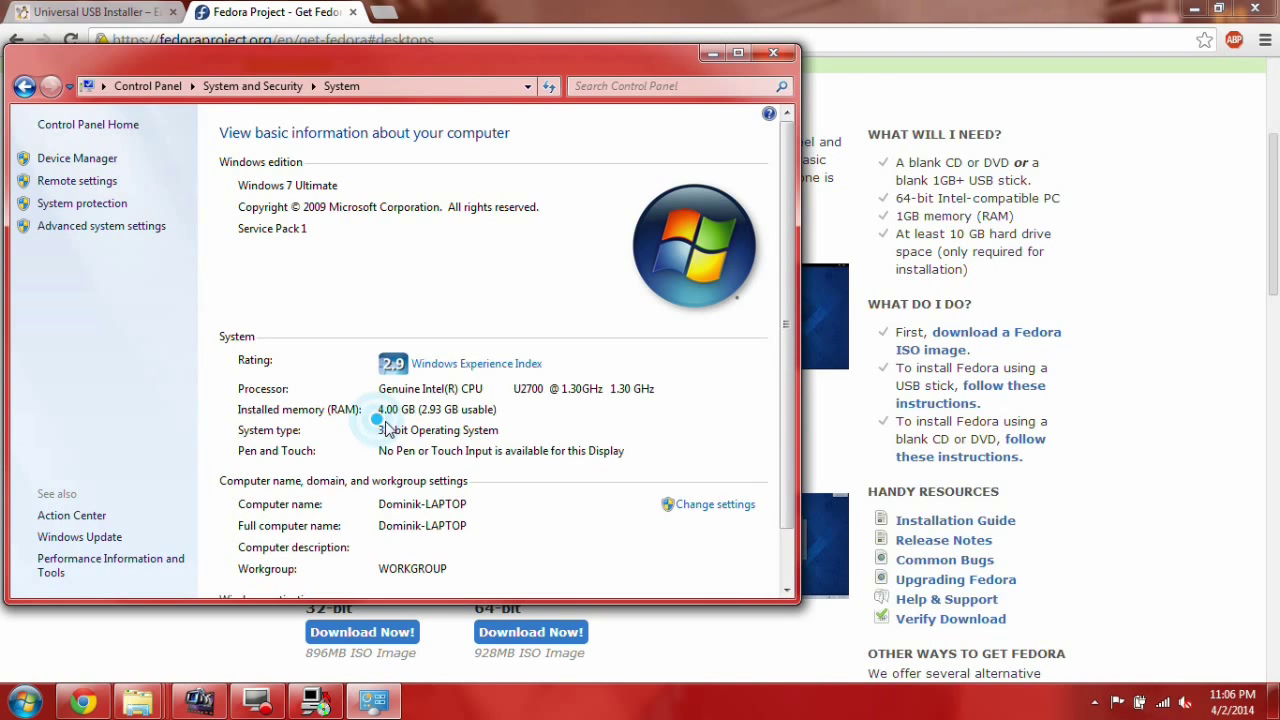
mouse_move(497, 441)
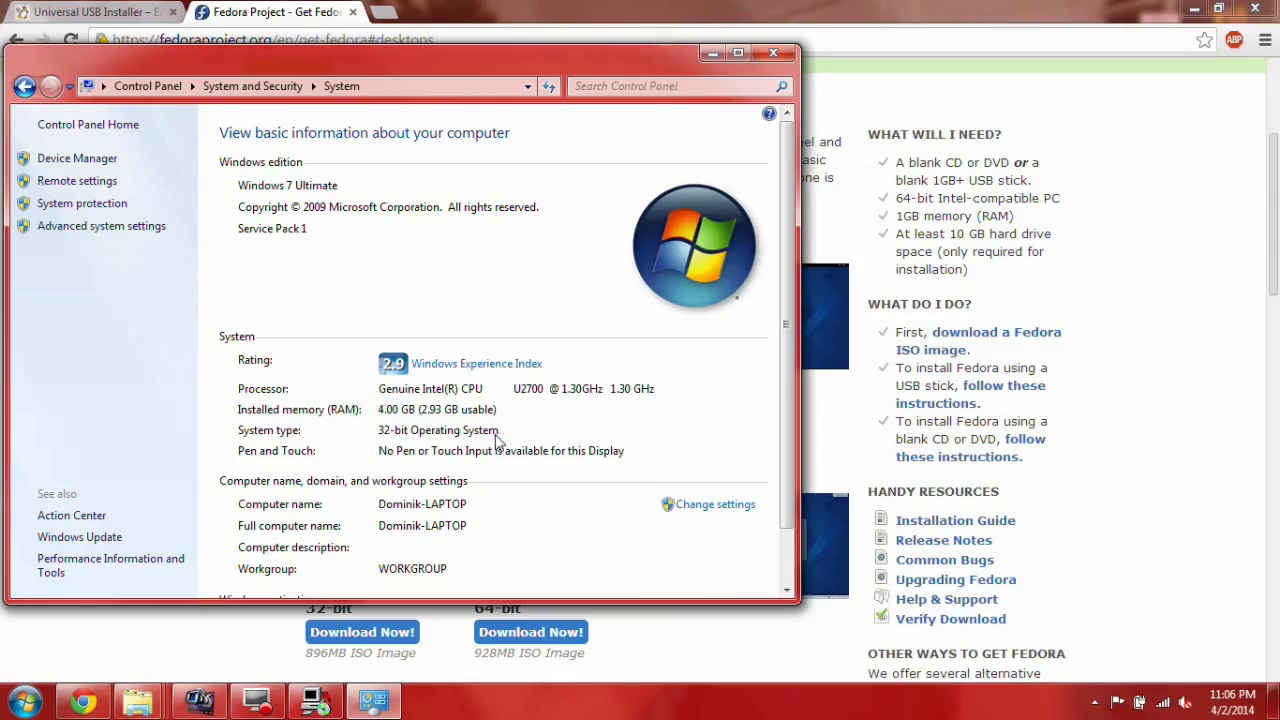
mouse_move(378, 432)
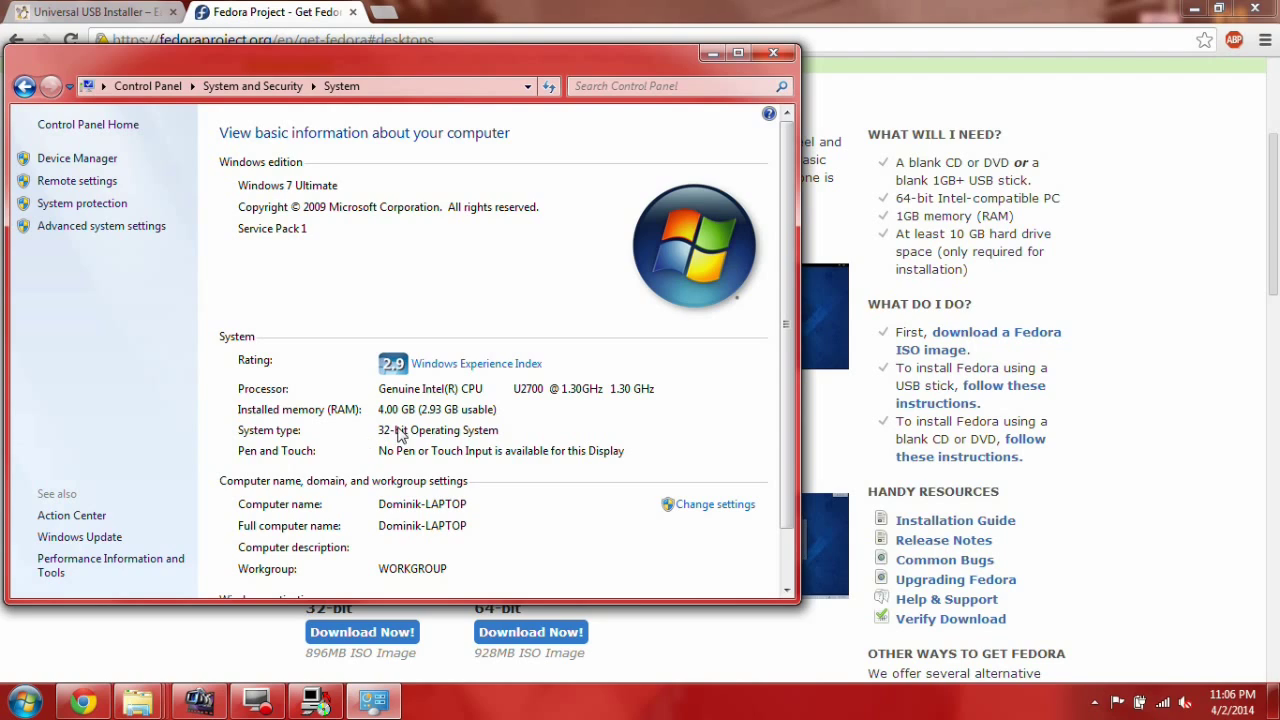
mouse_move(420, 452)
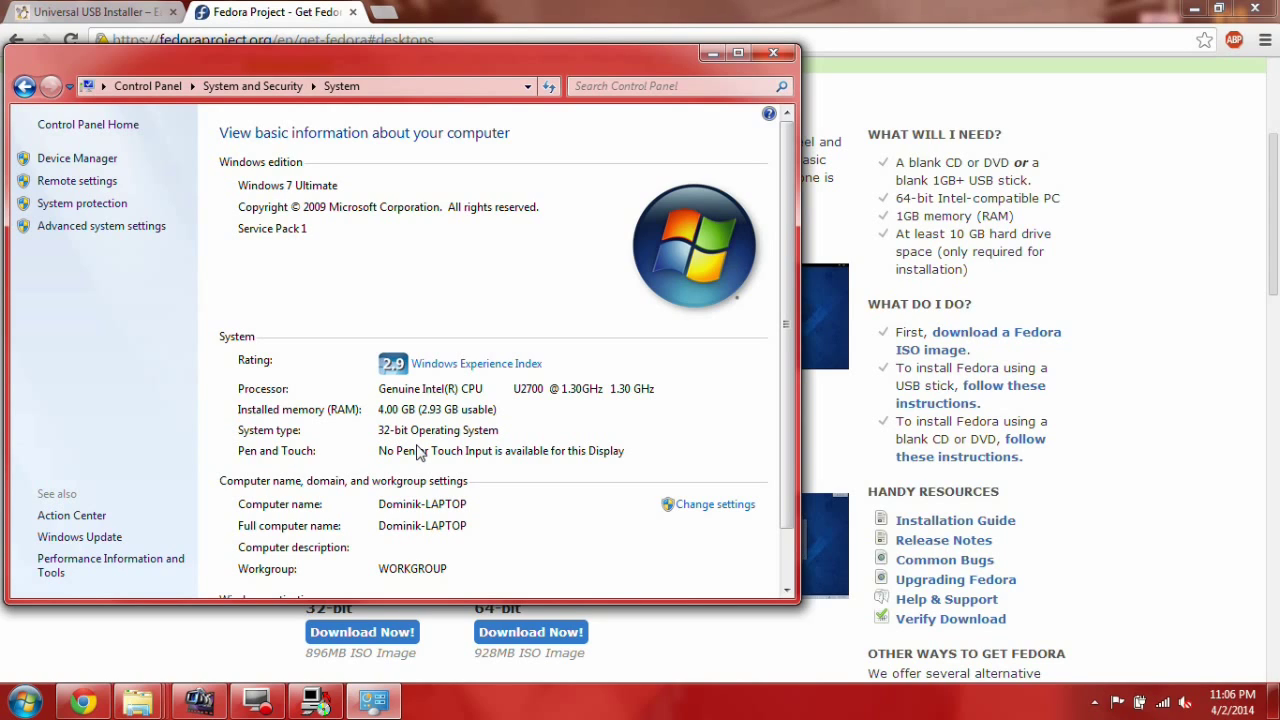
mouse_move(772, 53)
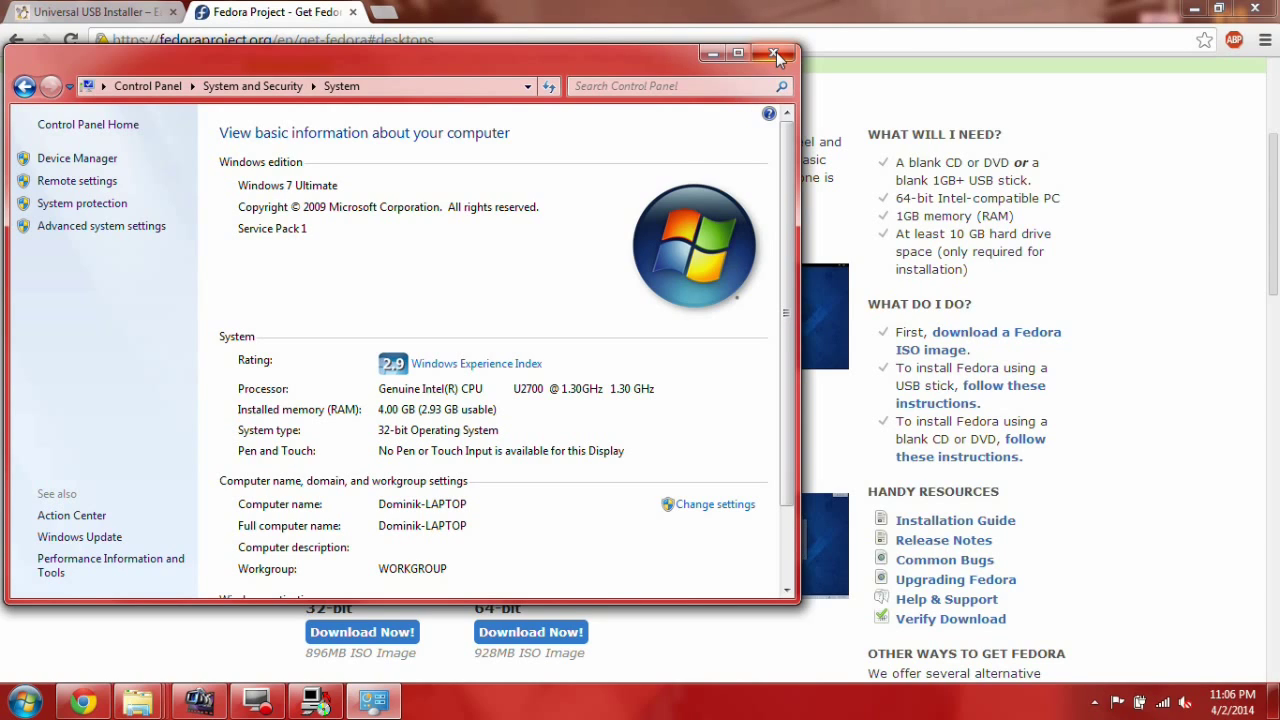
left_click(773, 54)
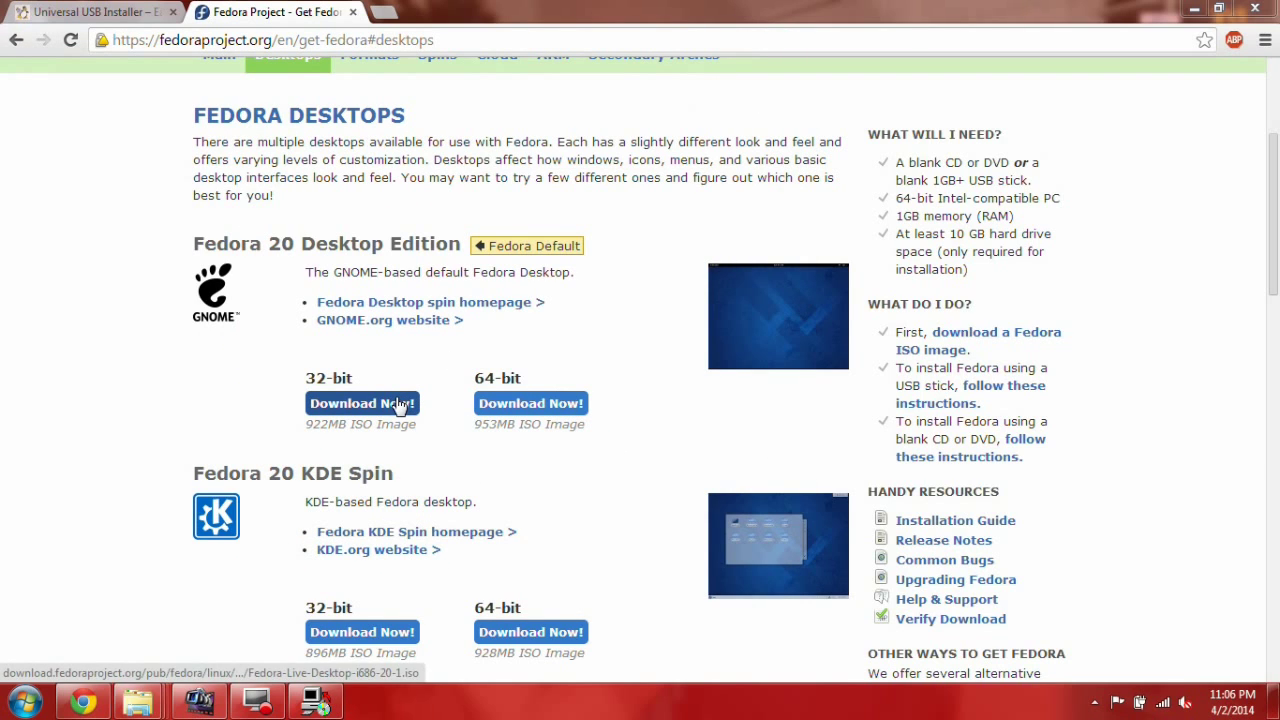
Download the 32-bit Fedora 20 image and browse to F:\Files\Programs\Fedora 20 for the ISO.
left_click(362, 403)
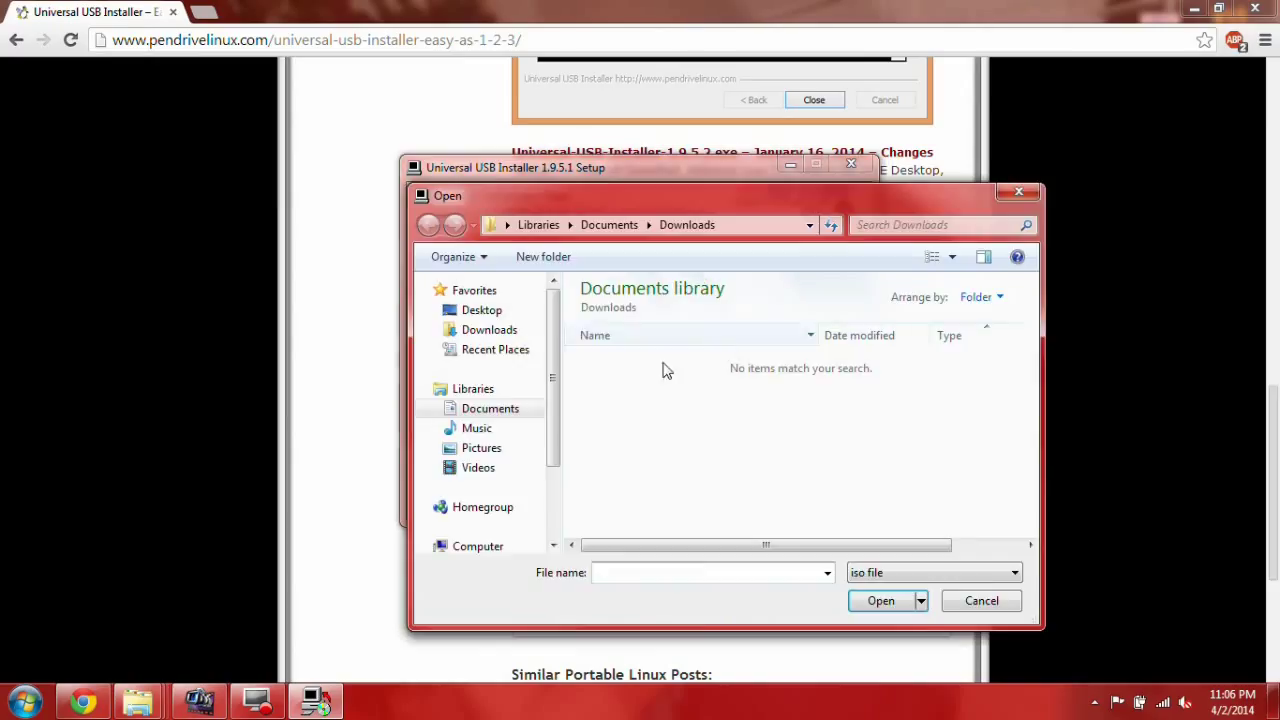
scroll("down", 3)
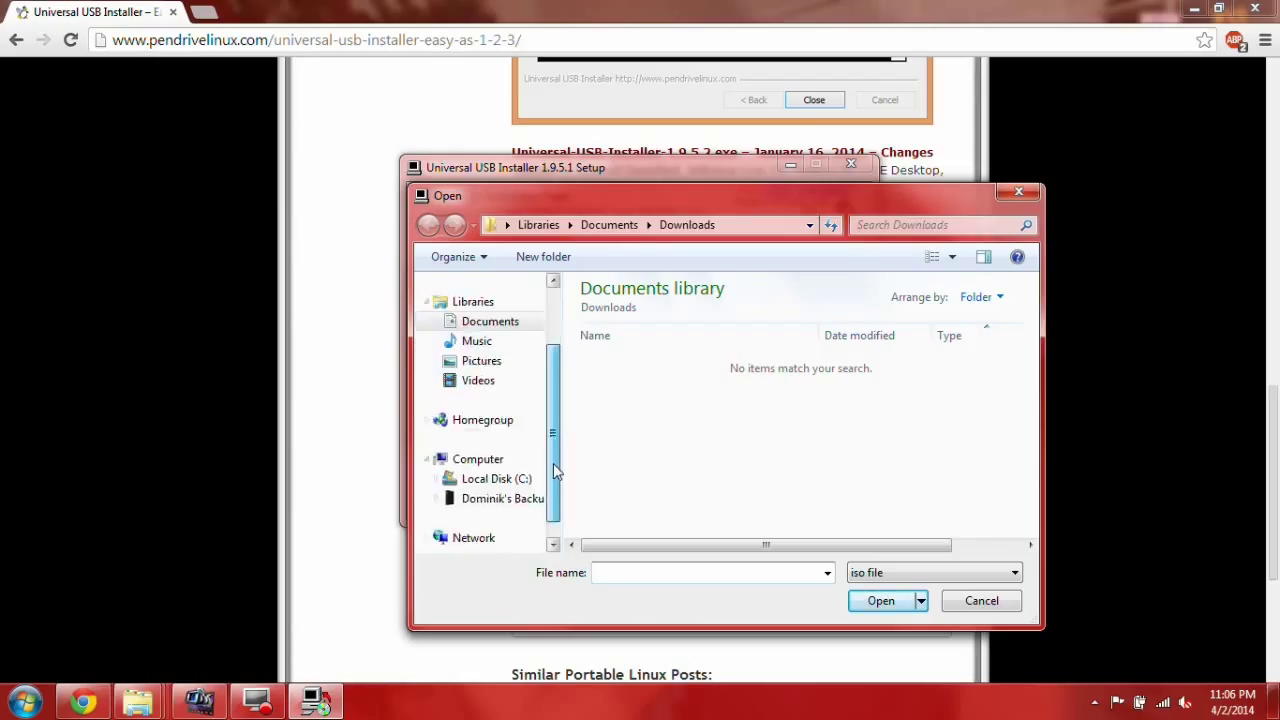
left_click(500, 498)
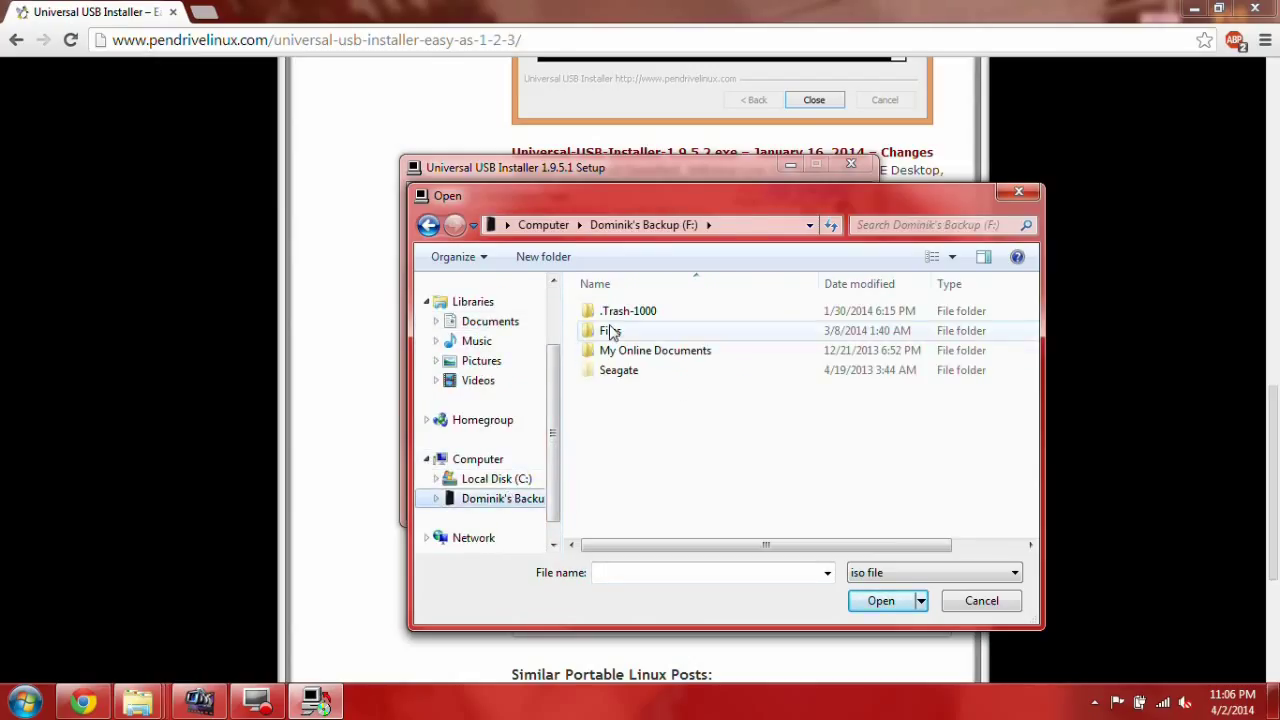
double_click(605, 330)
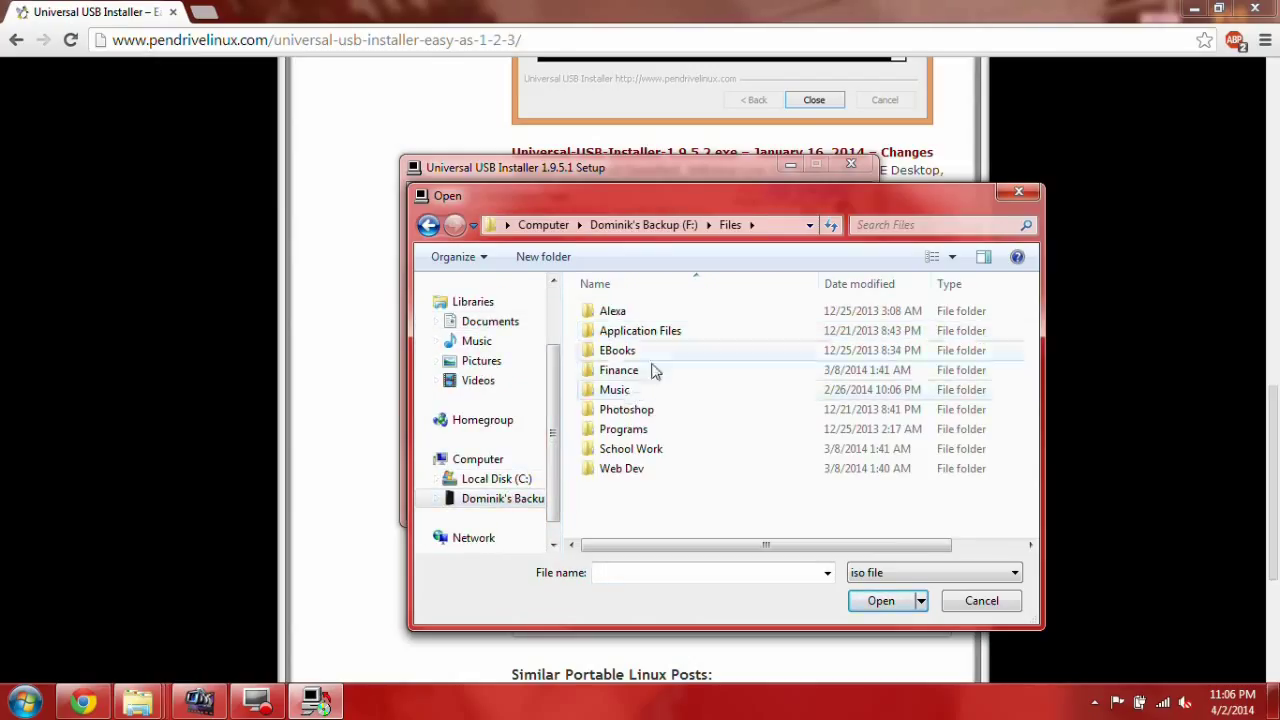
mouse_move(622, 429)
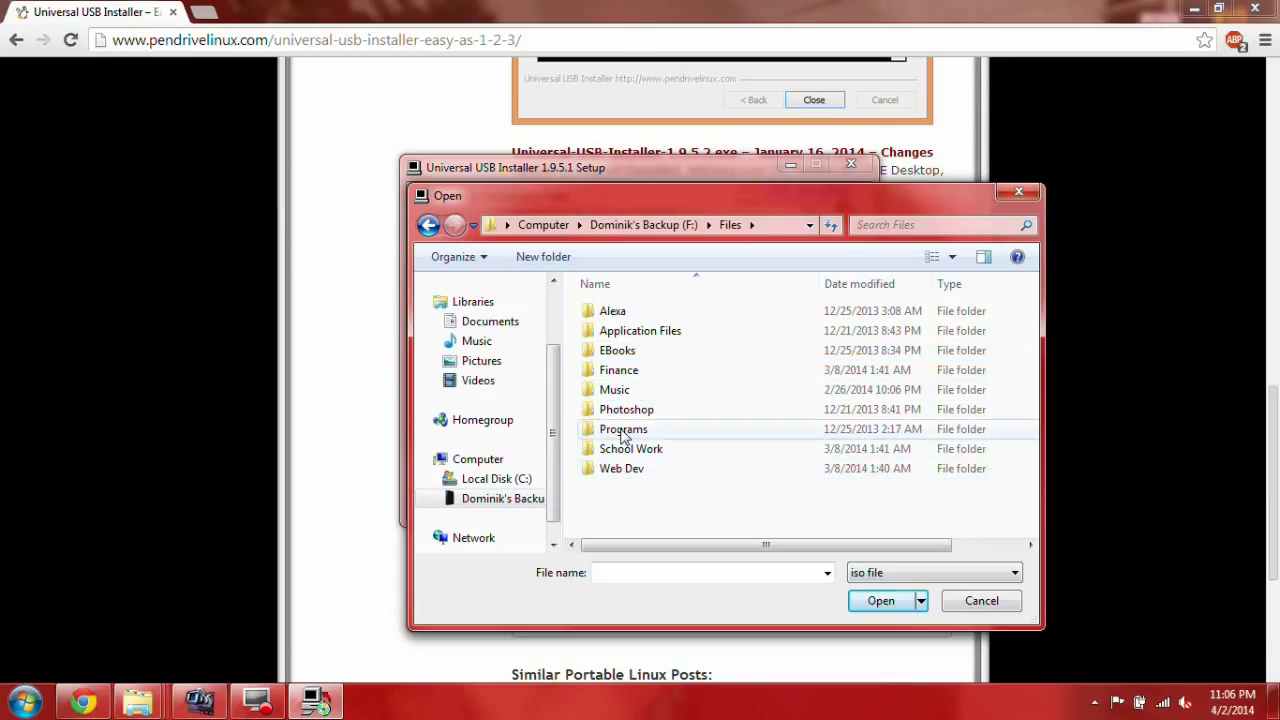
double_click(622, 429)
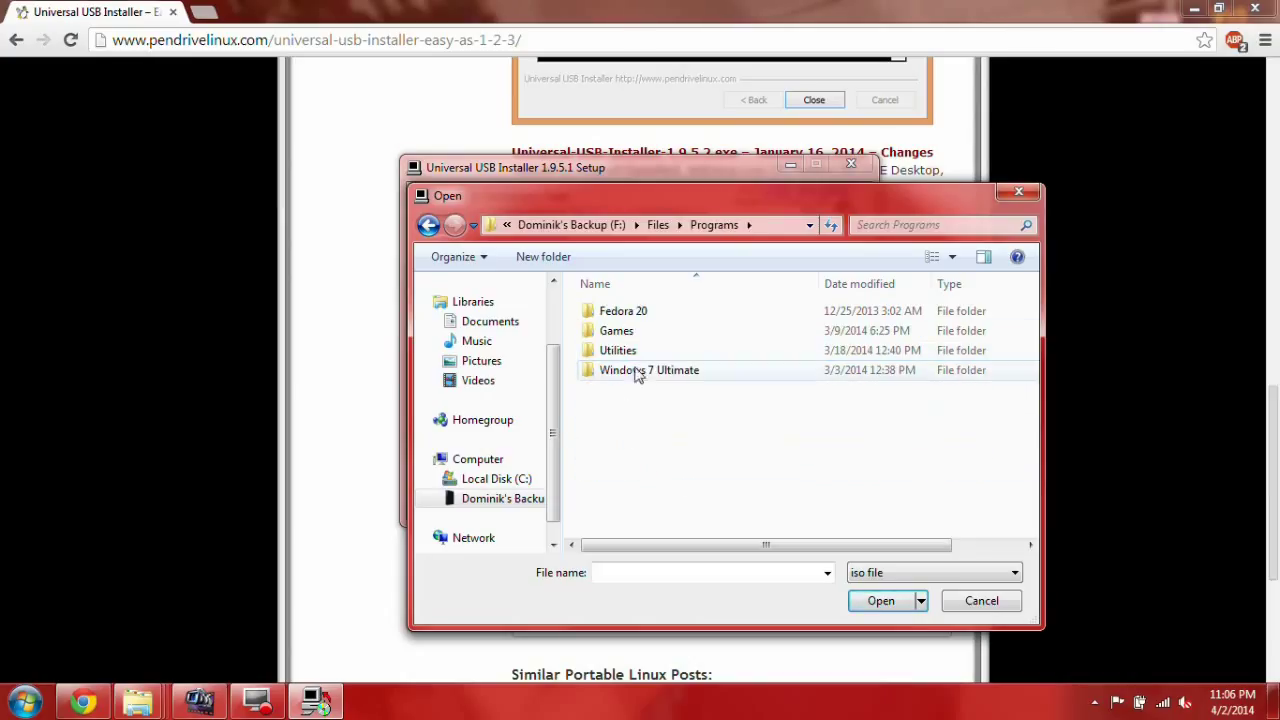
double_click(624, 310)
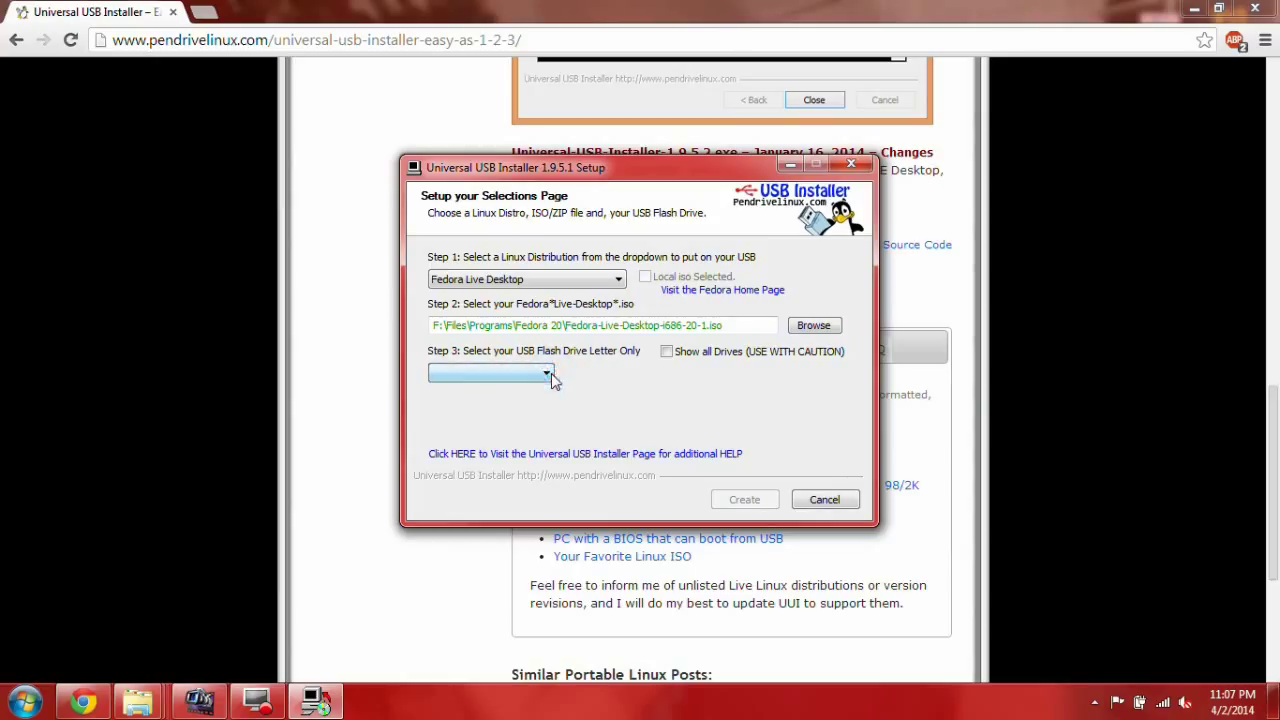
Set G:\ UUI 14GB as the Step 3 target drive and start creating the USB.
left_click(547, 373)
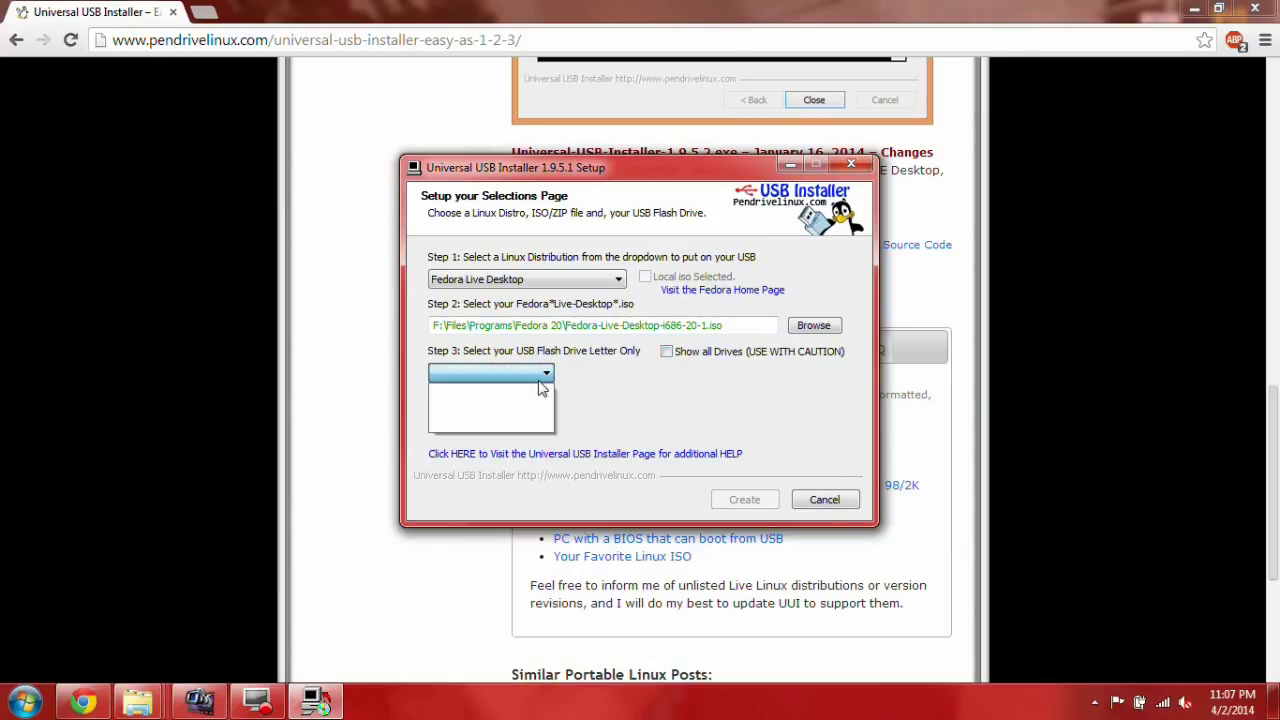
left_click(667, 351)
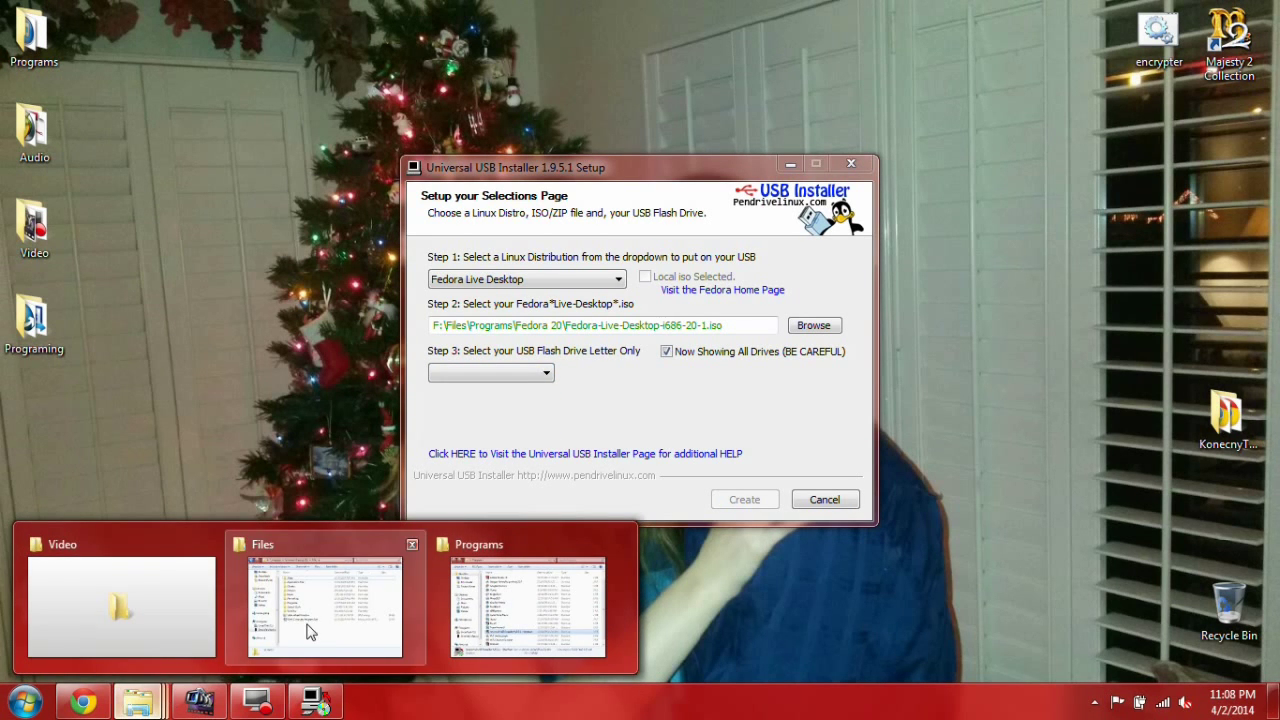
right_click(137, 695)
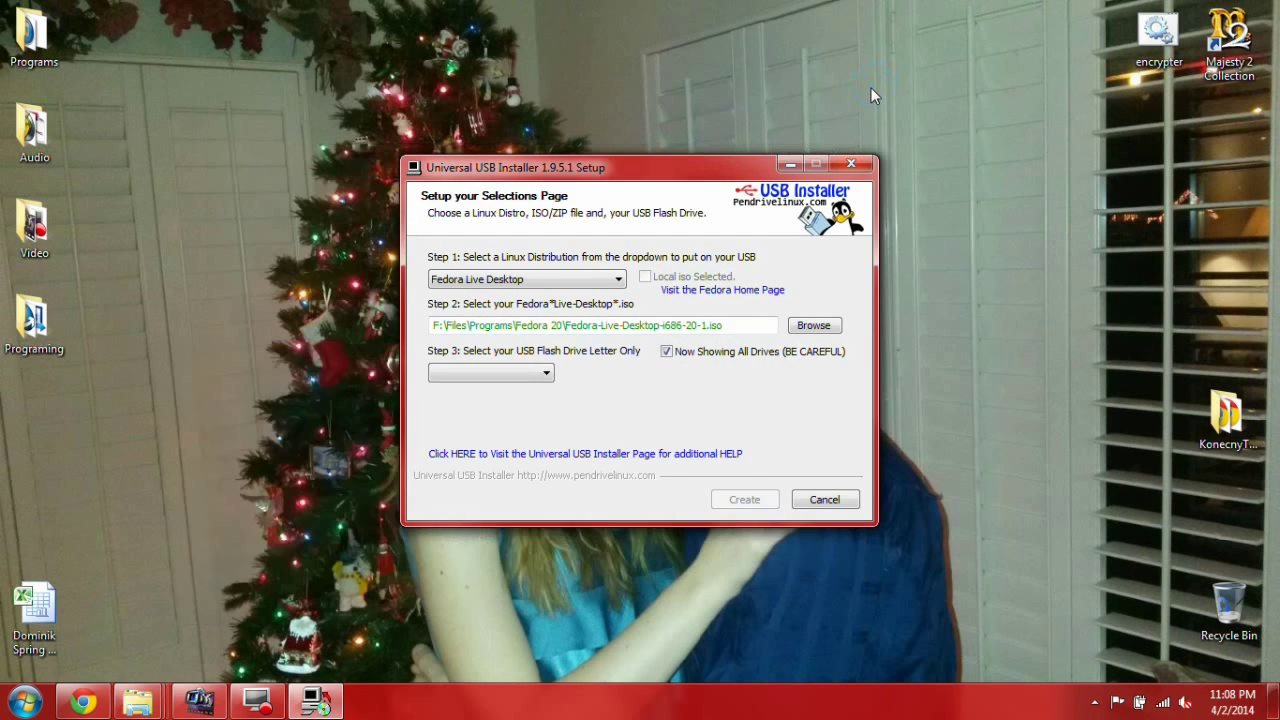
mouse_move(762, 307)
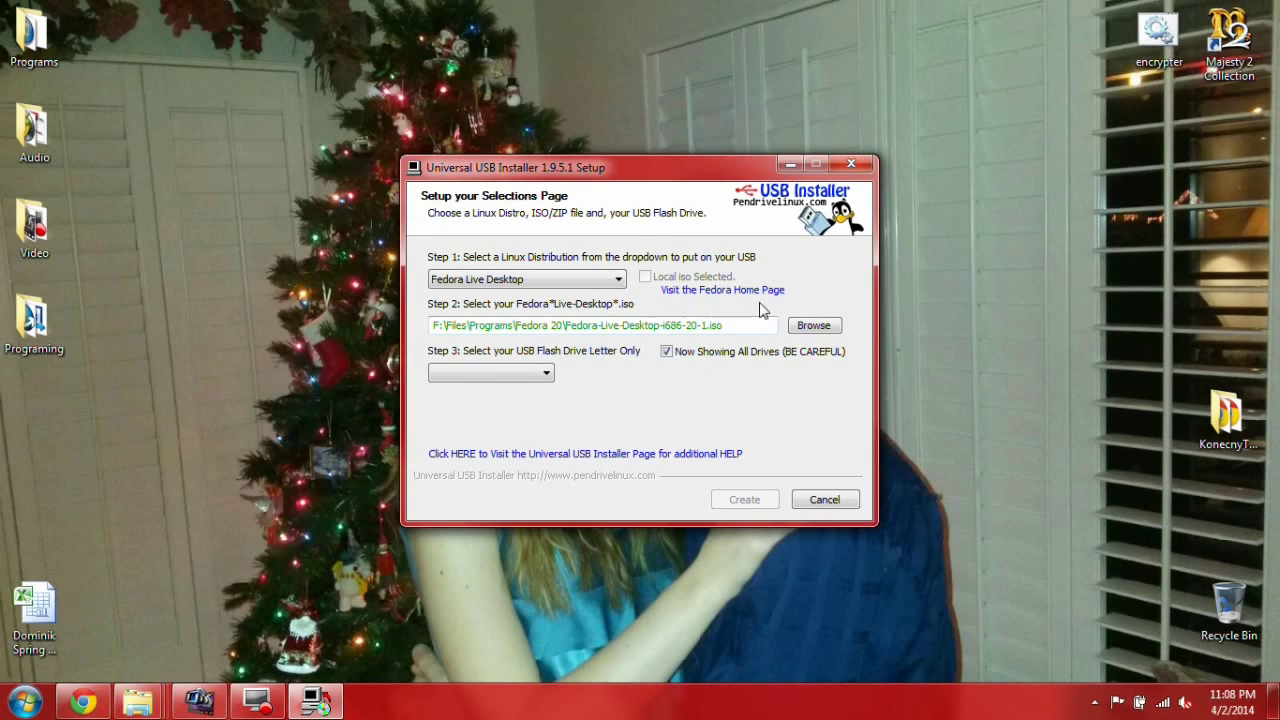
left_click(666, 351)
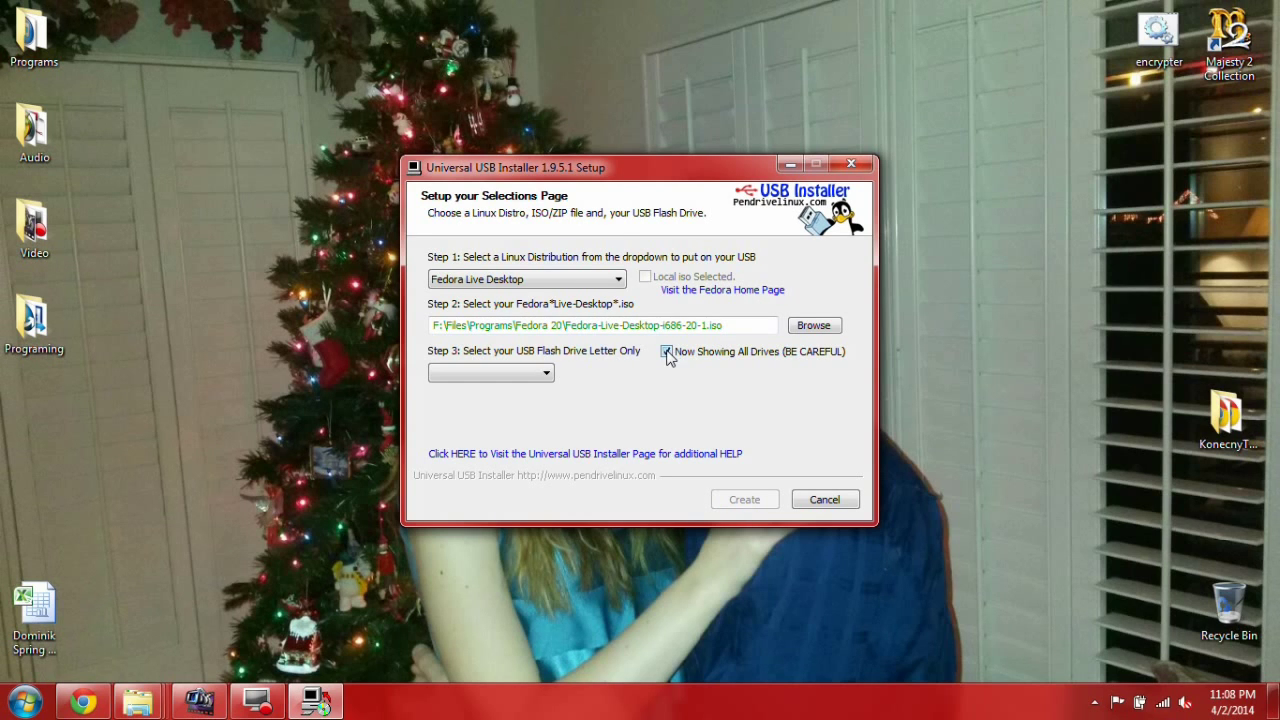
left_click(667, 351)
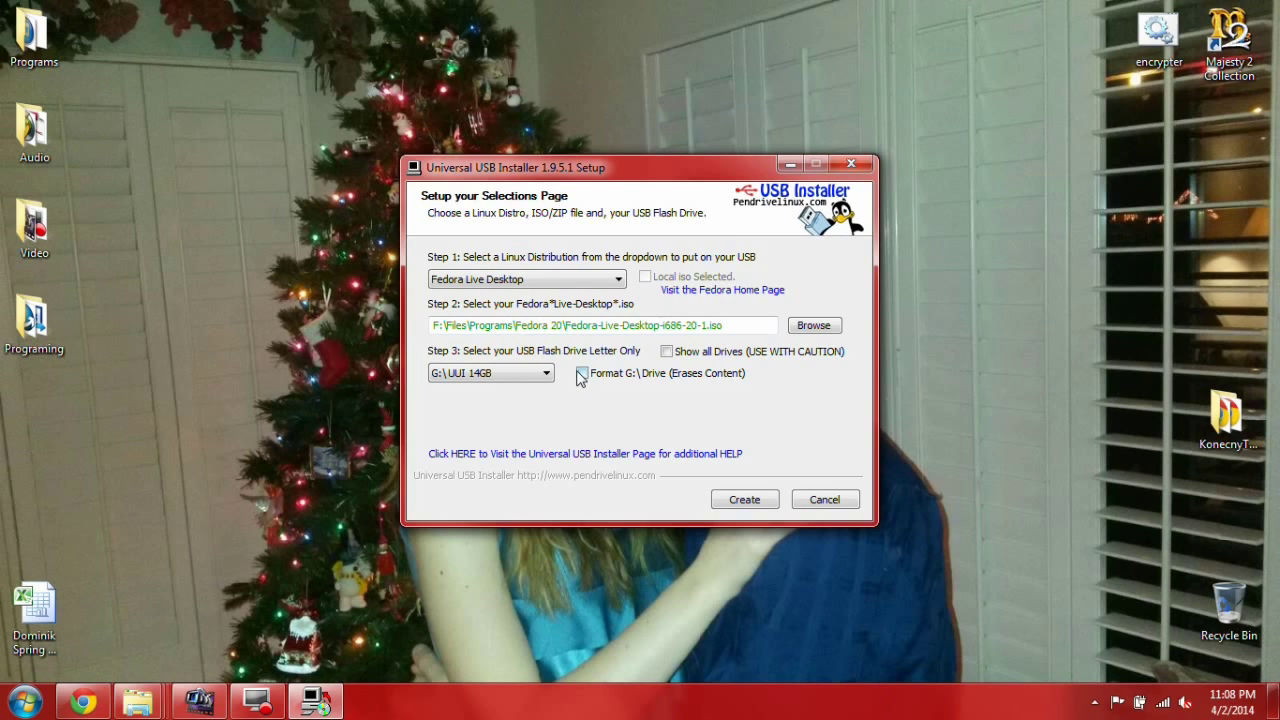
left_click(745, 499)
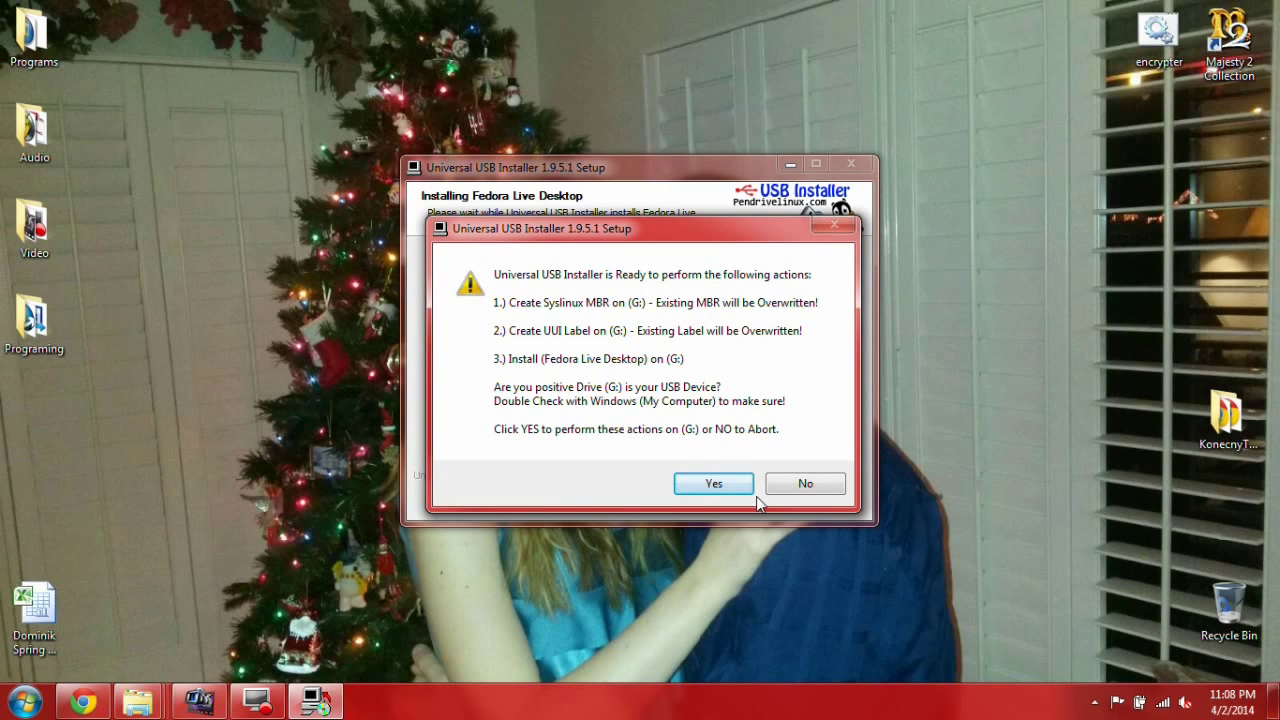
Confirm with Yes to install Fedora Live Desktop onto drive G:.
left_click(713, 483)
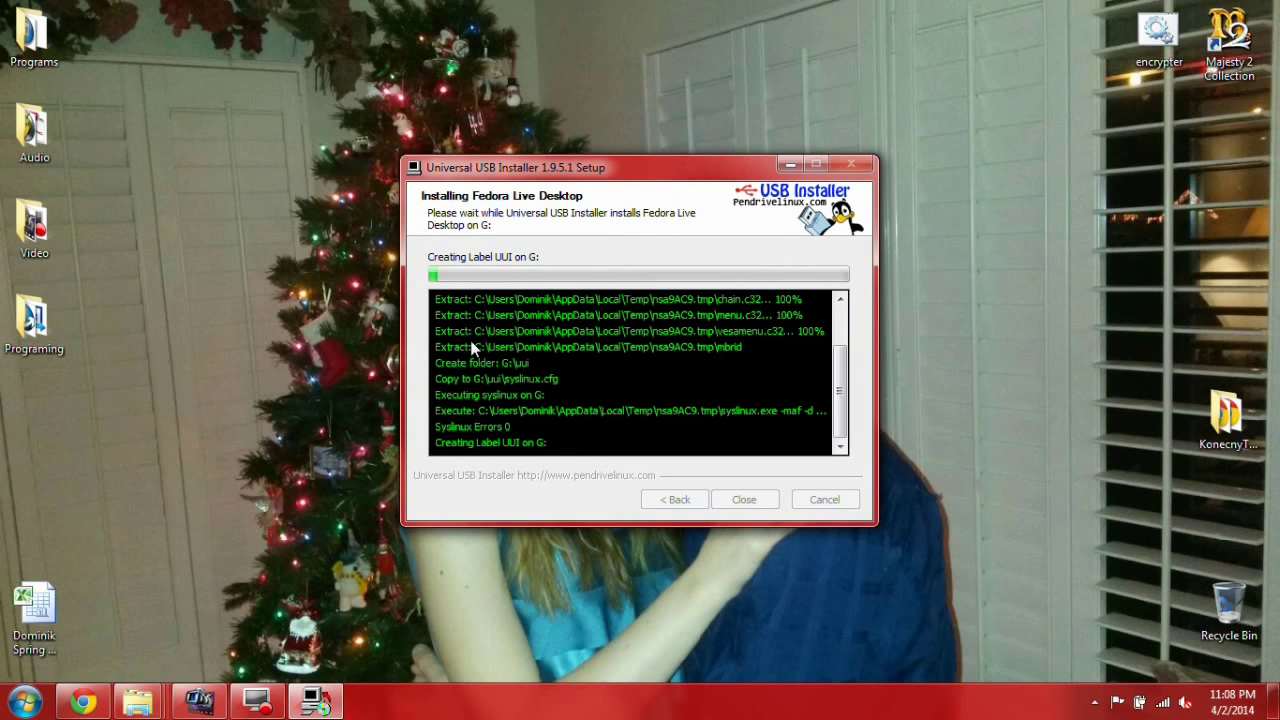
mouse_move(809, 501)
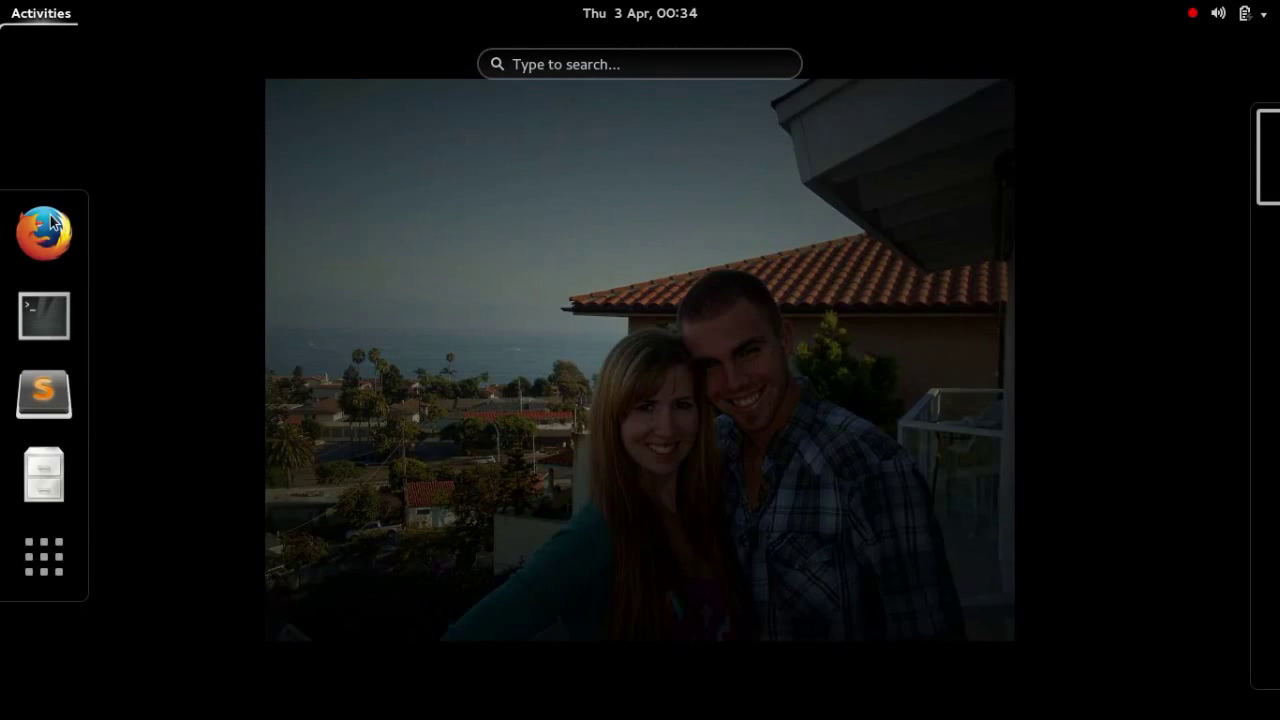
Open GNOME Terminal and switch to the root account with su.
left_click(43, 315)
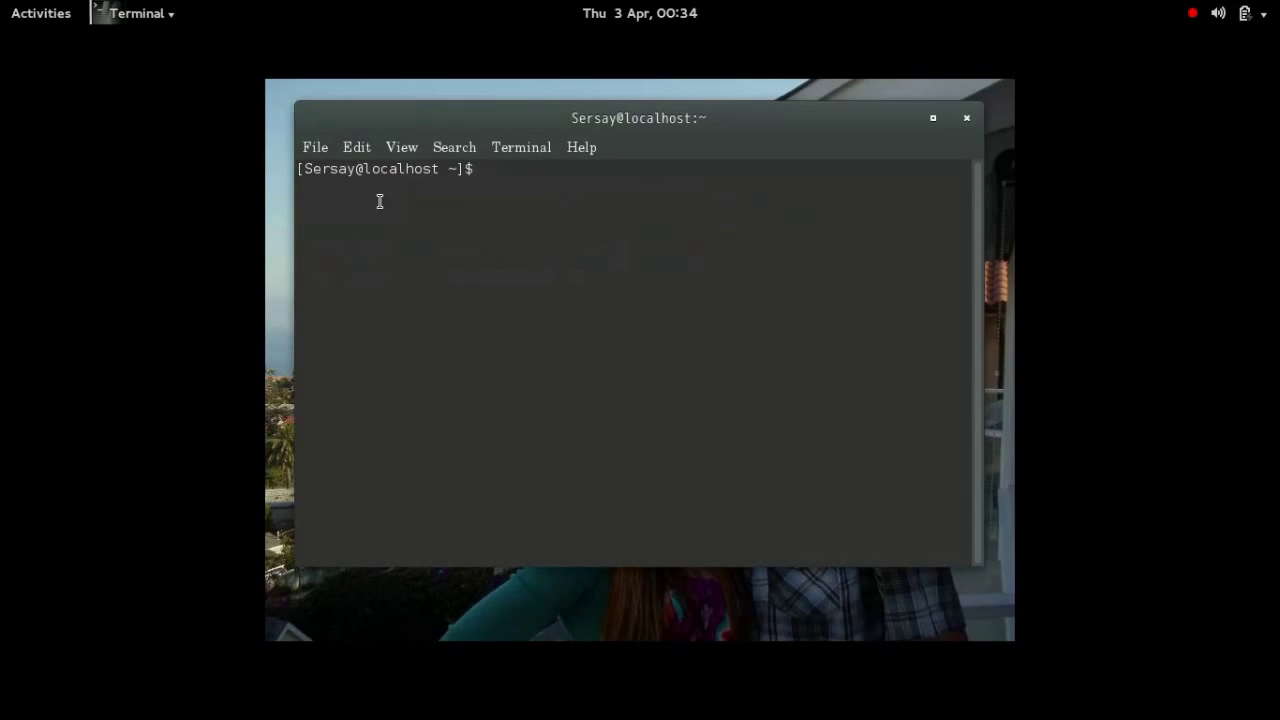
double_click(370, 168)
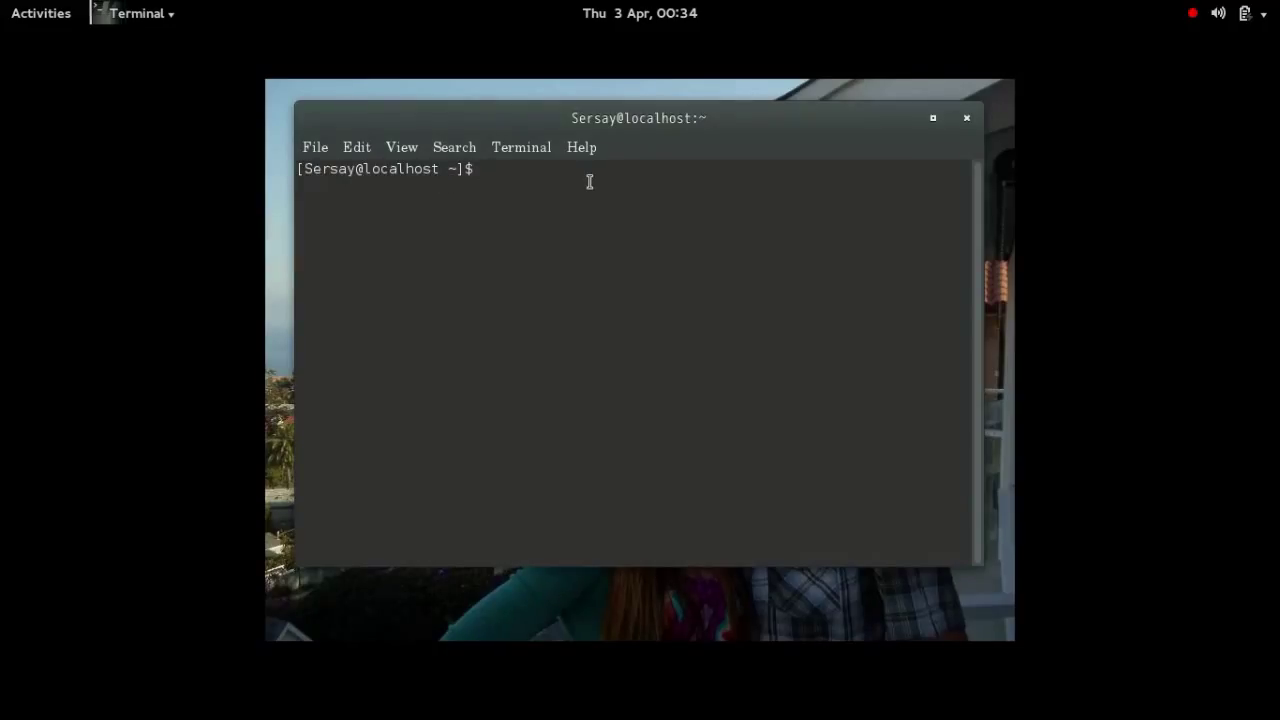
type("sudo")
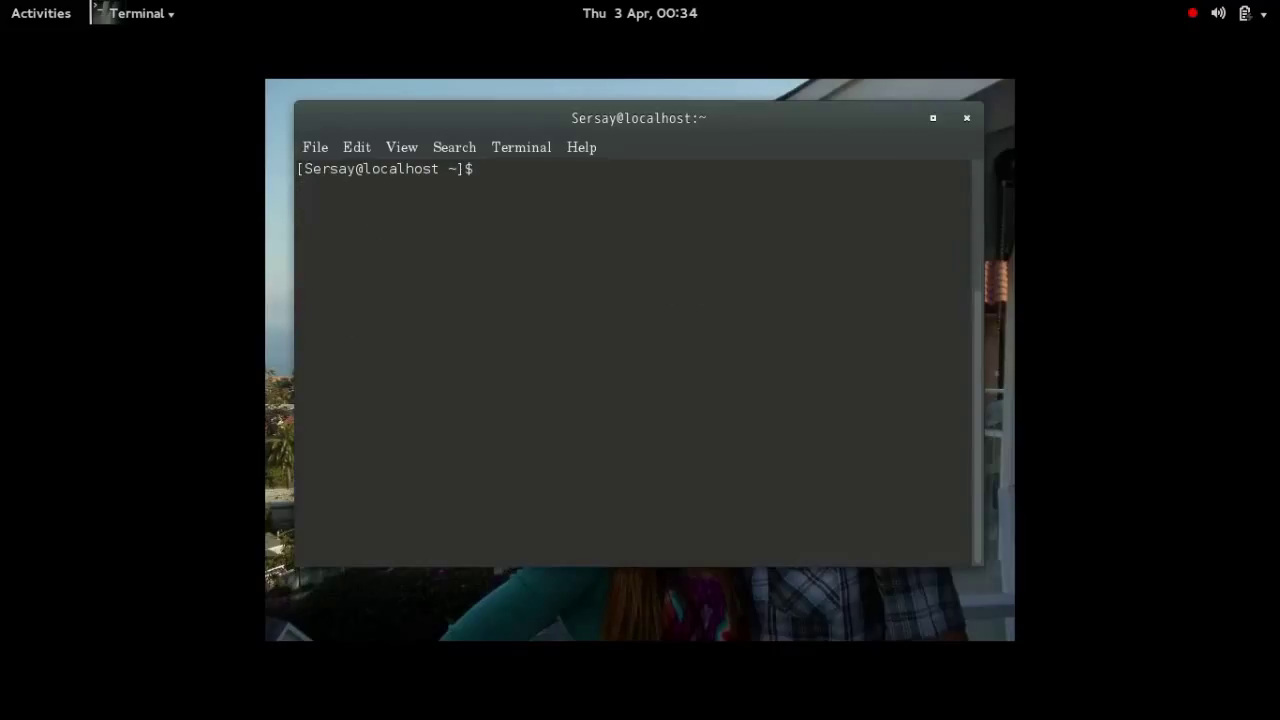
type("su")
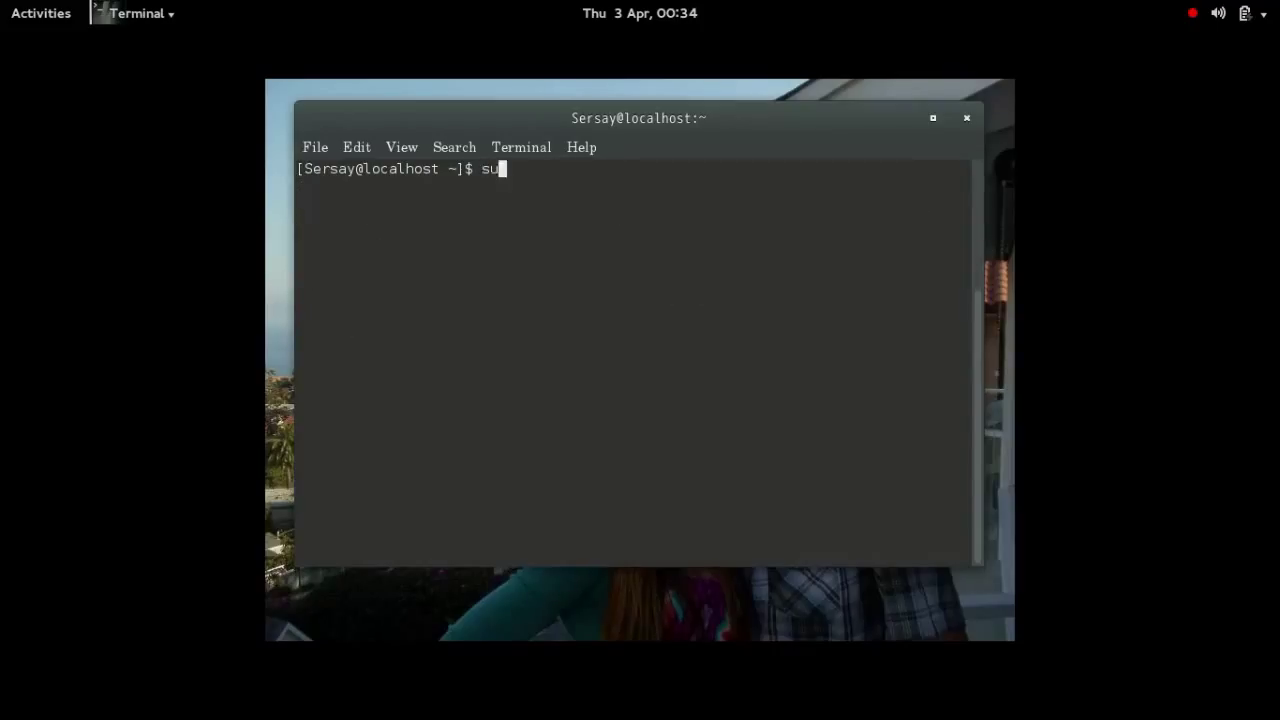
key("Return")
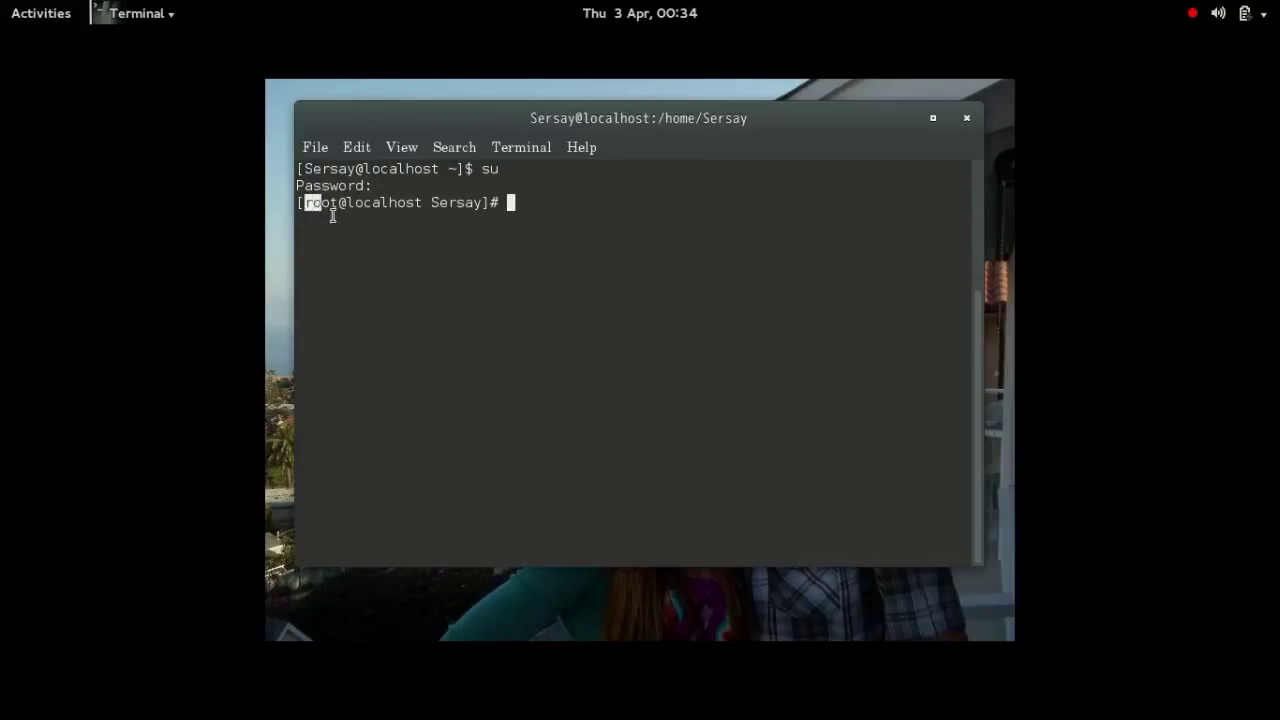
mouse_move(575, 211)
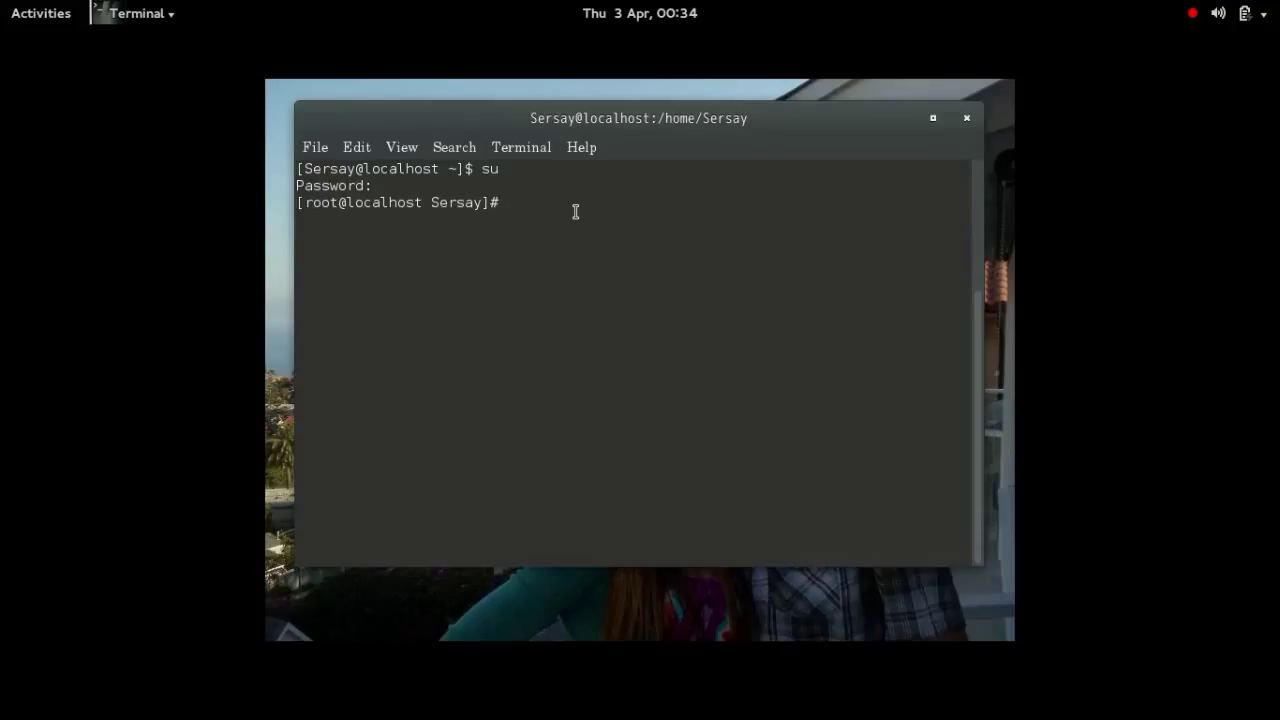
type("yum")
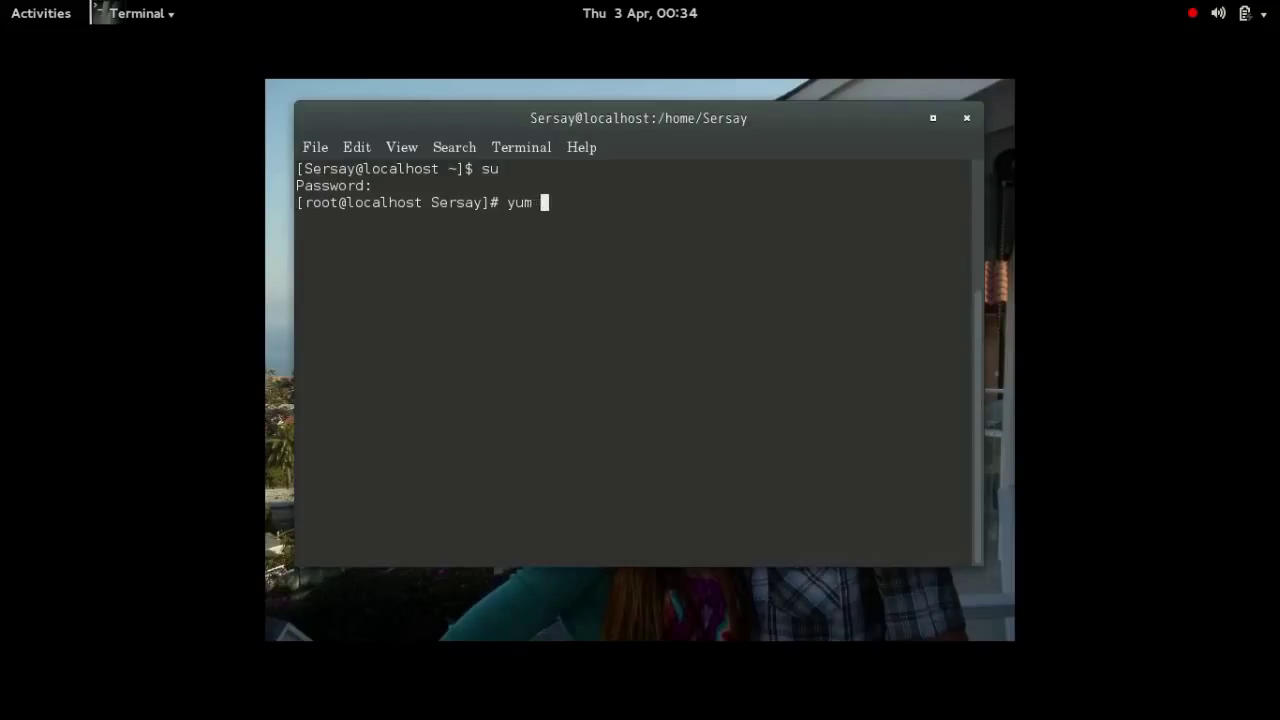
Run sudo yum install gcc, which reports gcc-4.8.2 is already installed.
type("install")
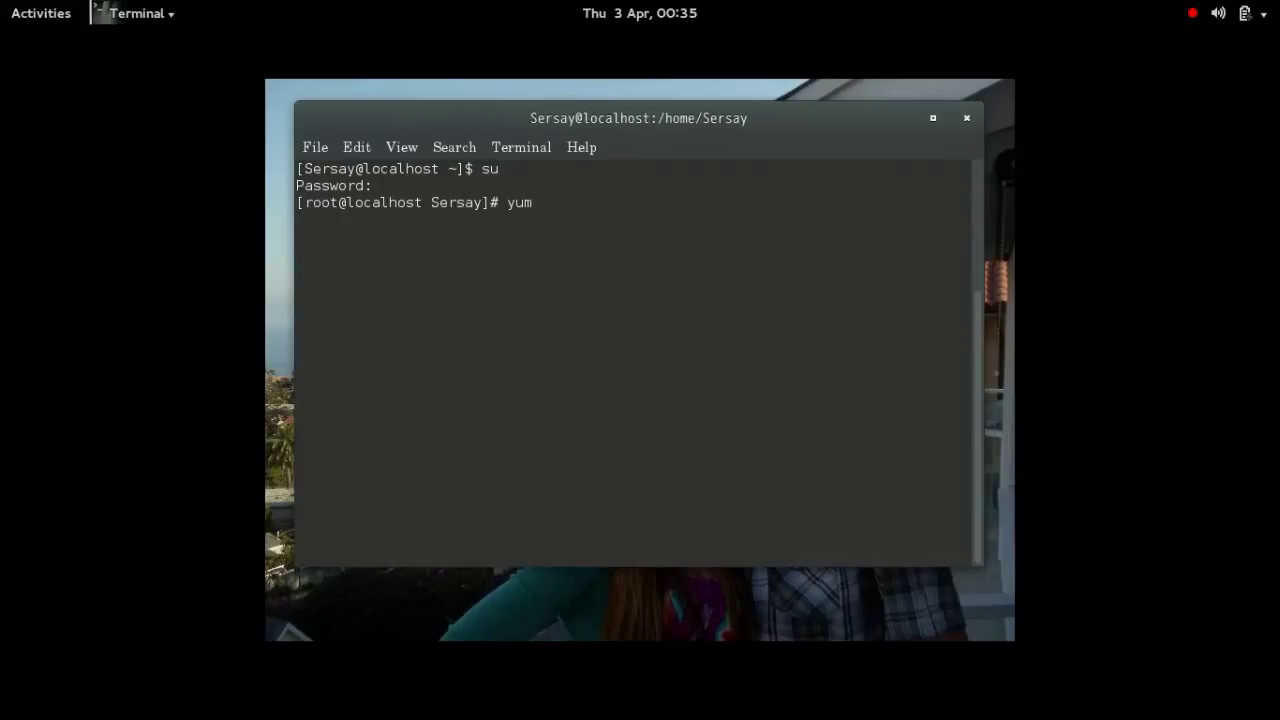
type("remove")
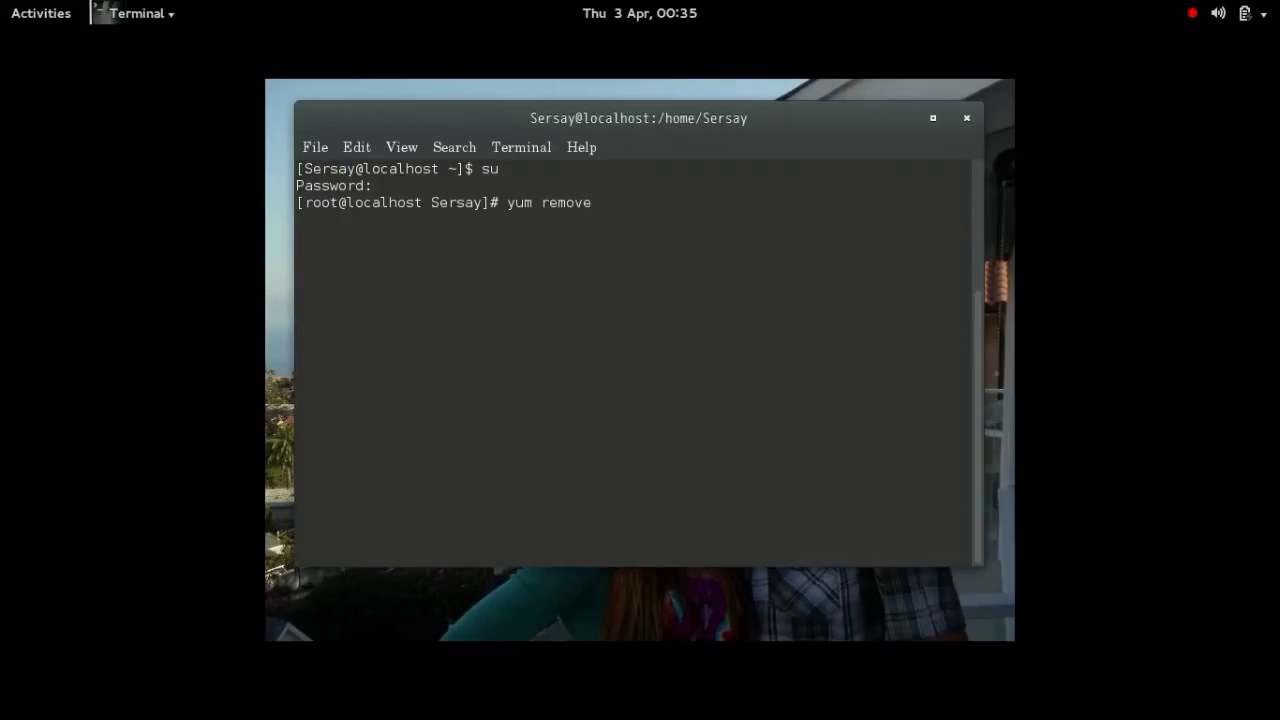
key("BackSpace")
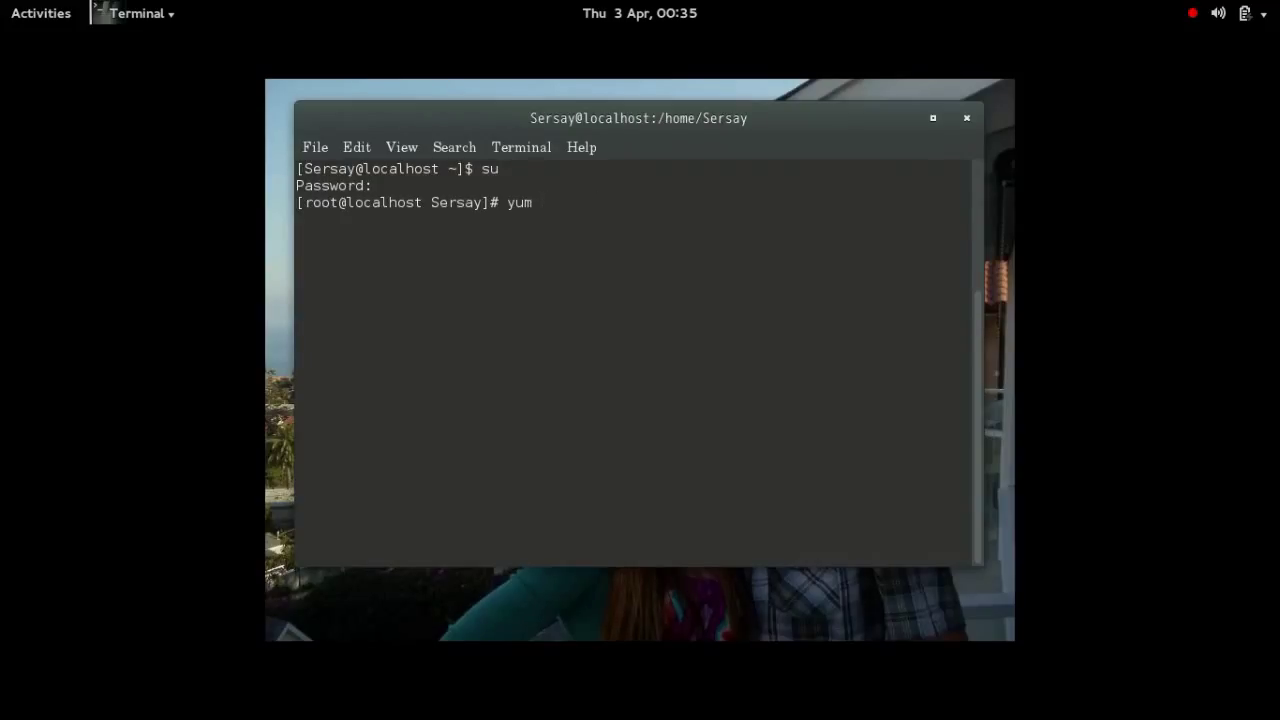
type("search")
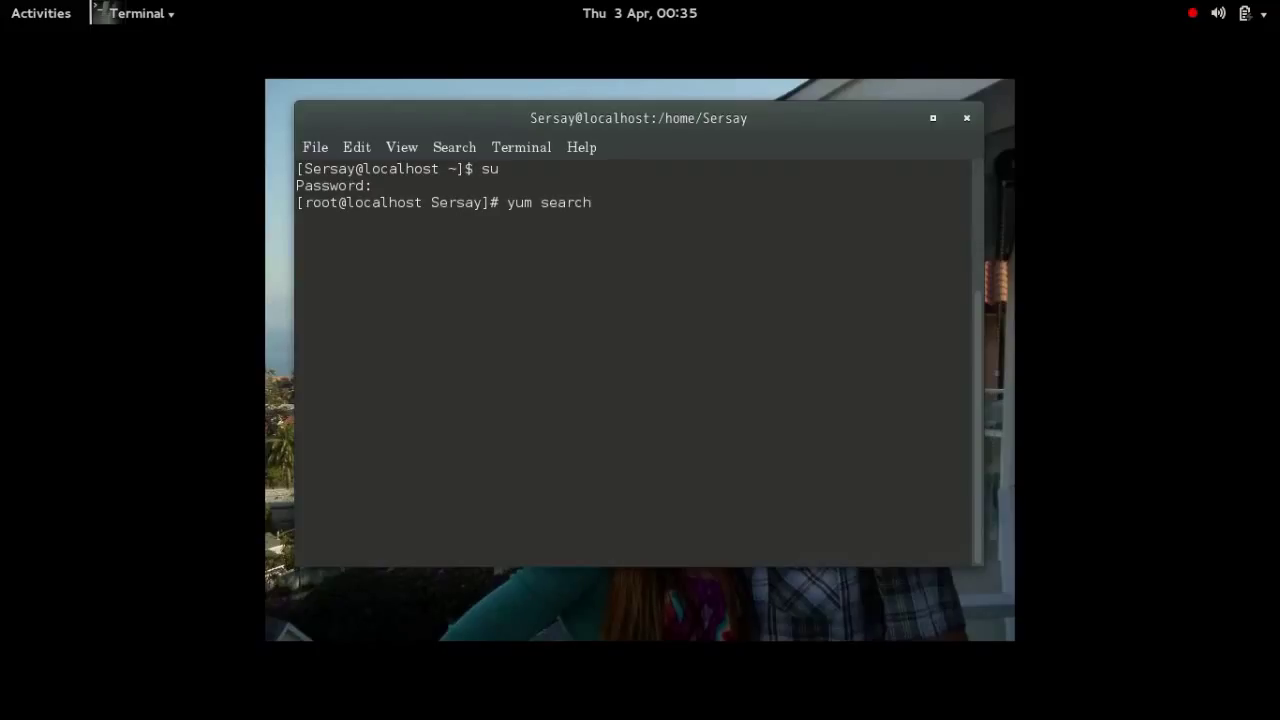
key("BackSpace")
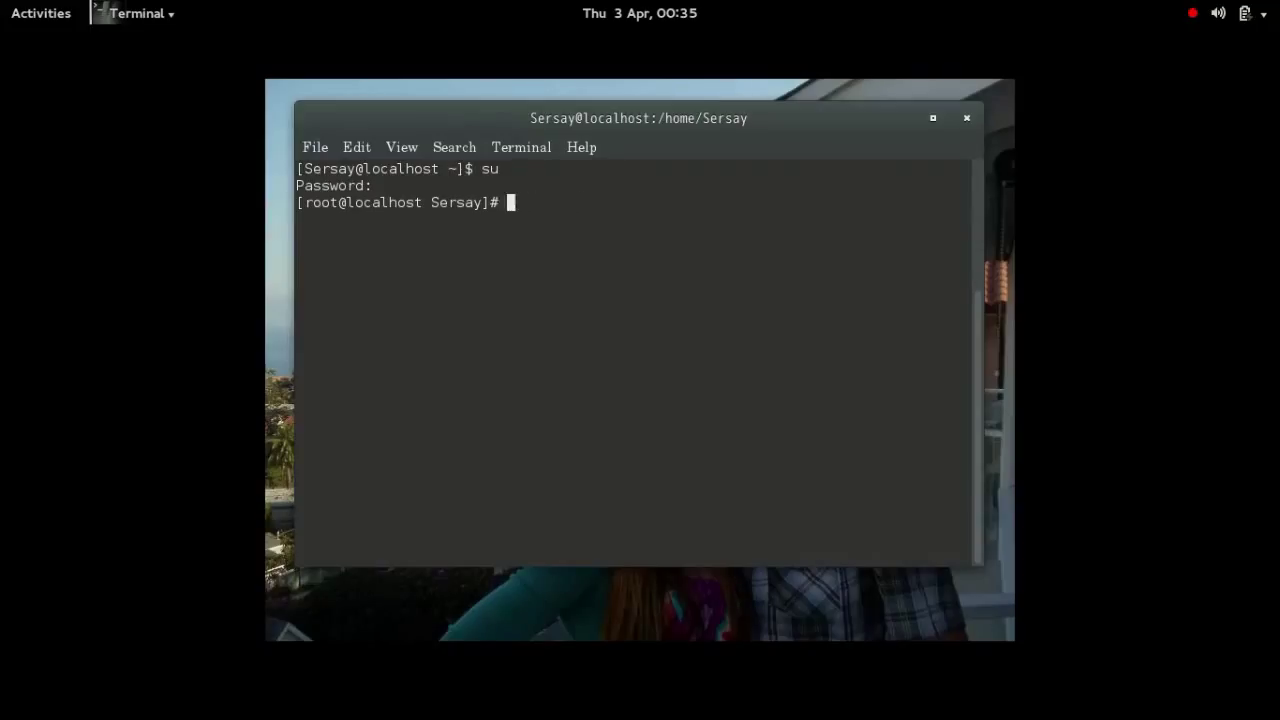
type("yum in")
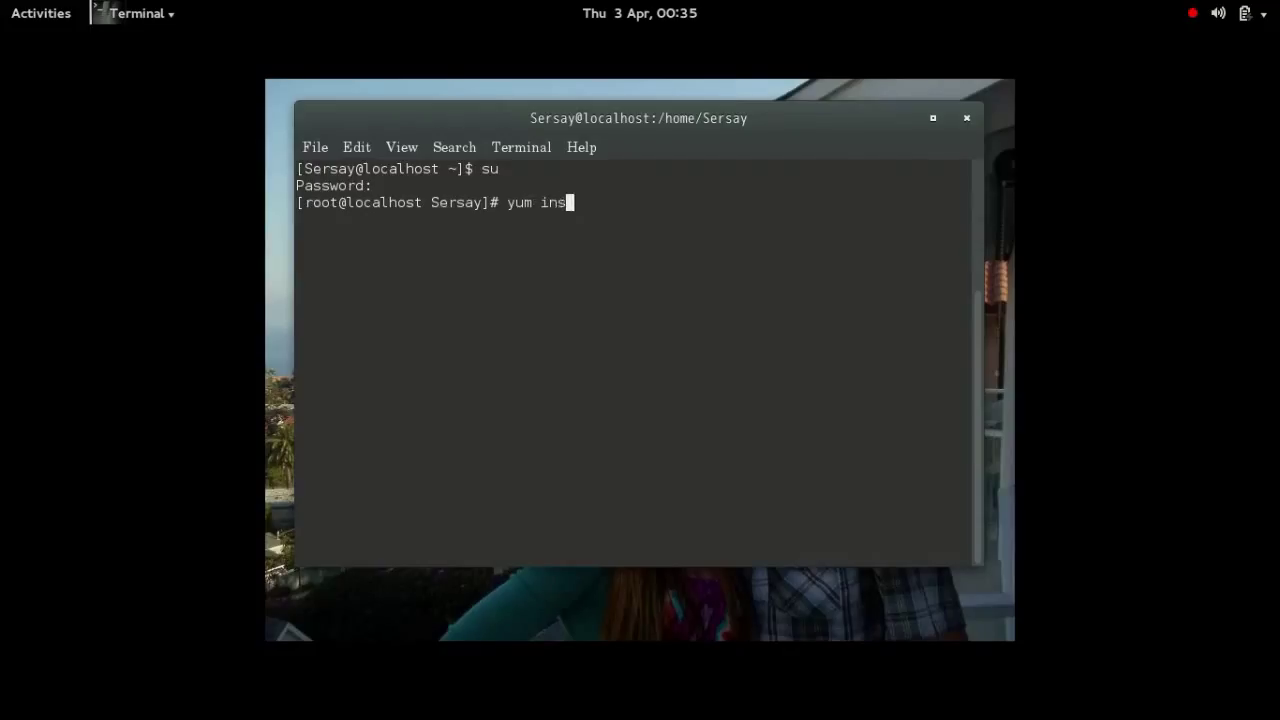
type("sudo yum i")
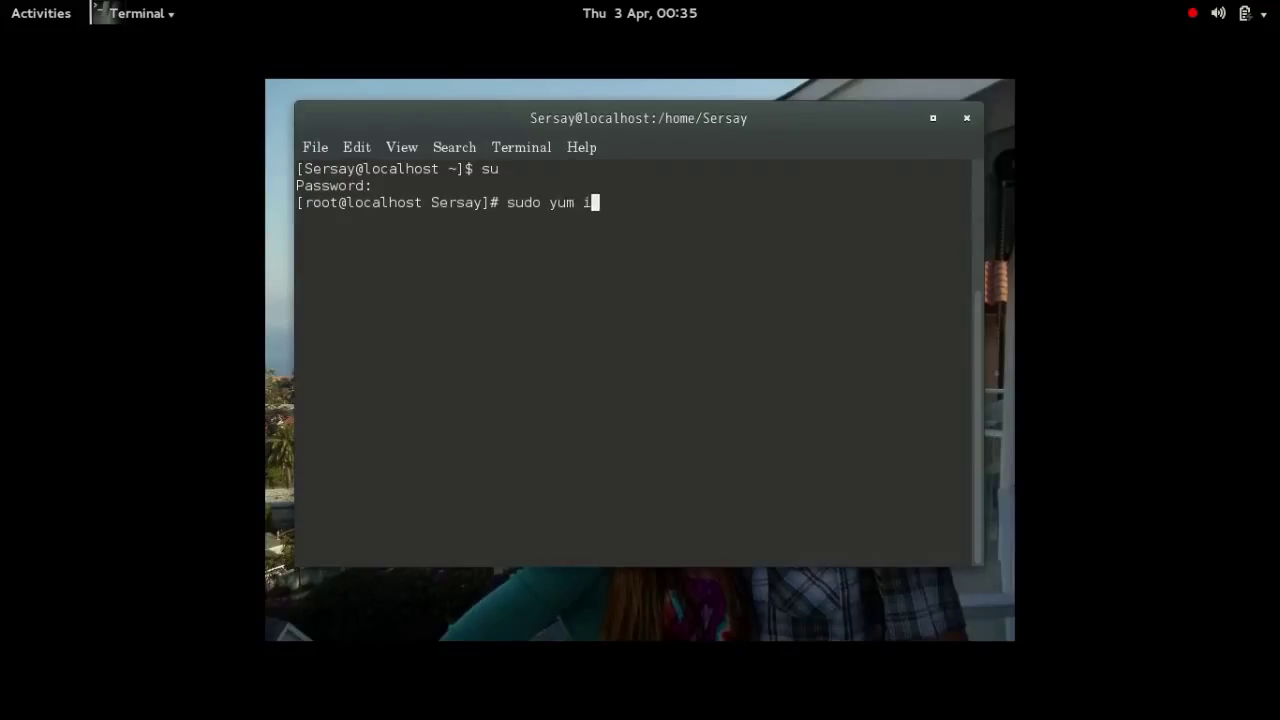
type("nstall gcc")
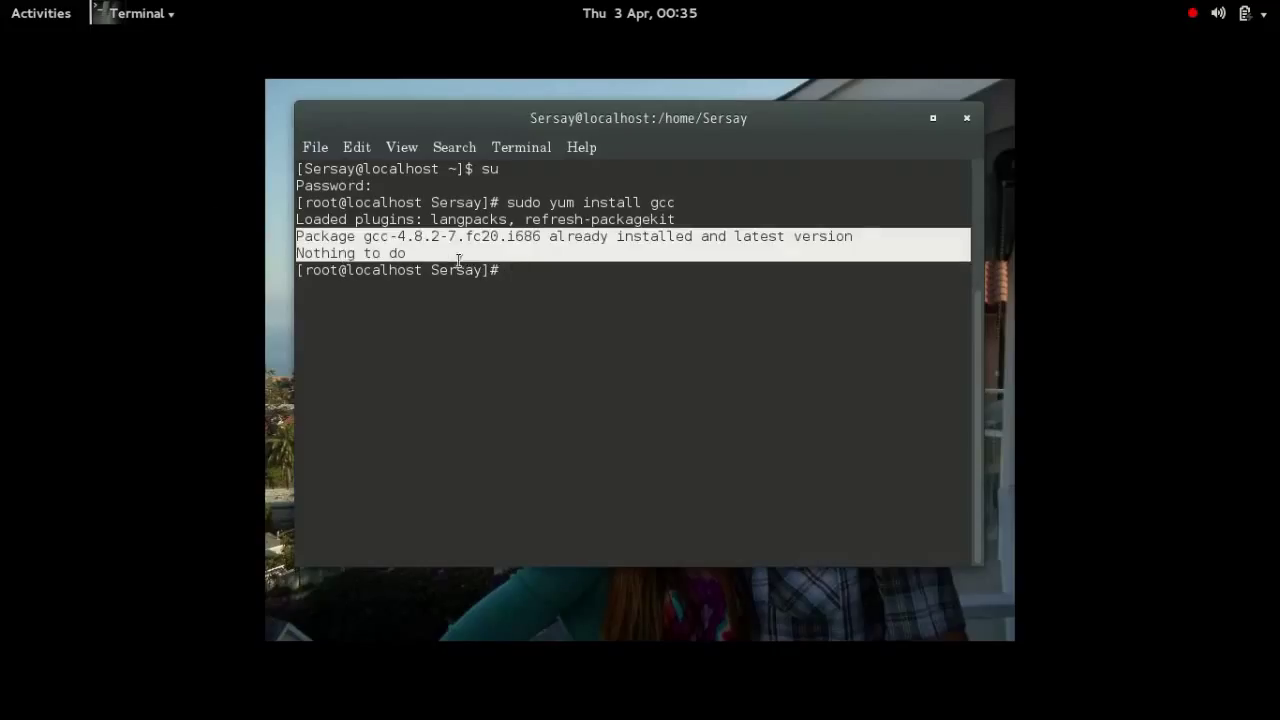
Request yum install istanbul, then answer N to decline the transaction.
type("sudo")
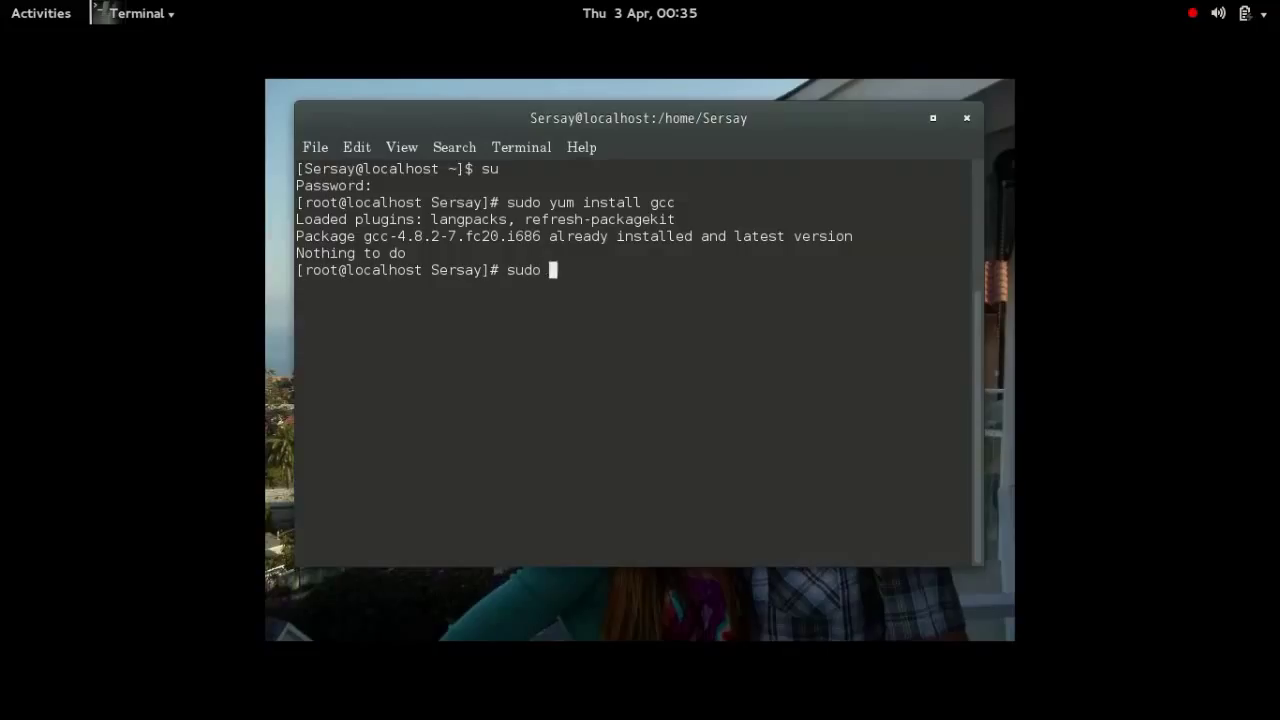
type("yum install i")
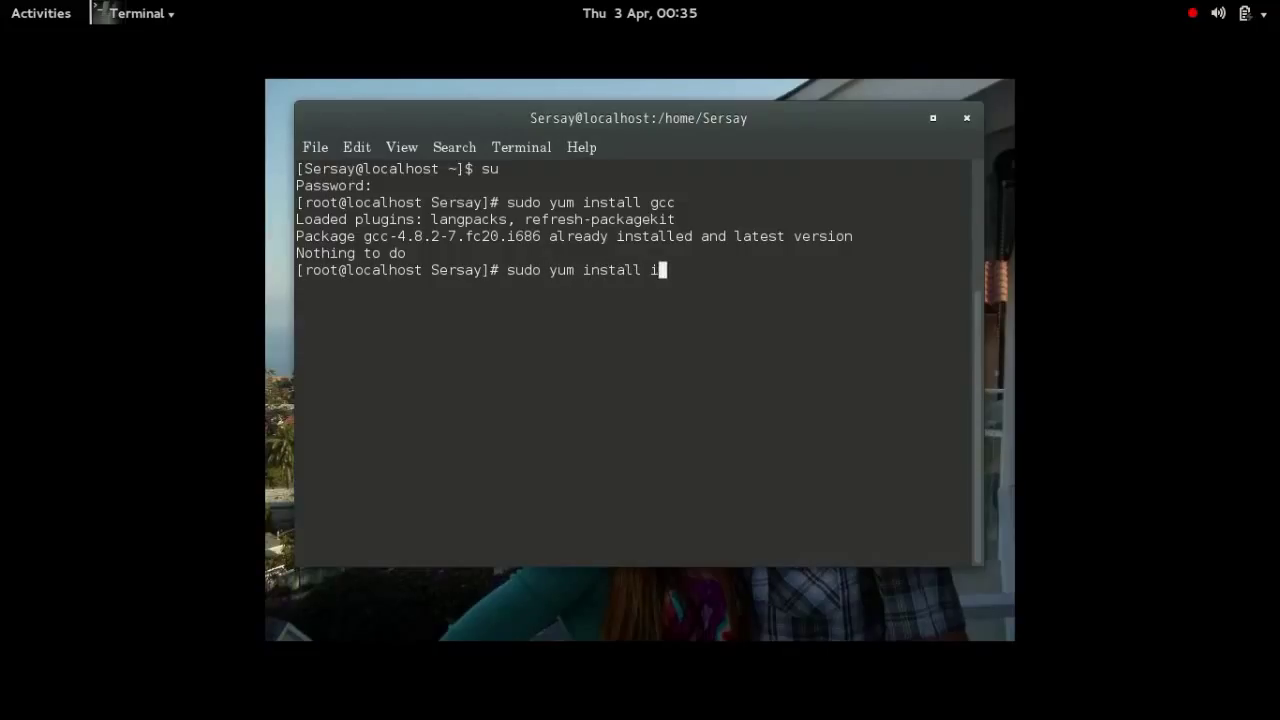
type("stanbul")
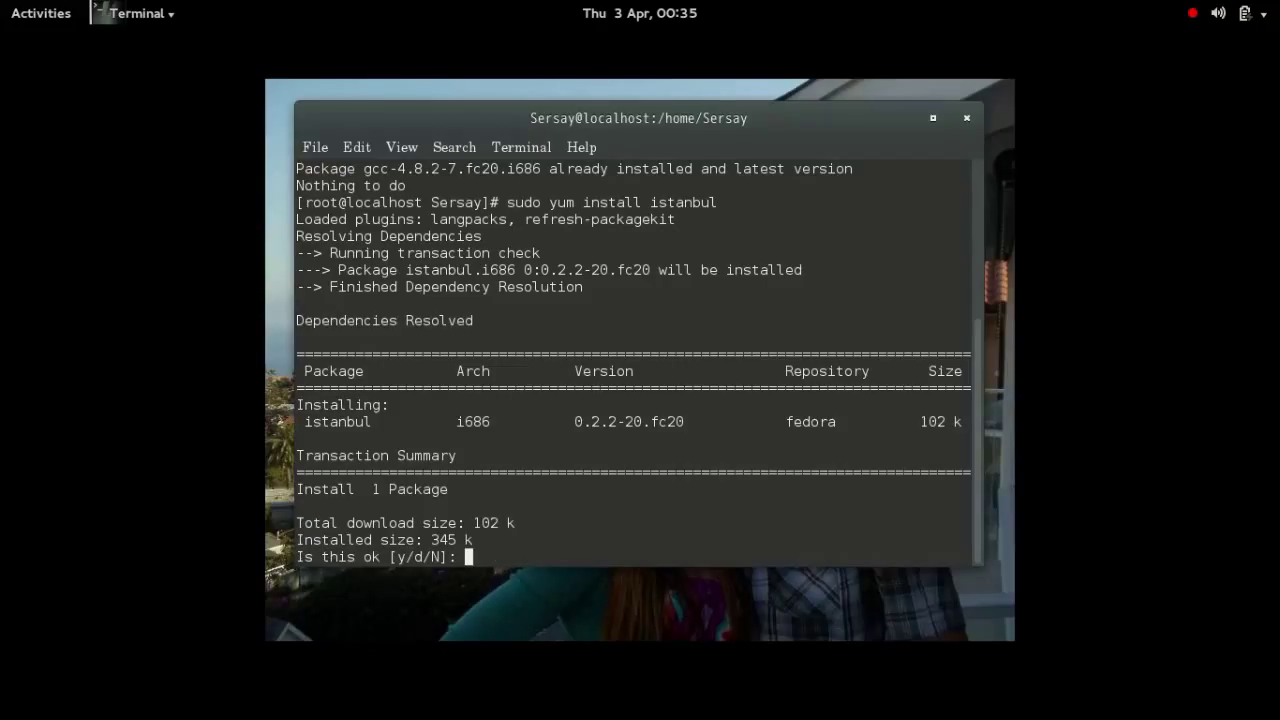
type("N")
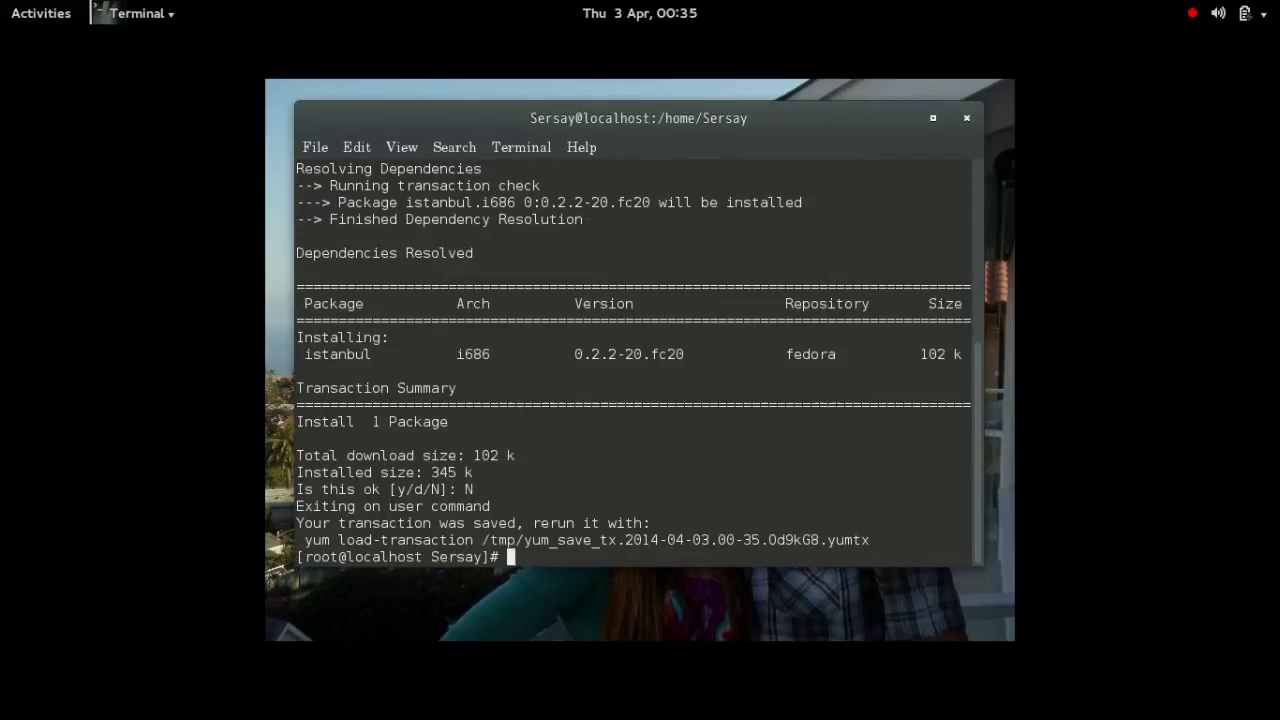
type("cl")
type("ls")
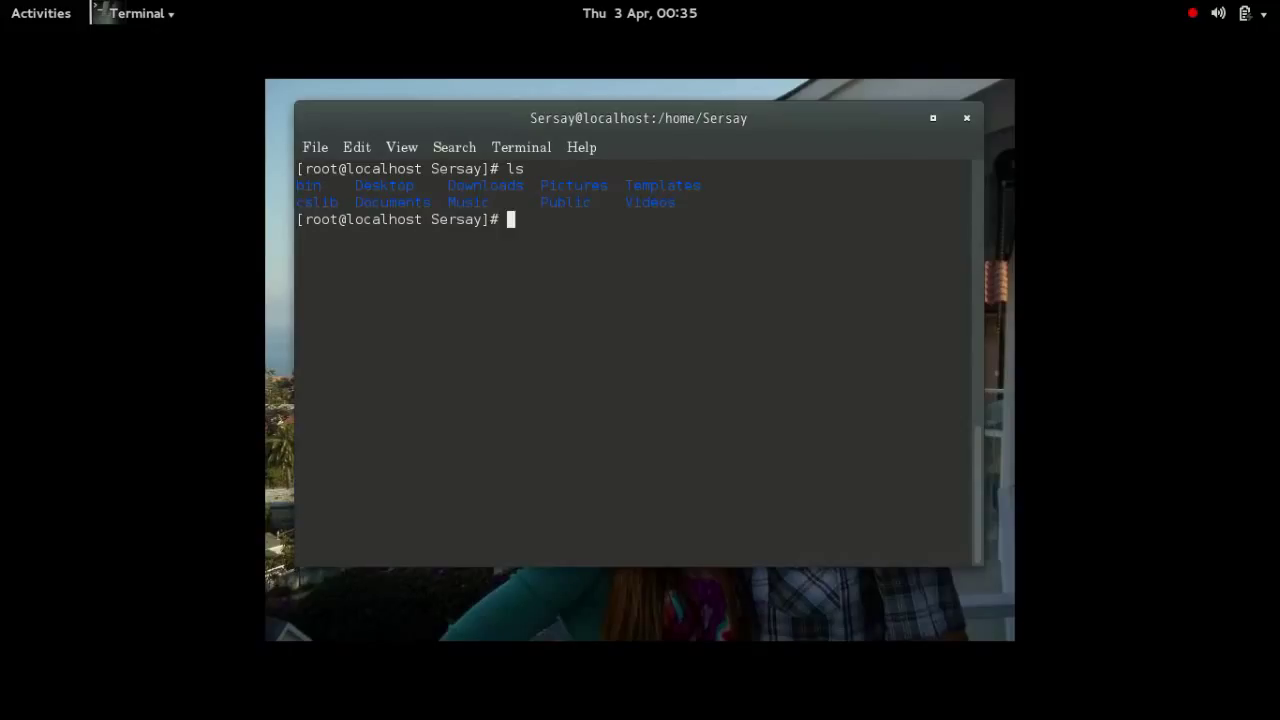
Change to root's home directory with cd.
type("cd")
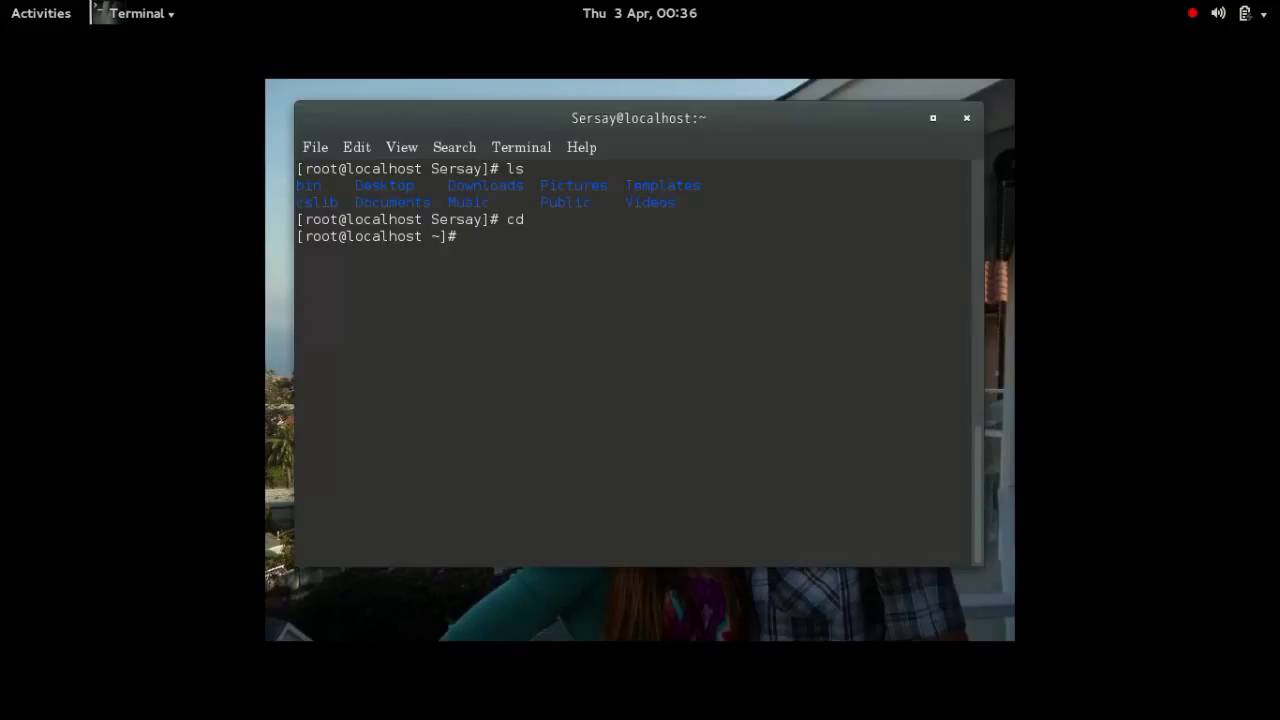
type("c")
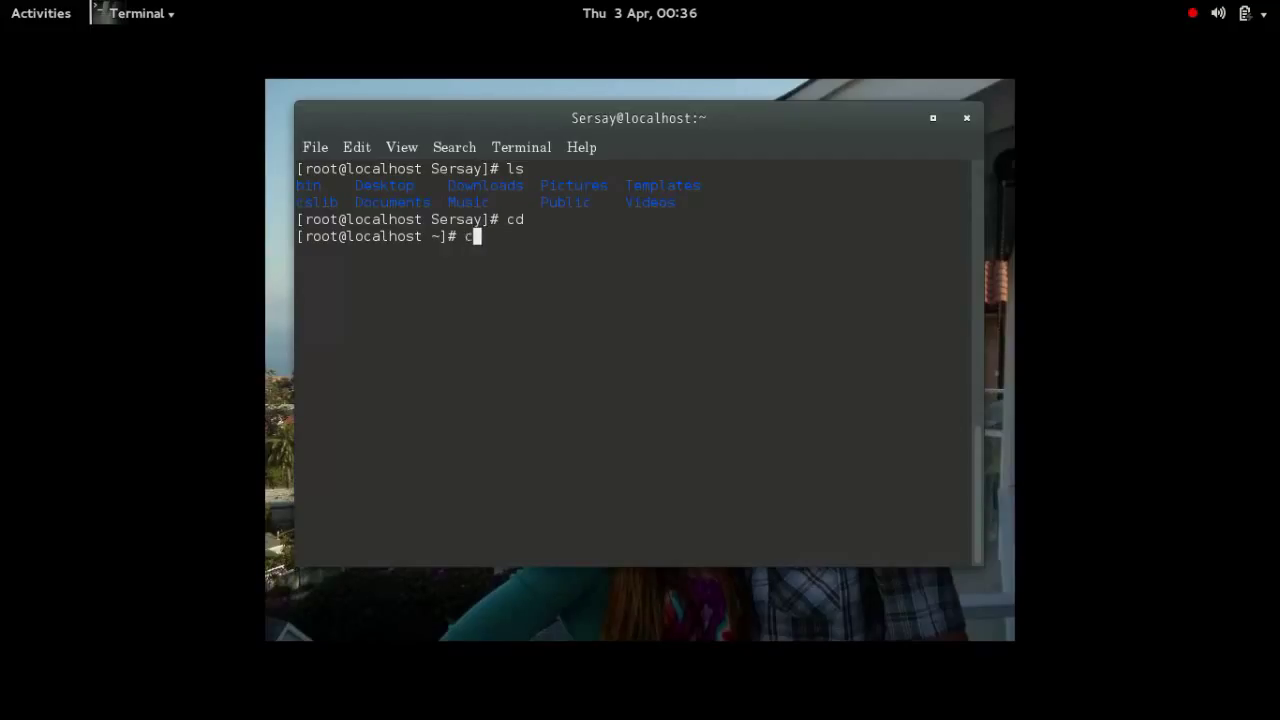
type("d")
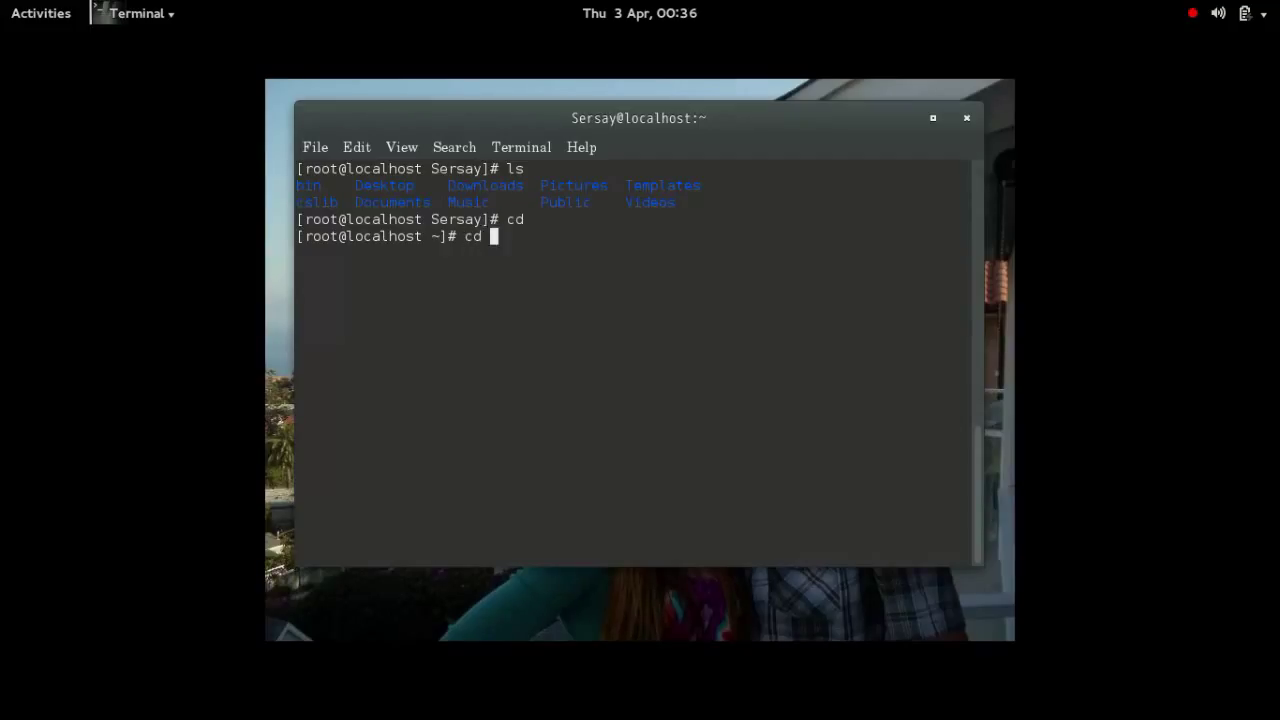
type("Sers")
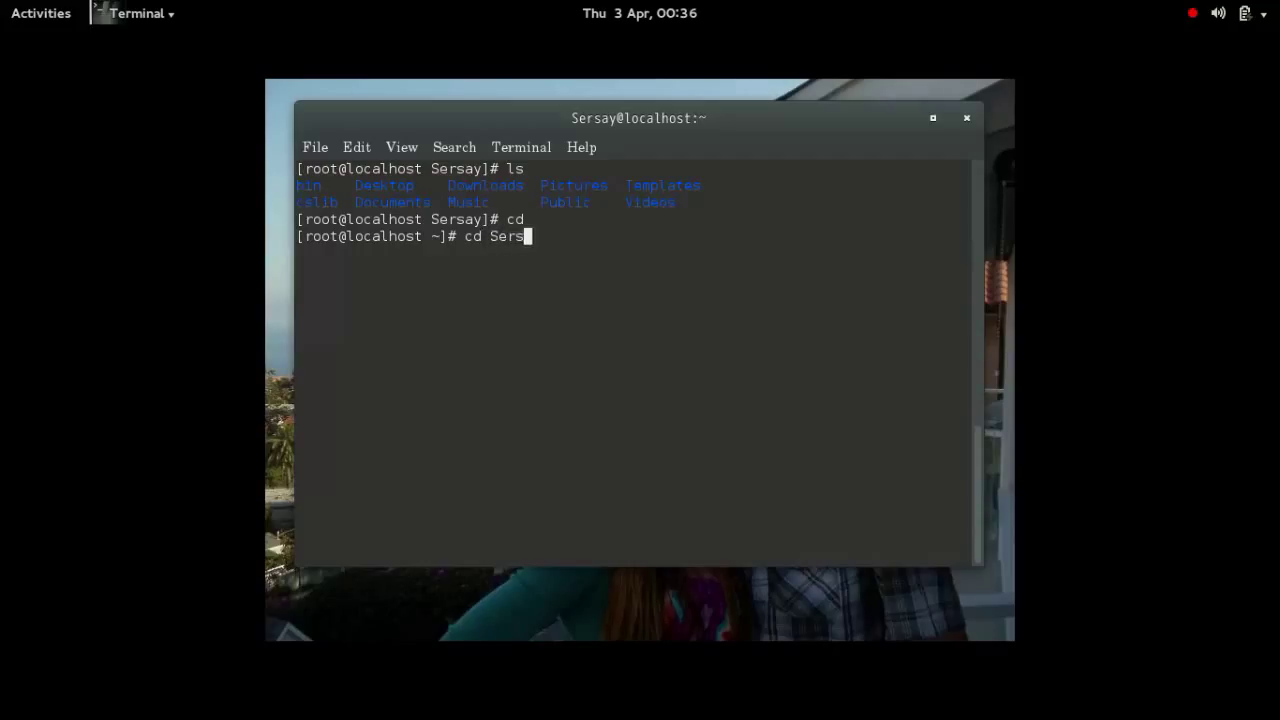
key("BackSpace")
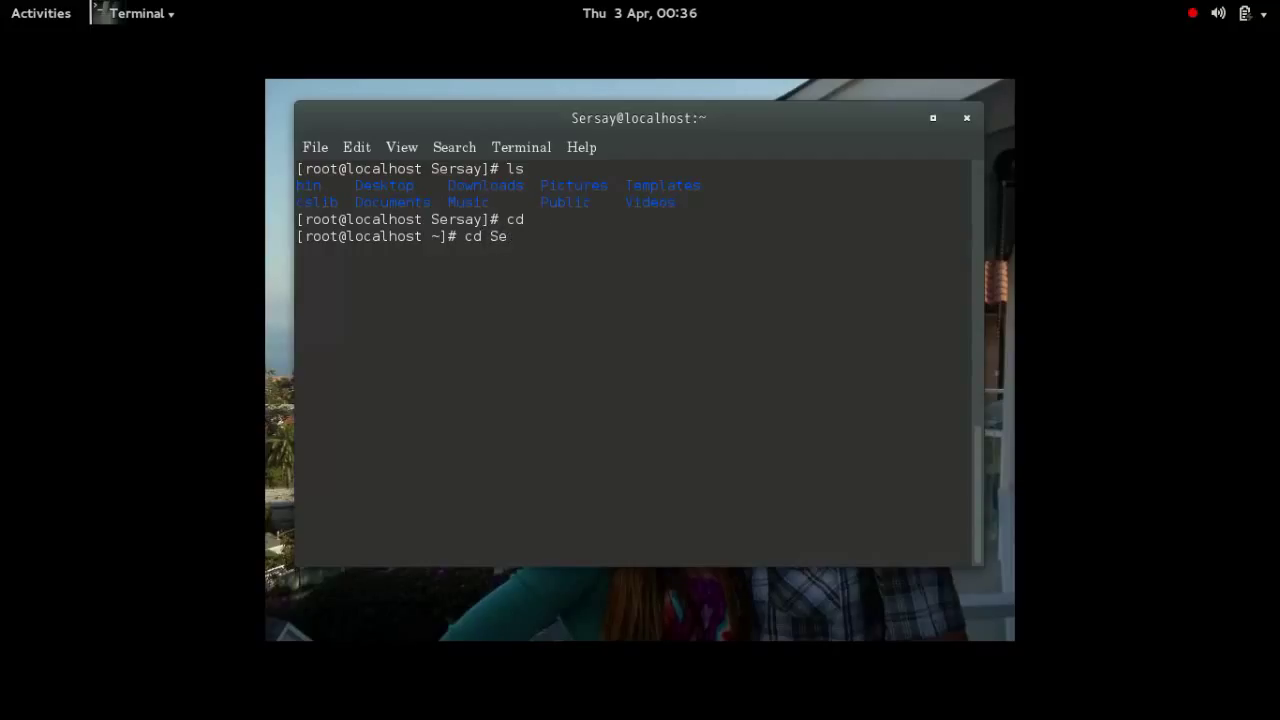
key("Enter")
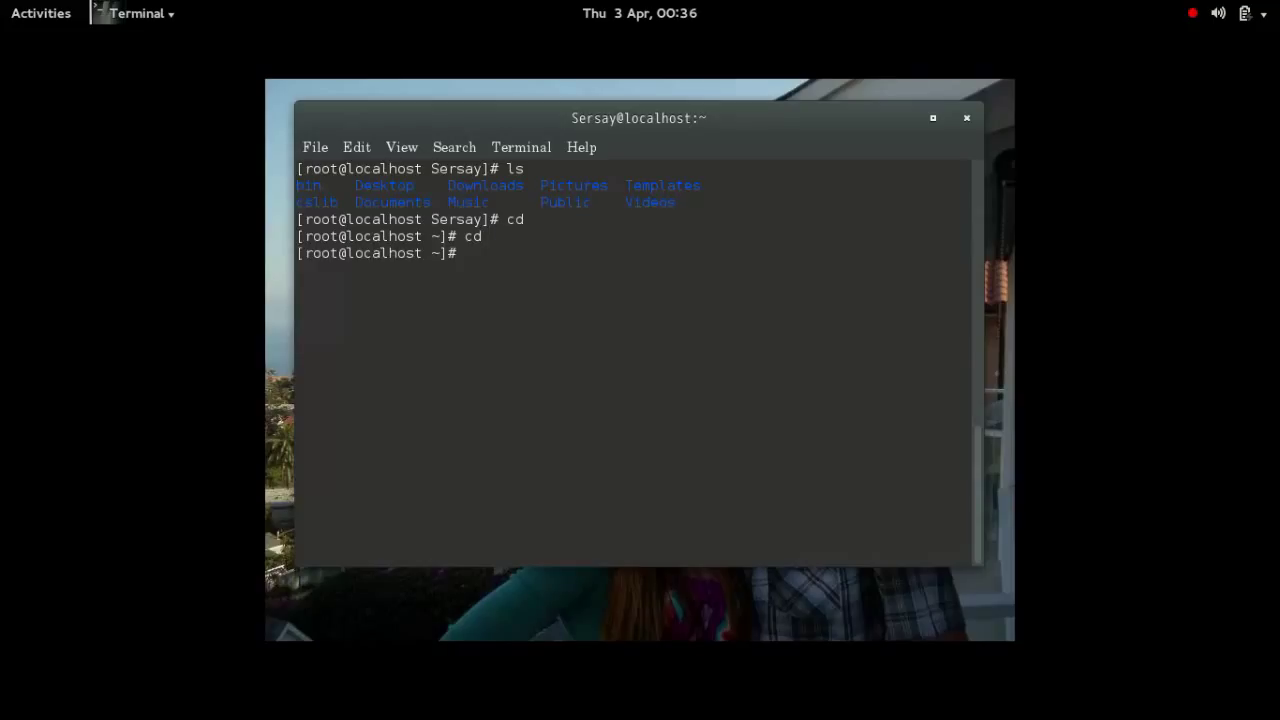
List anaconda-ks.cfg and Desktop with ls, then clear the screen.
type("ls")
type("cd")
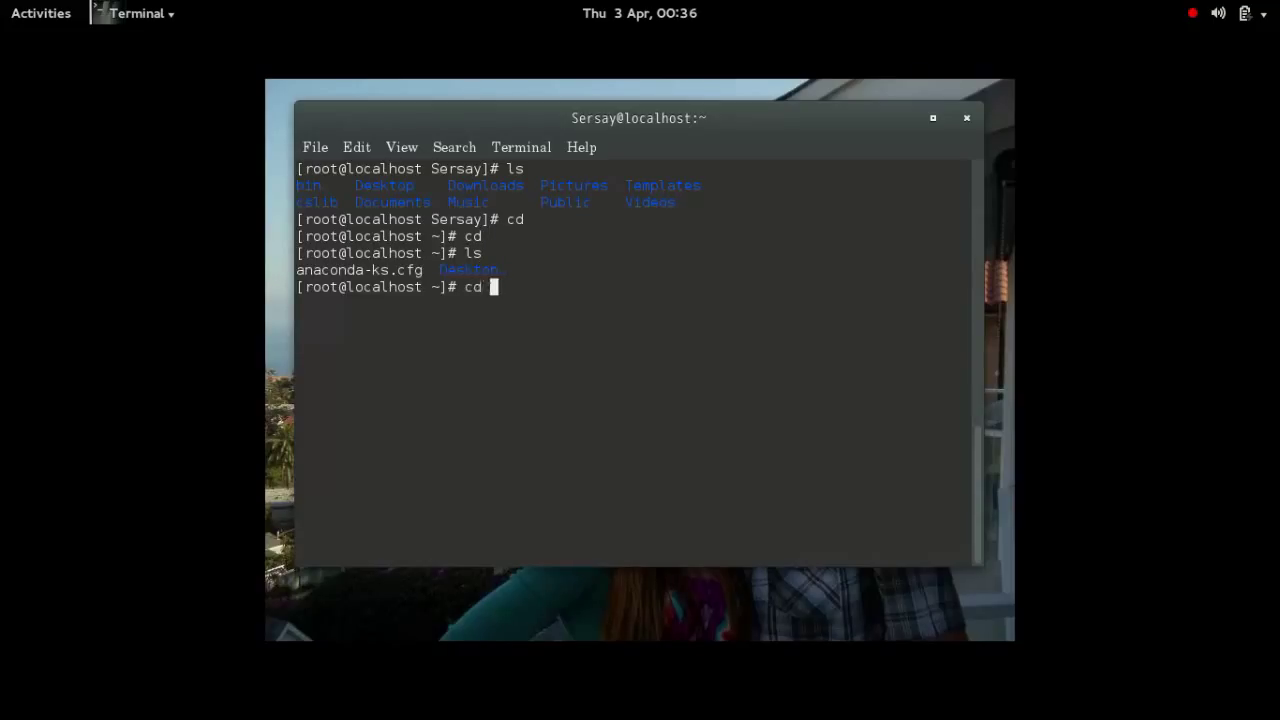
type("/usr/")
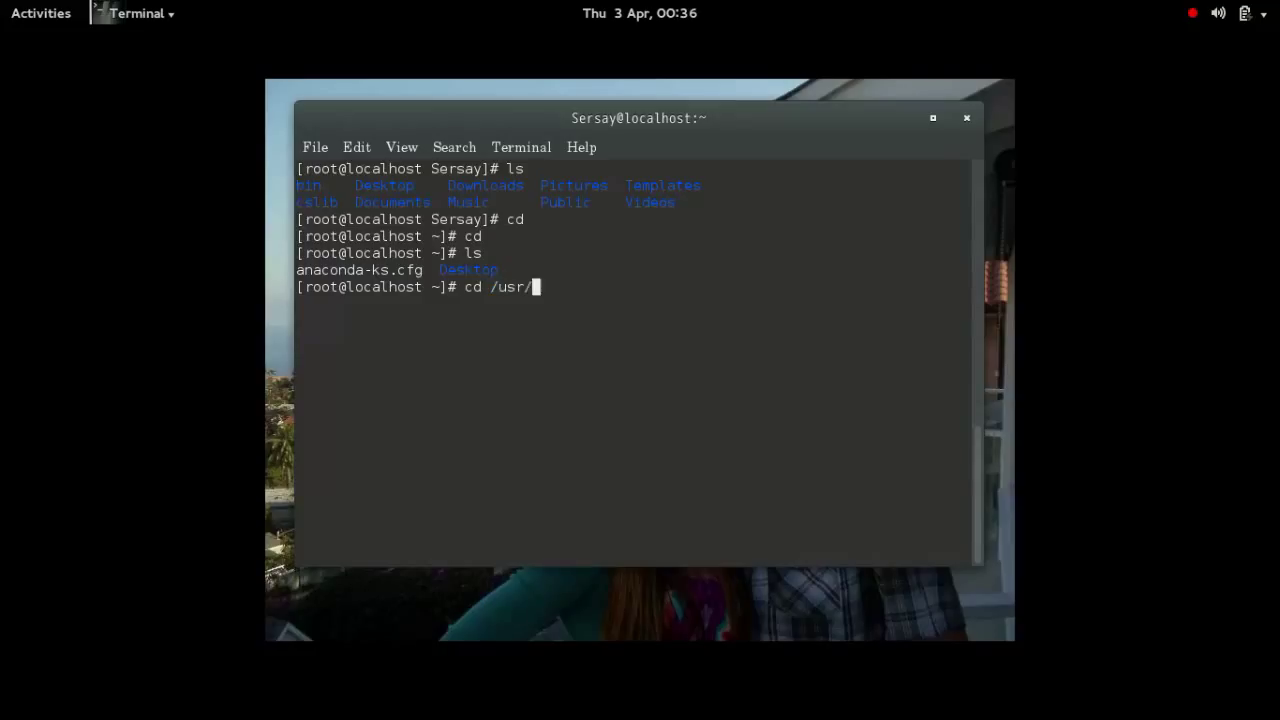
type("Ser")
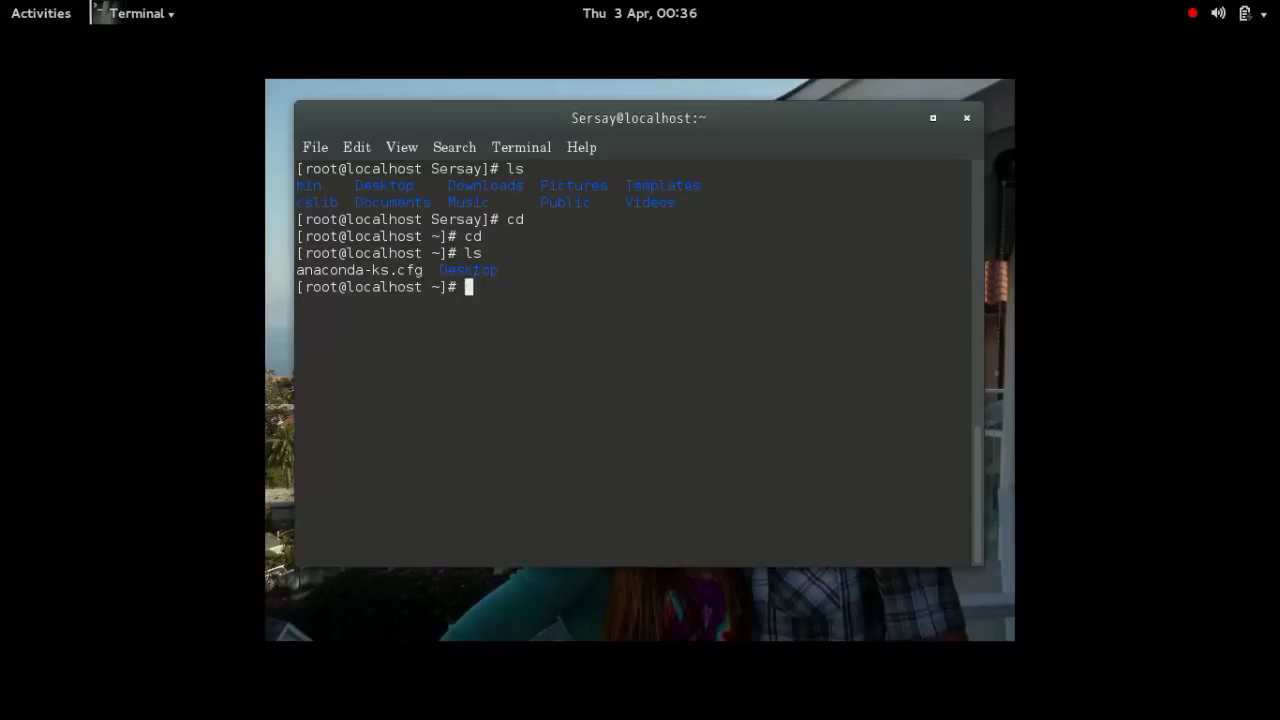
type("clear")
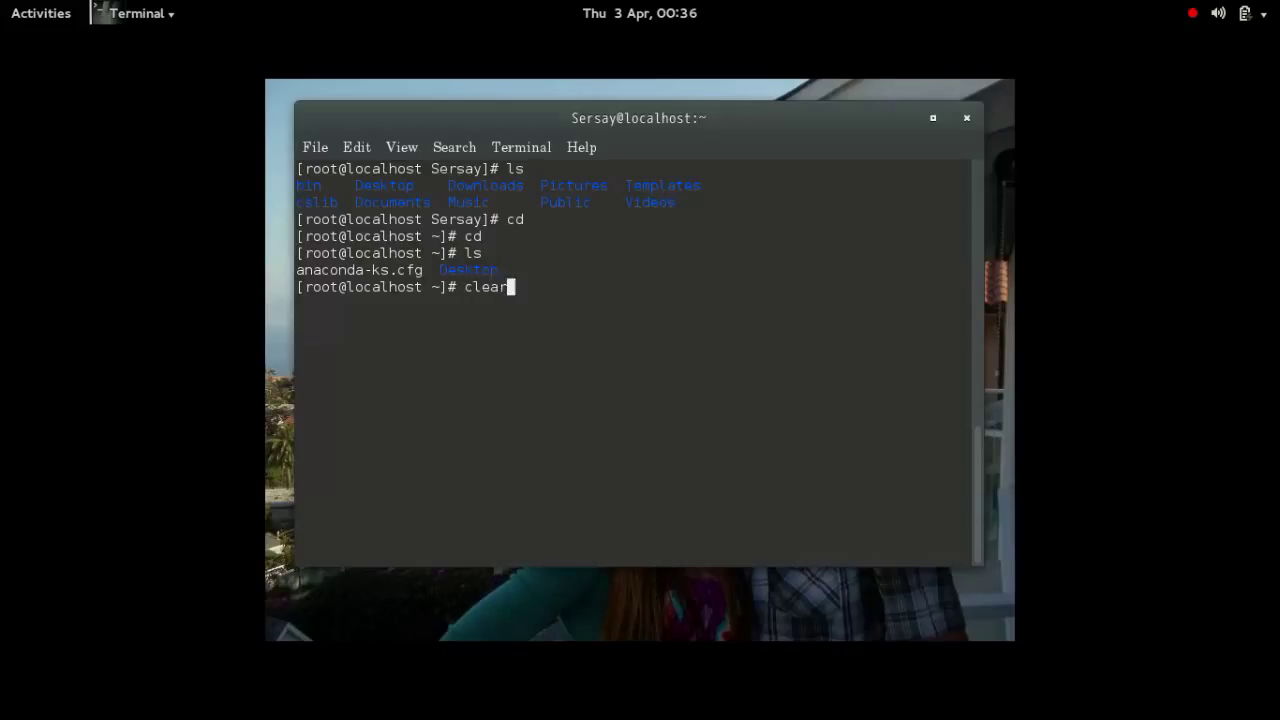
key("Return")
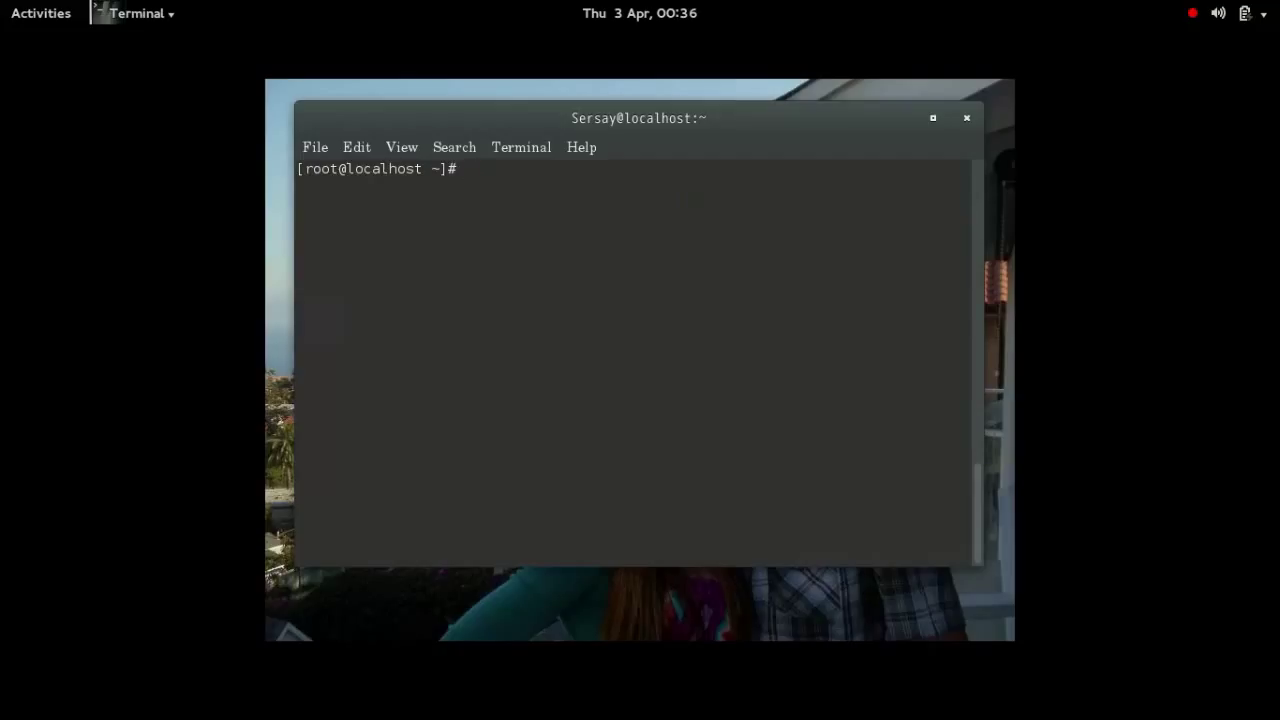
mouse_move(511, 566)
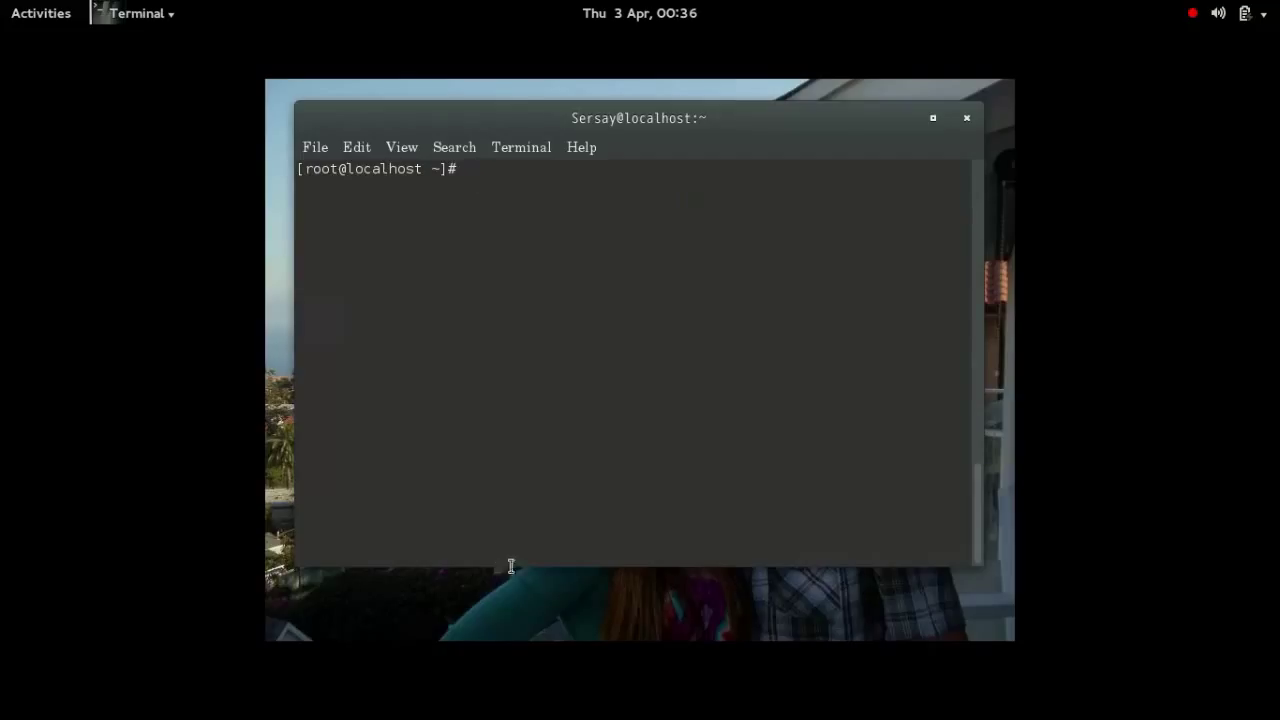
Cancel the Close this terminal? dialog and exit the root shell.
left_click(966, 118)
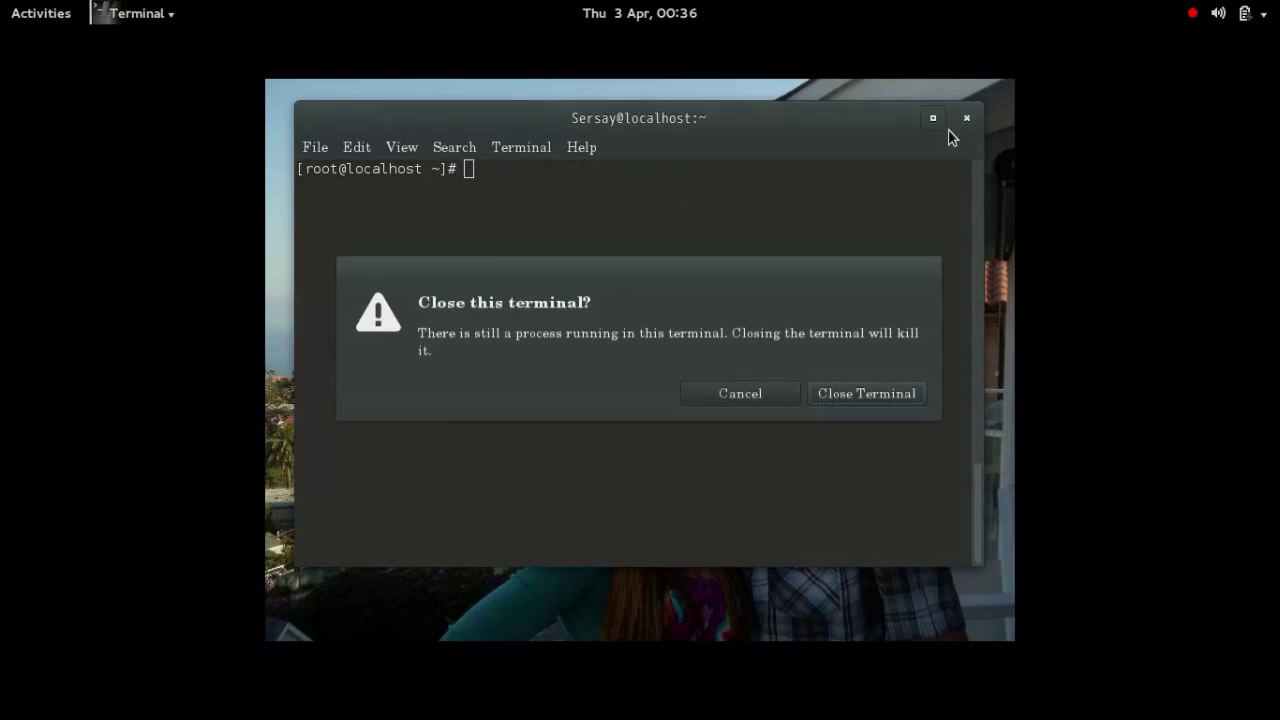
left_click(867, 393)
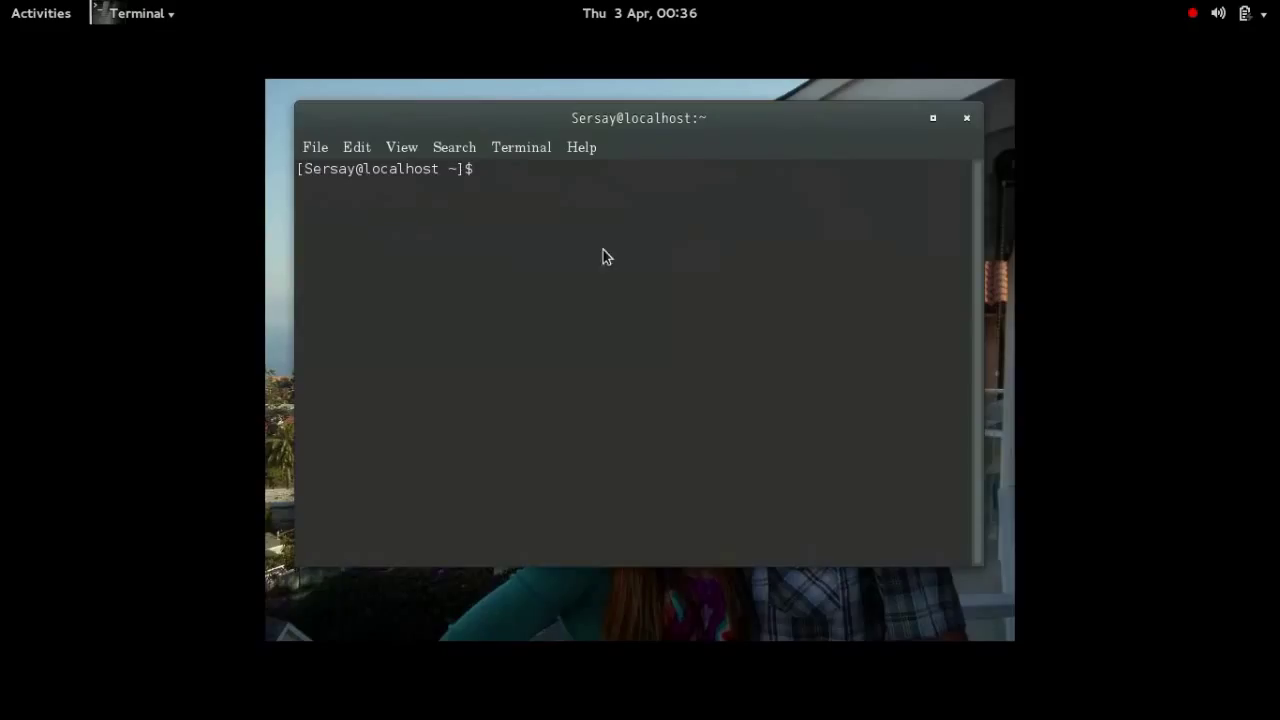
mouse_move(48, 40)
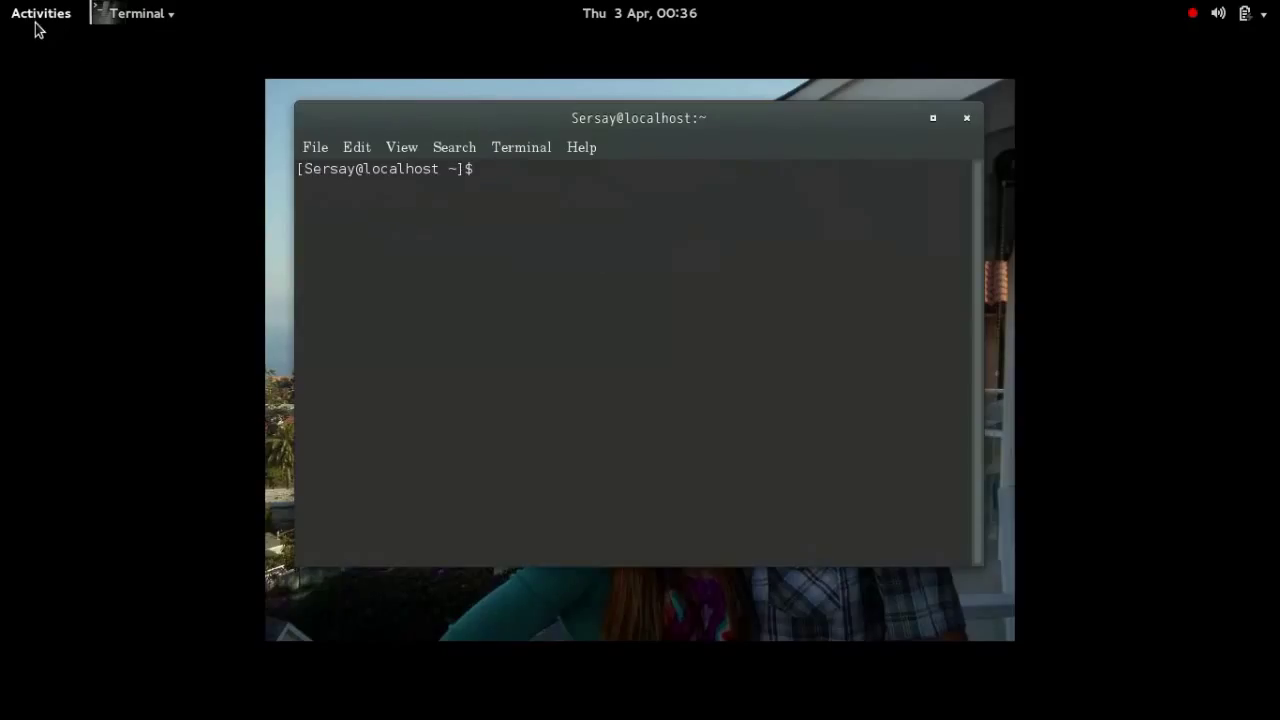
Search Activities for 'ged' and launch gedit with a blank document.
left_click(40, 13)
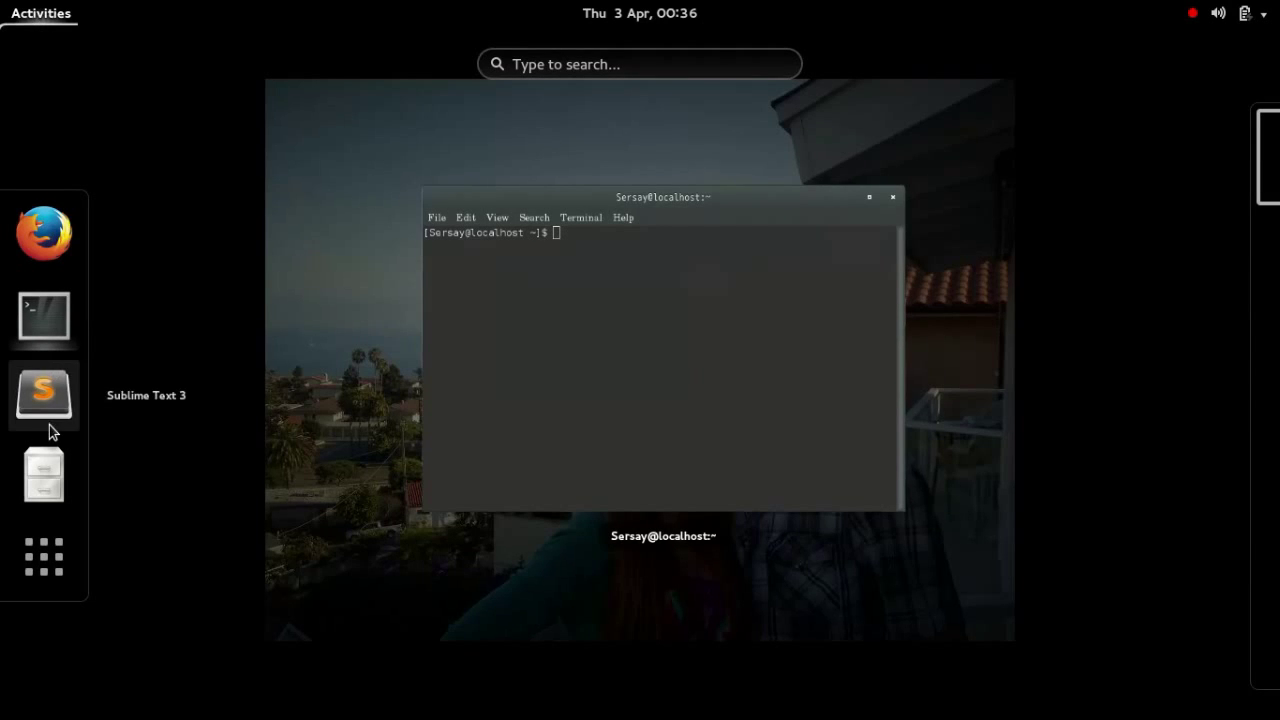
left_click(639, 63)
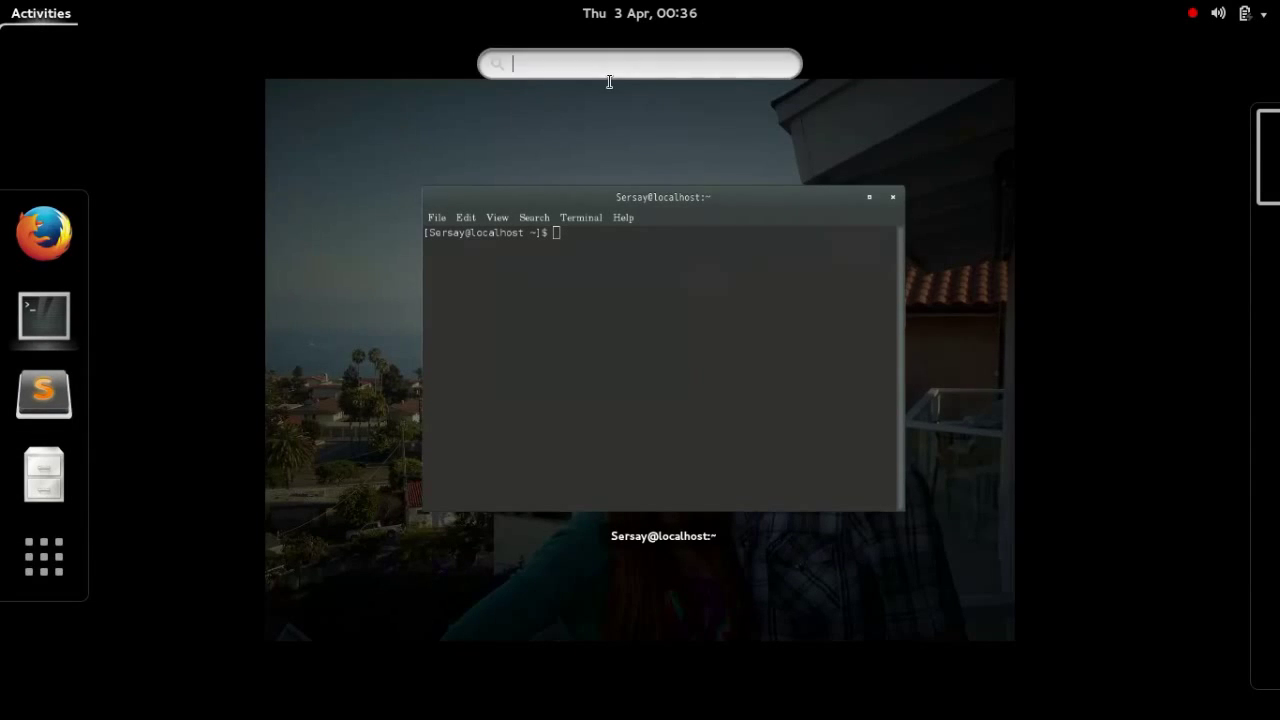
type("ged")
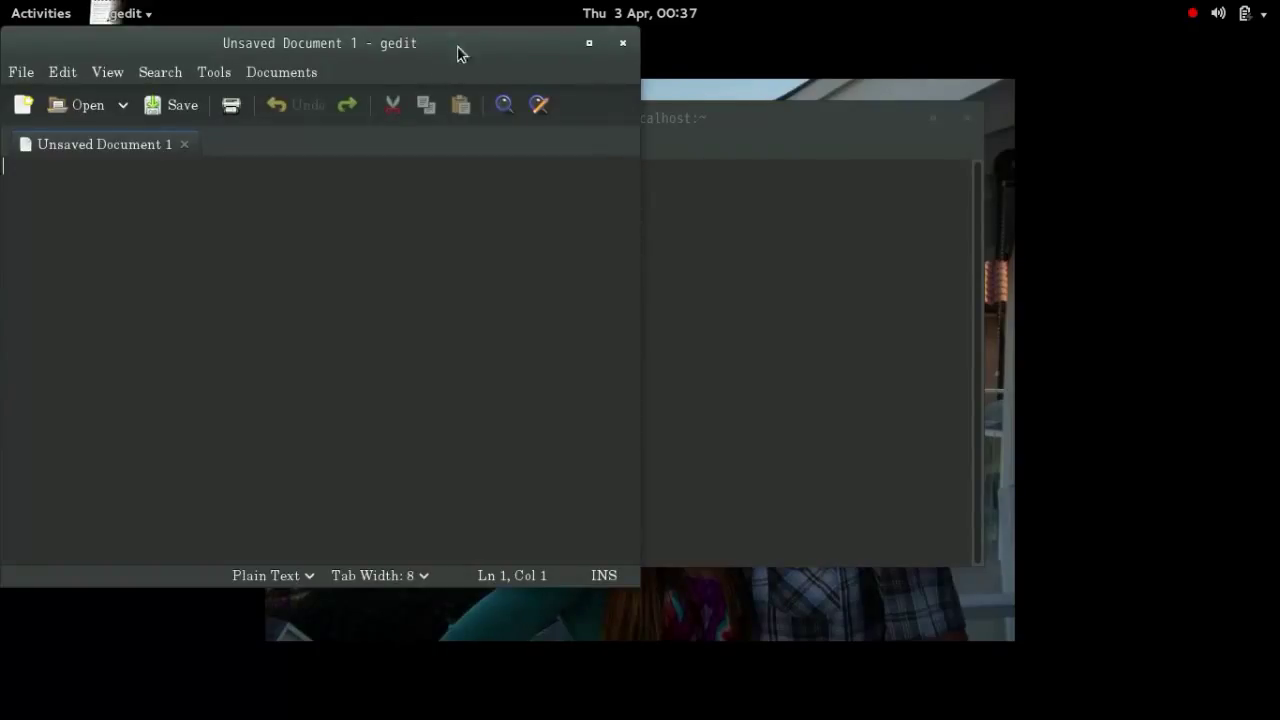
mouse_move(573, 78)
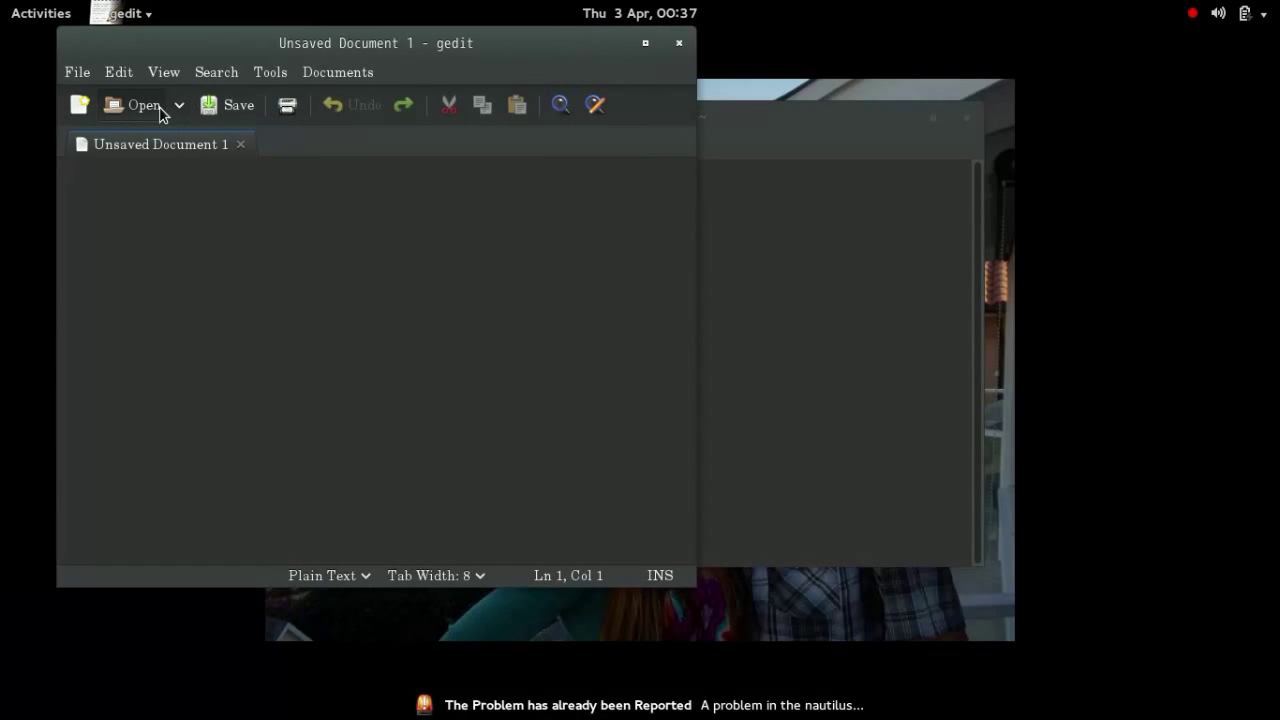
Open Documents/hello.c, the Hello WORLD C program, in gedit.
left_click(138, 104)
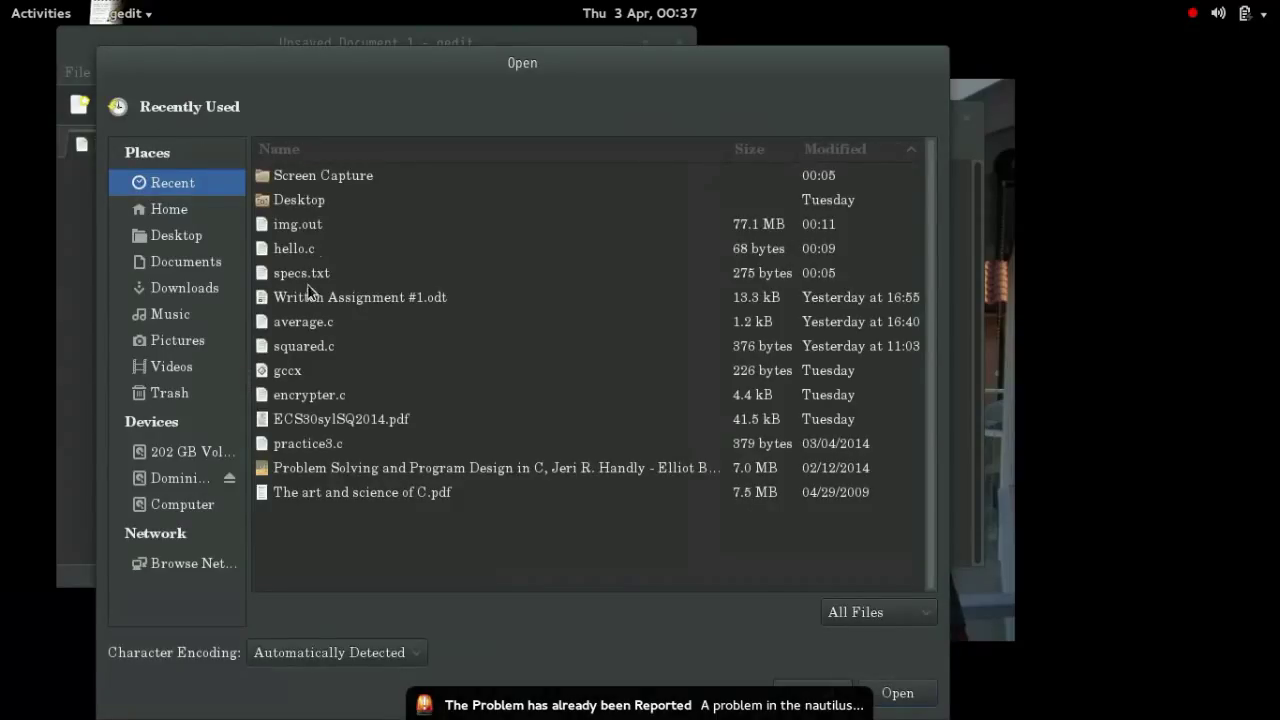
mouse_move(338, 455)
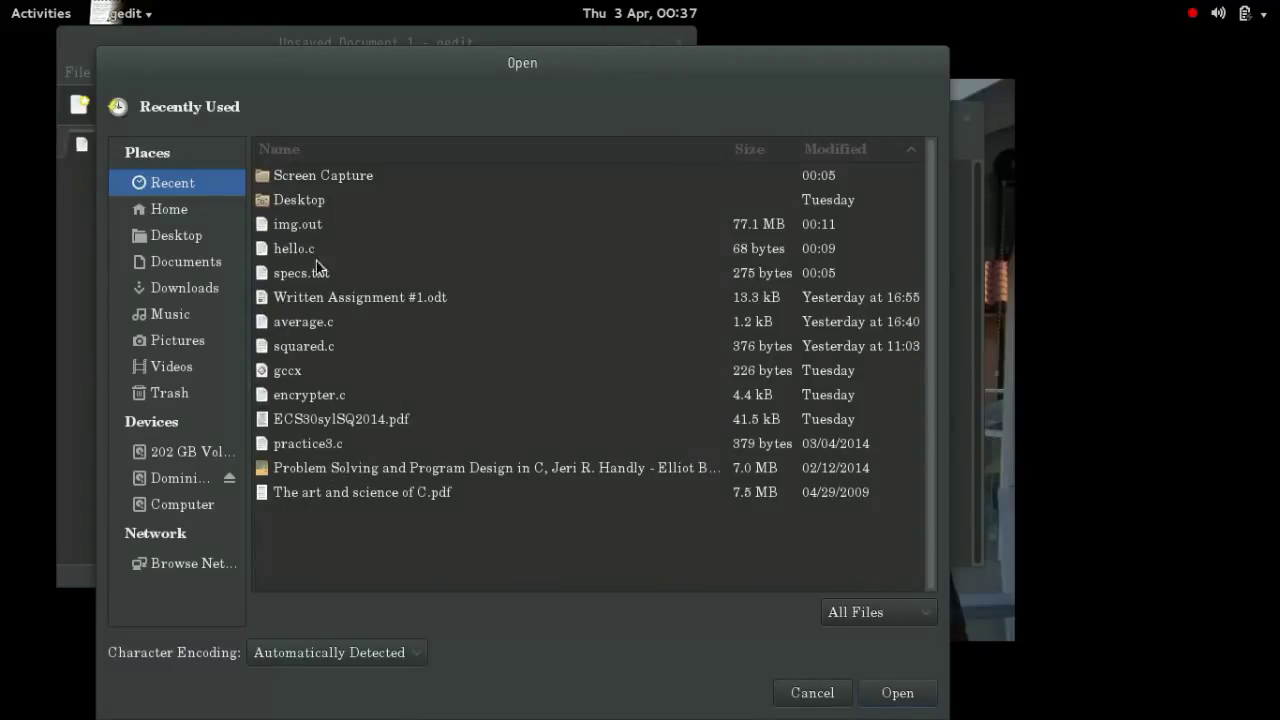
mouse_move(320, 224)
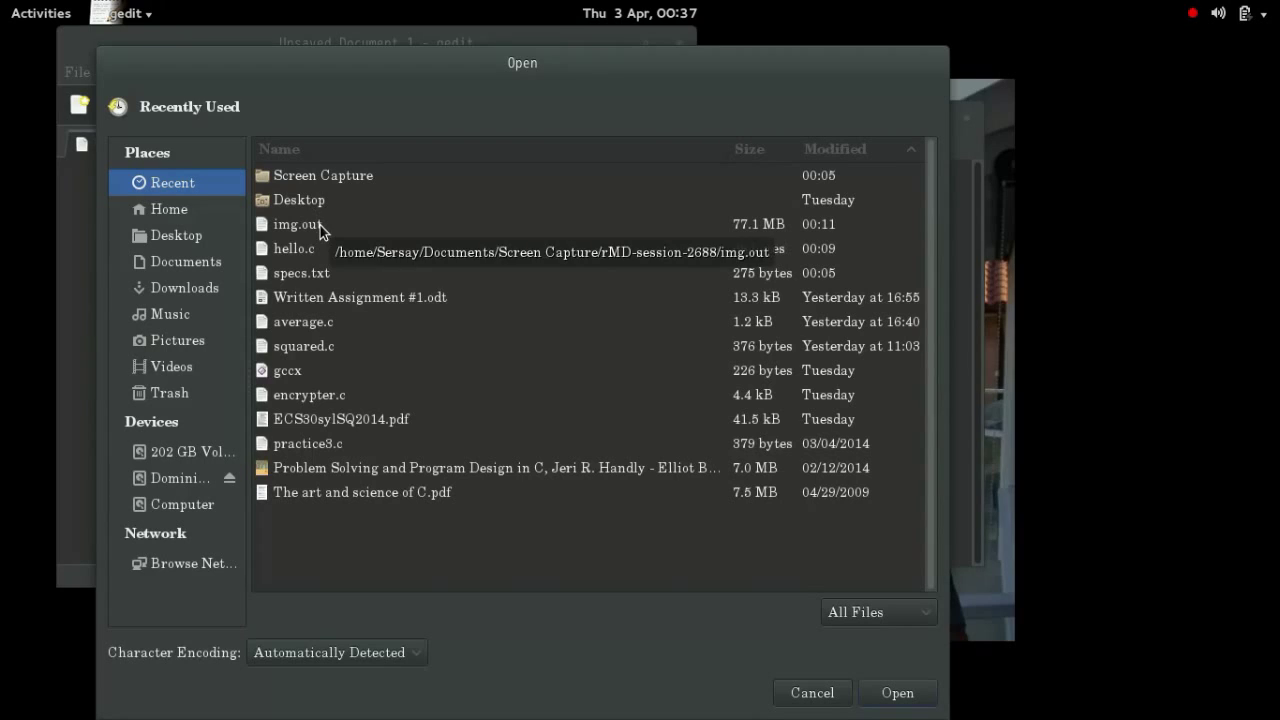
mouse_move(200, 275)
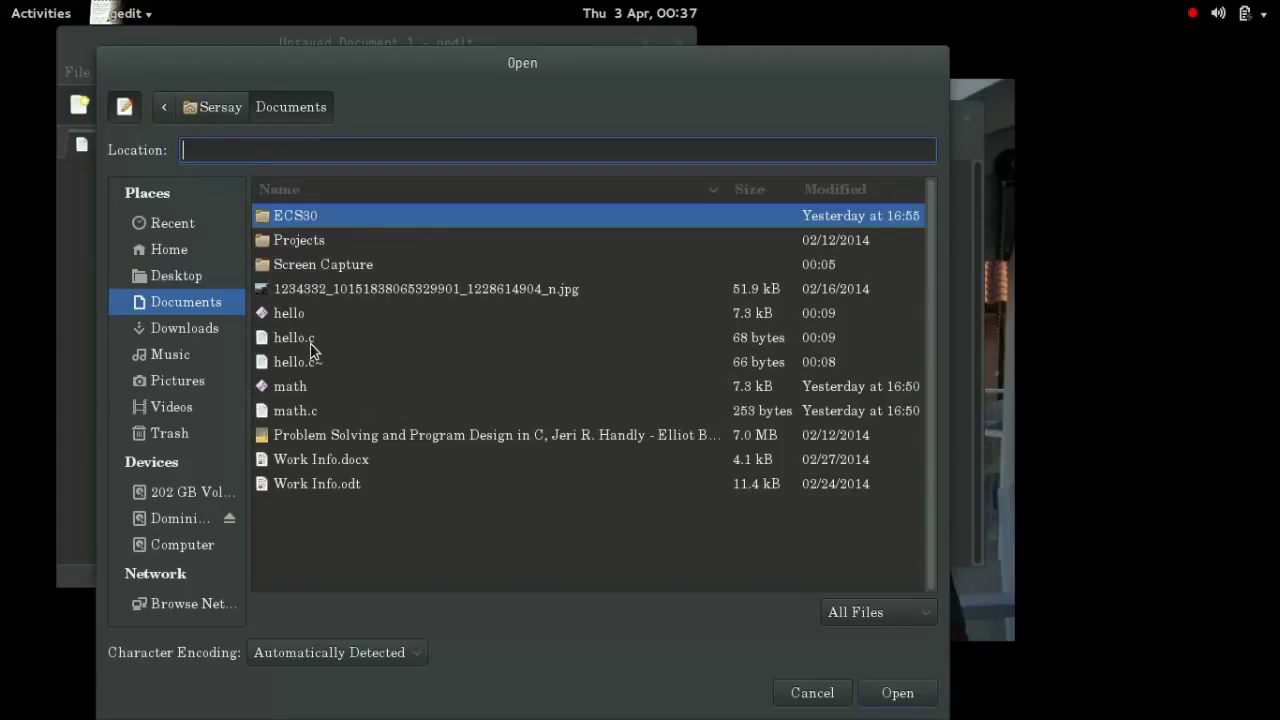
double_click(289, 337)
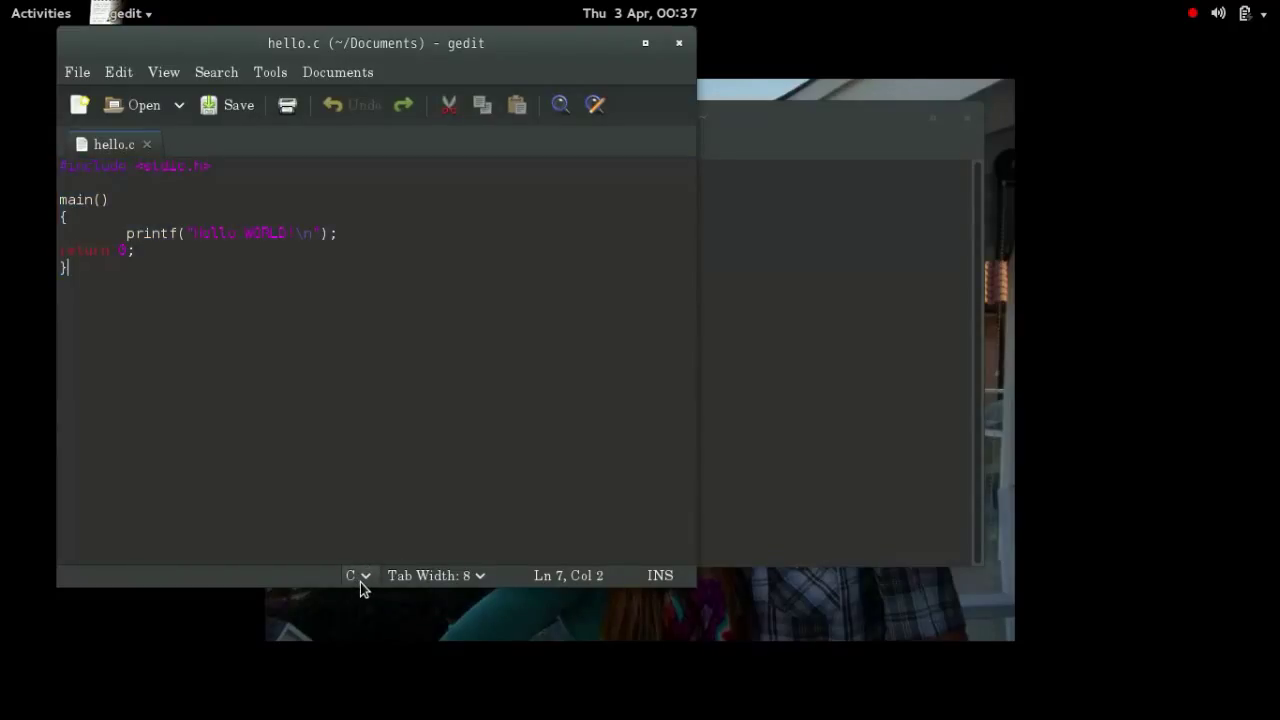
Save As hello.c in Documents, replacing the existing file.
left_click(356, 575)
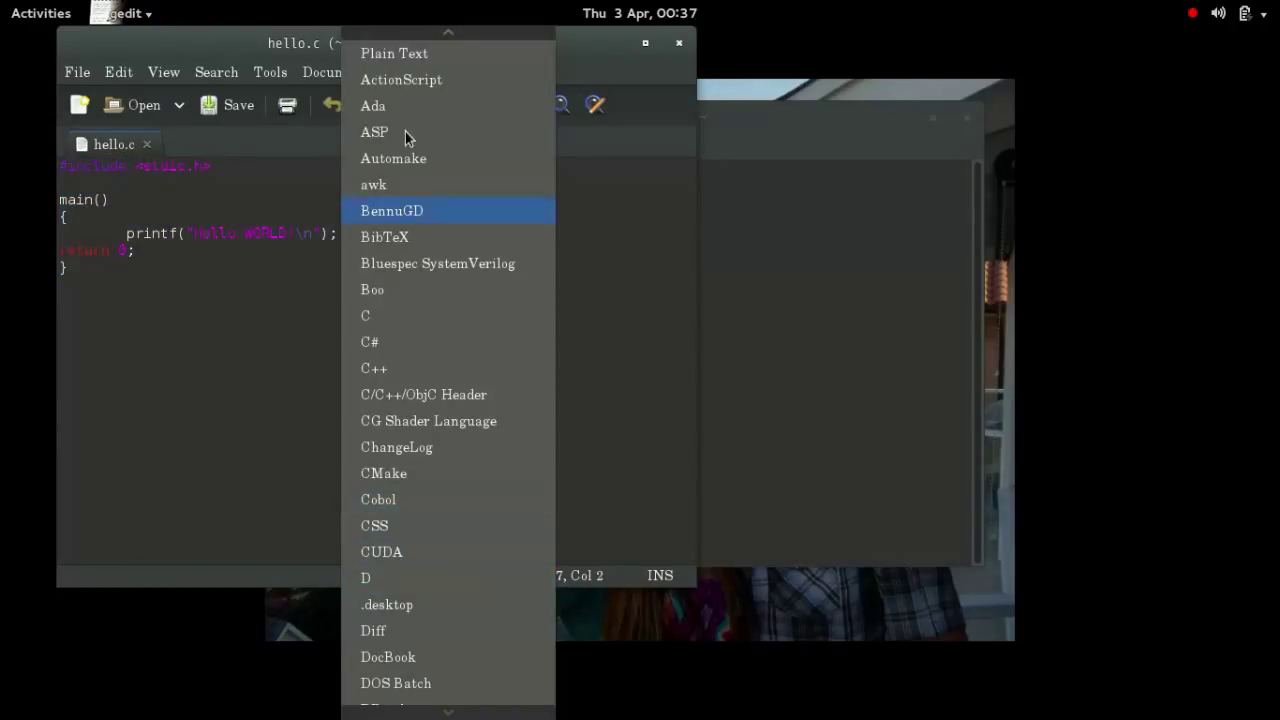
mouse_move(401, 525)
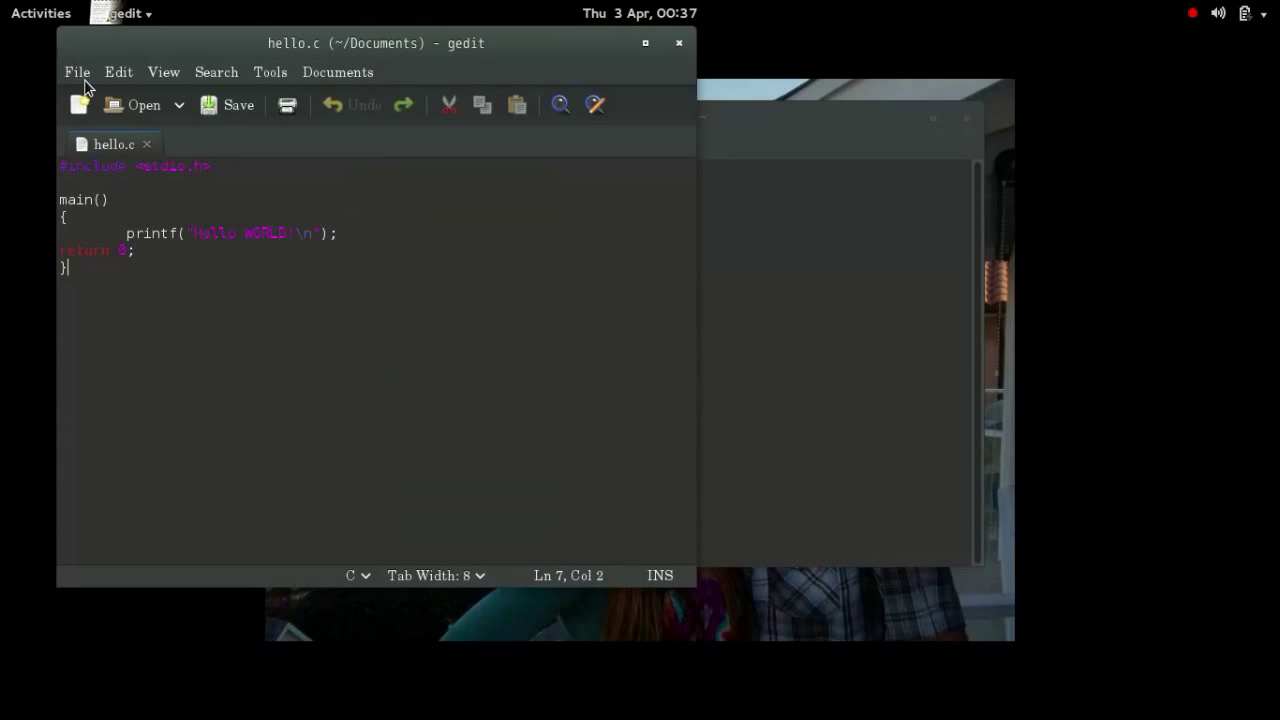
mouse_move(148, 199)
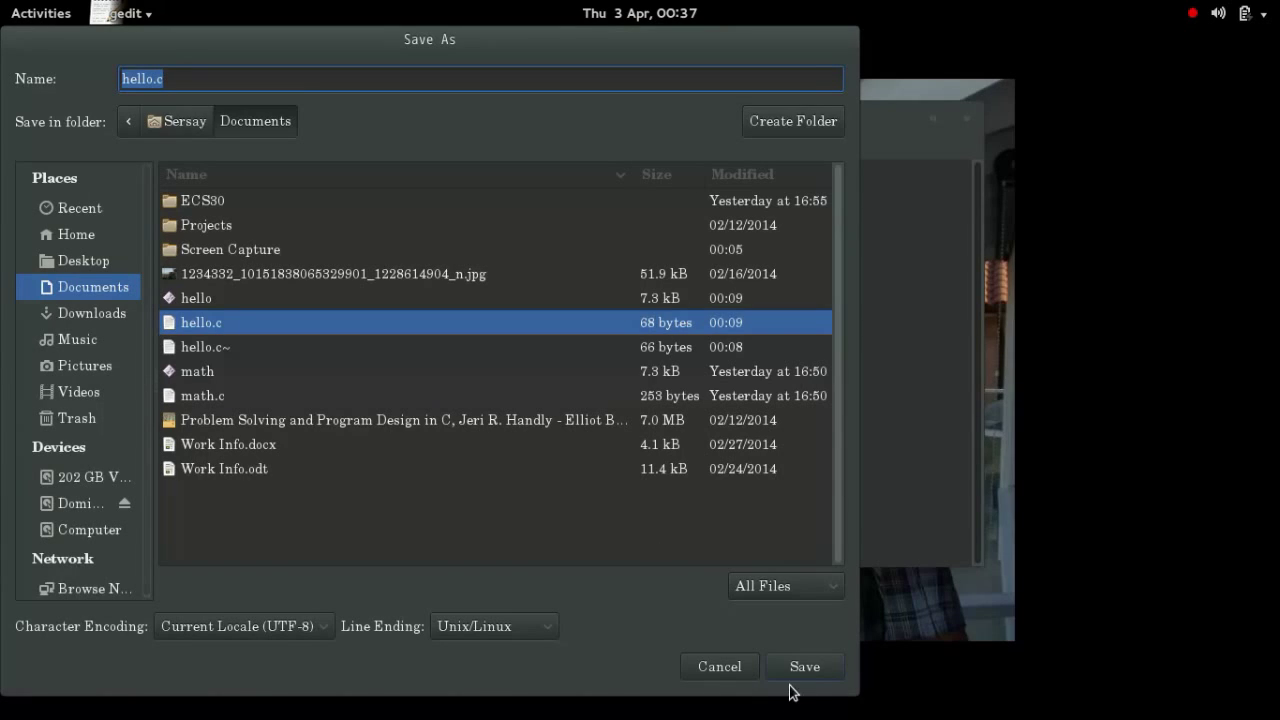
left_click(804, 666)
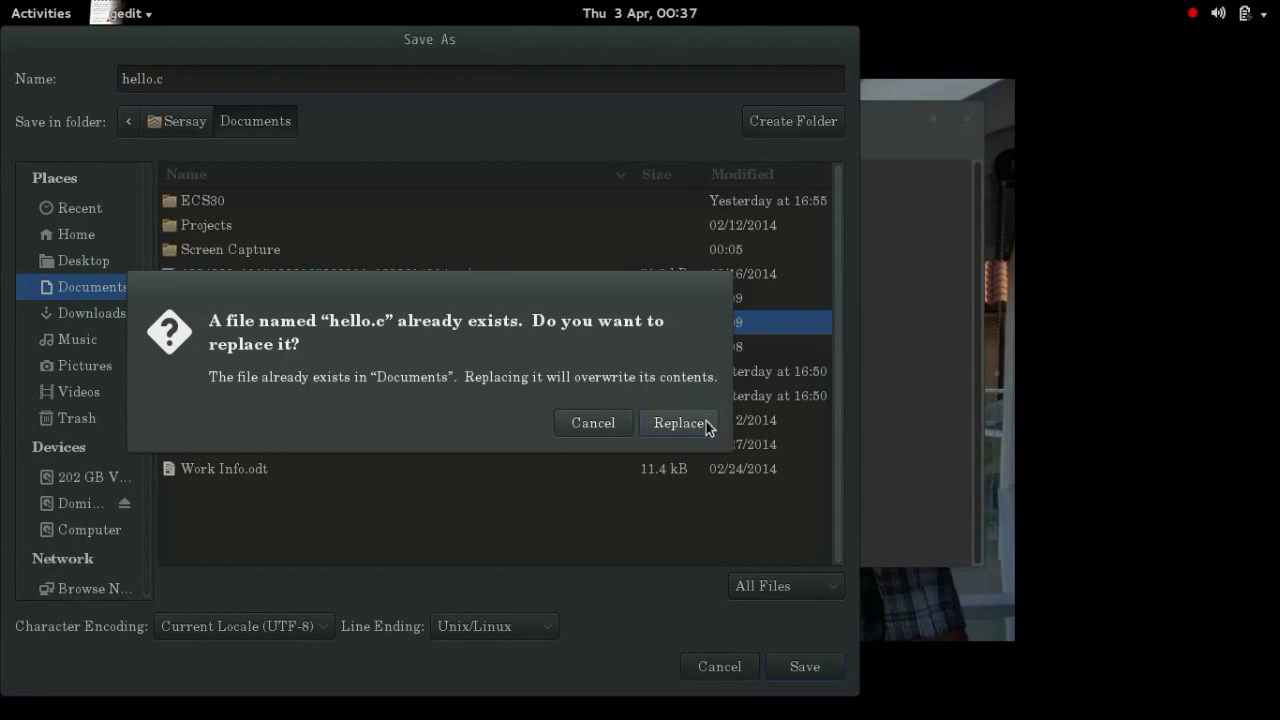
left_click(678, 422)
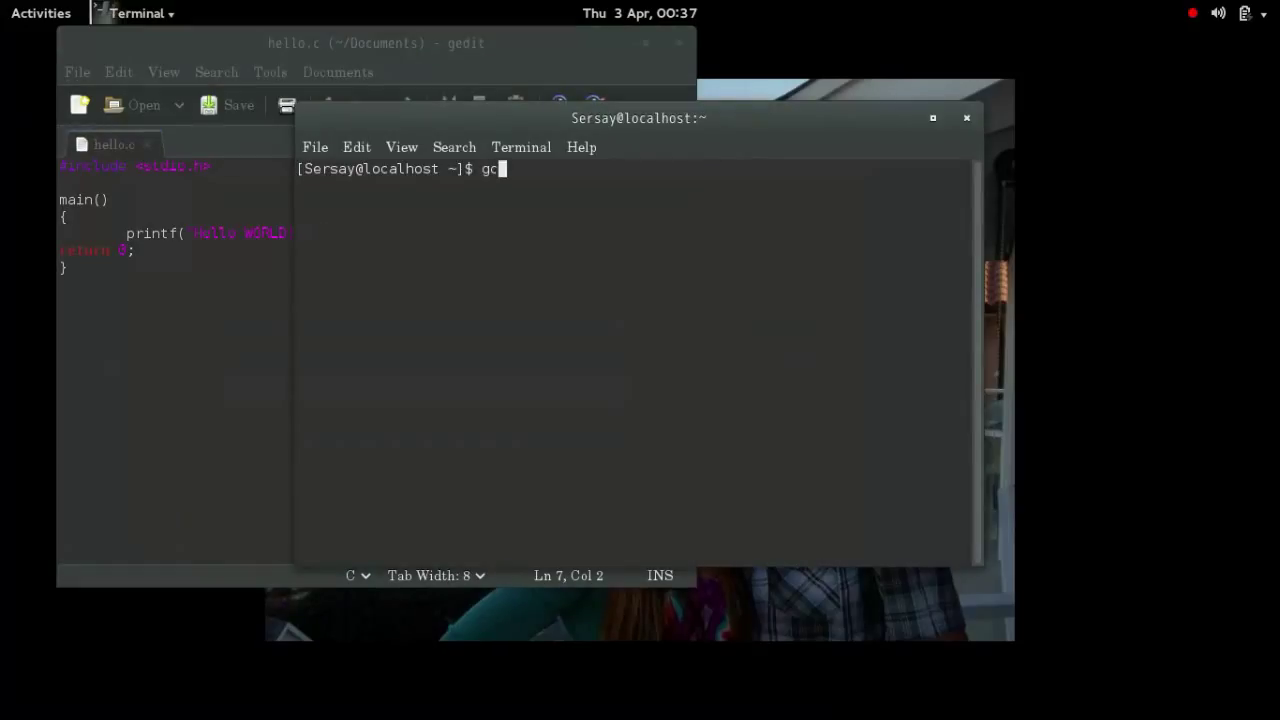
Compile Documents/hello.c into Documents/hello with gcc.
type("c")
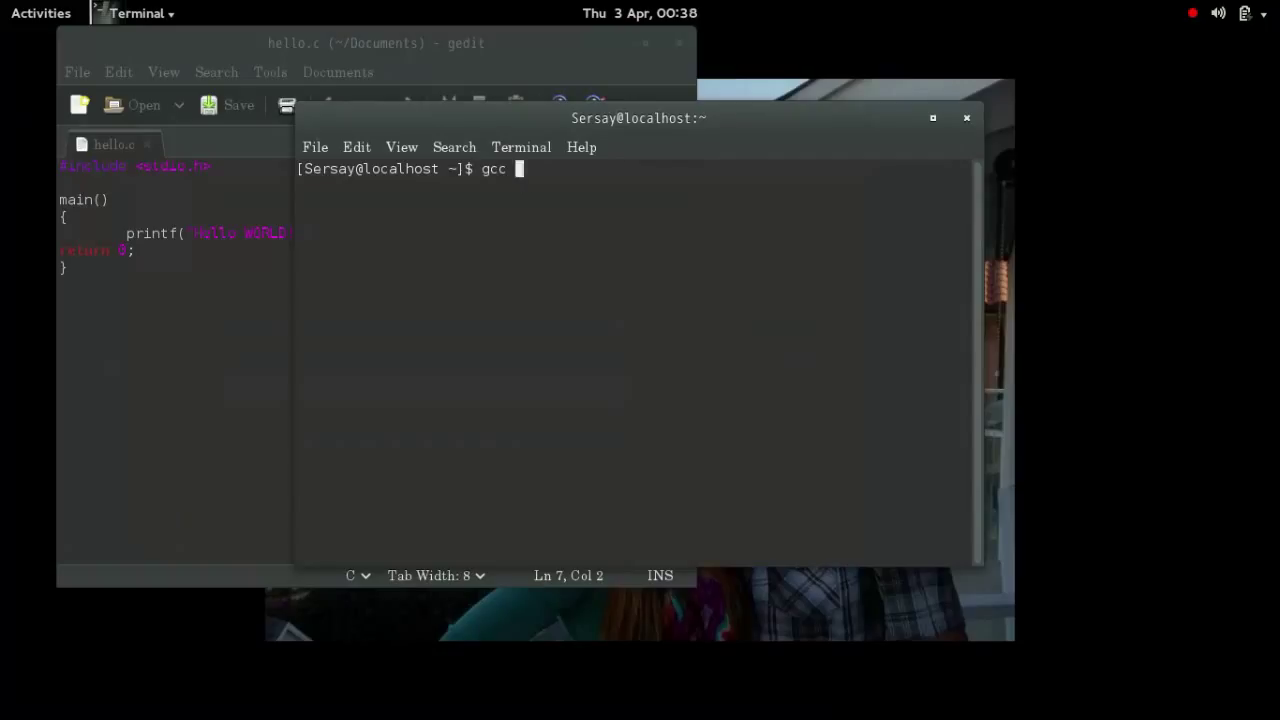
type("/")
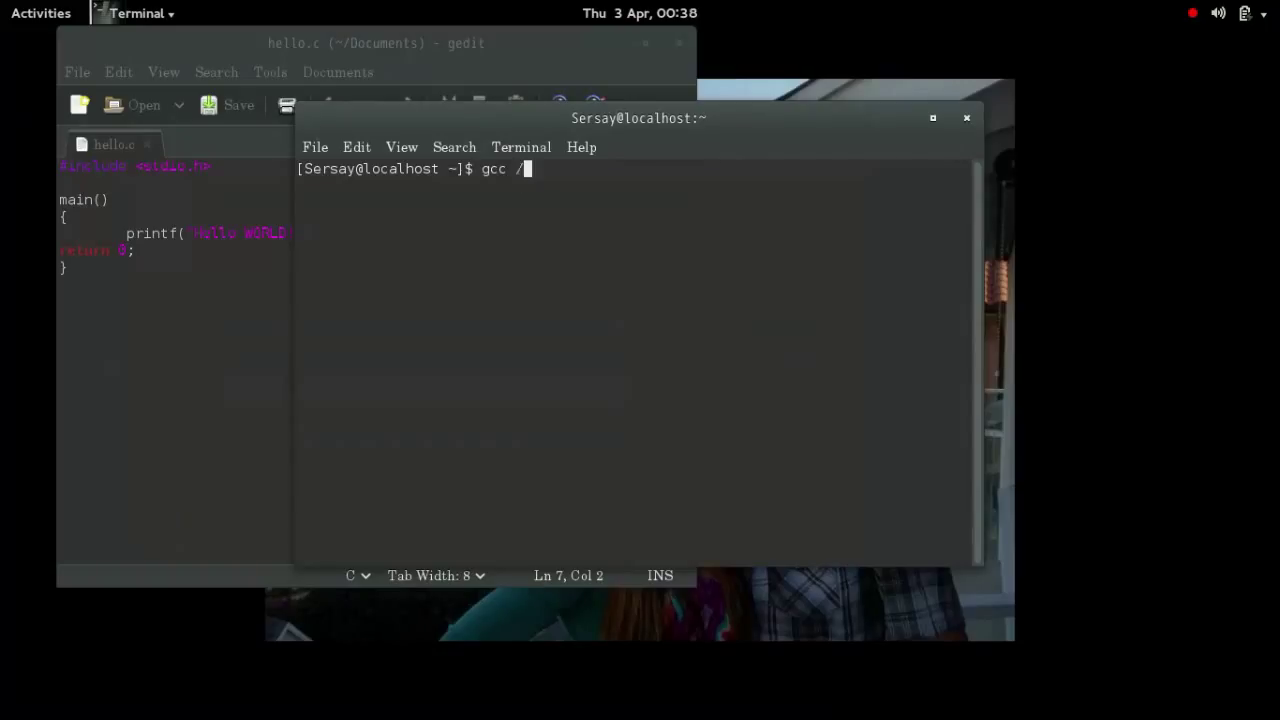
type("Doc")
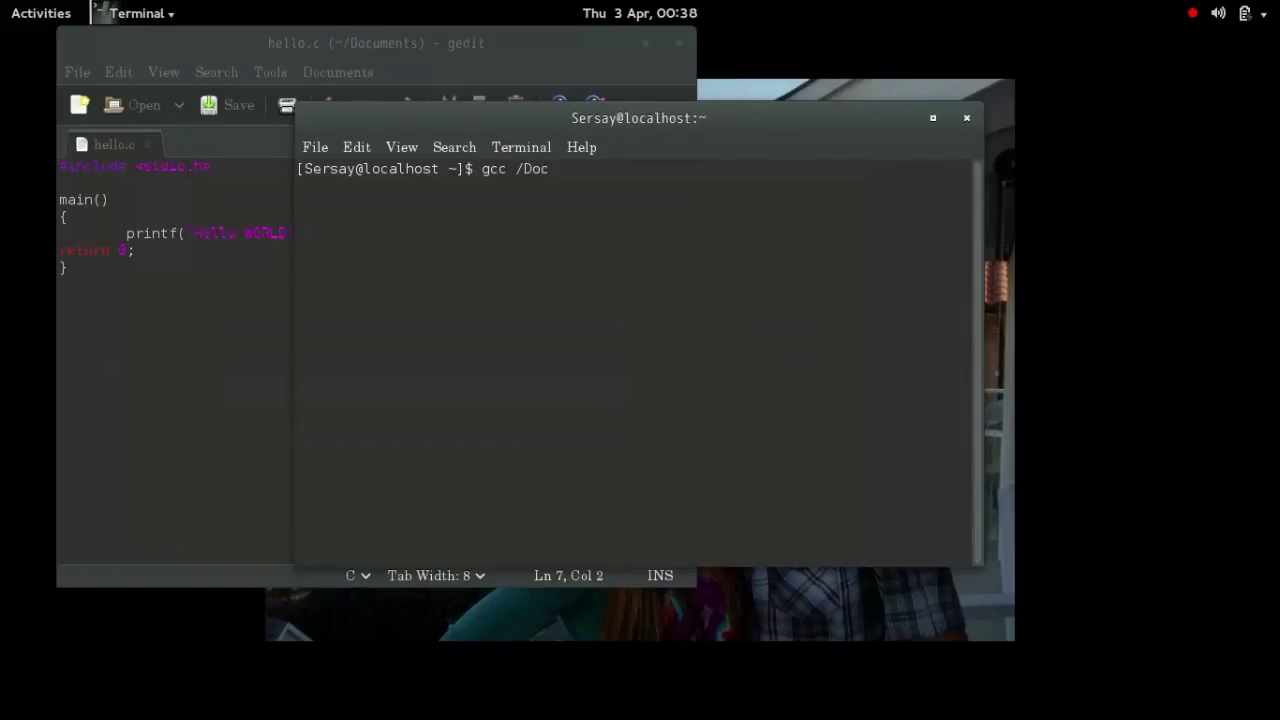
type("u")
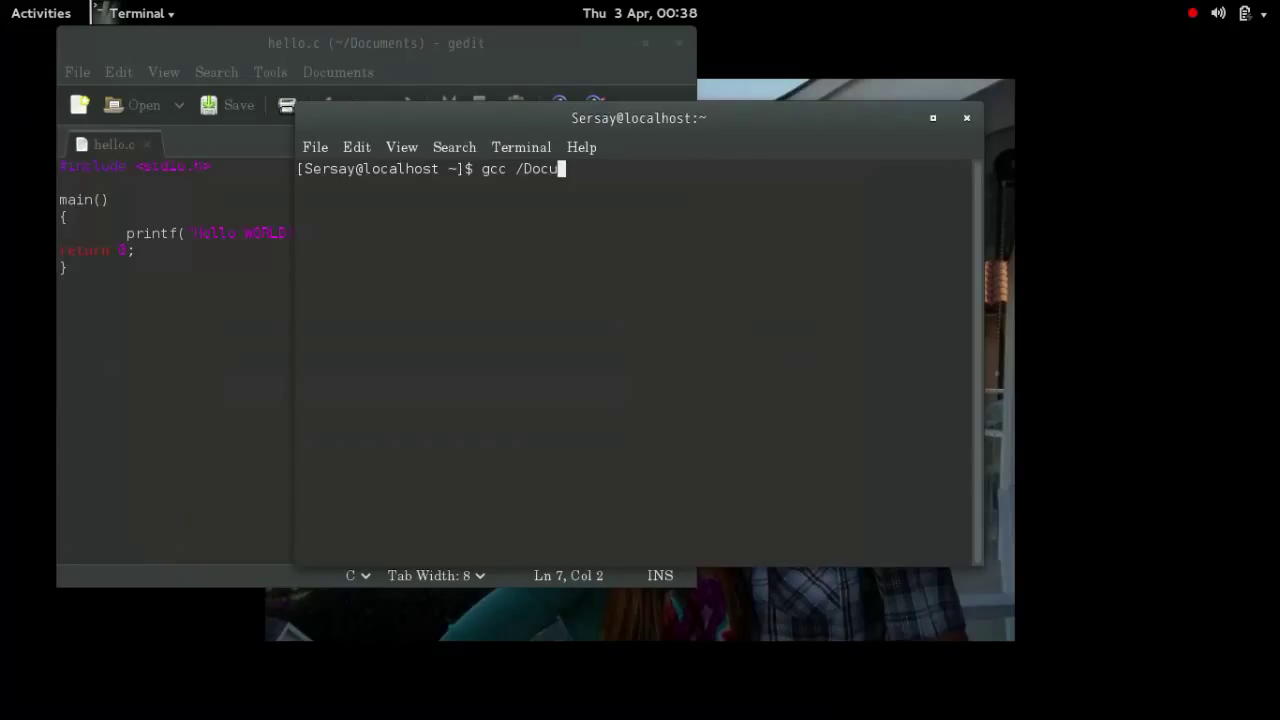
key("BackSpace")
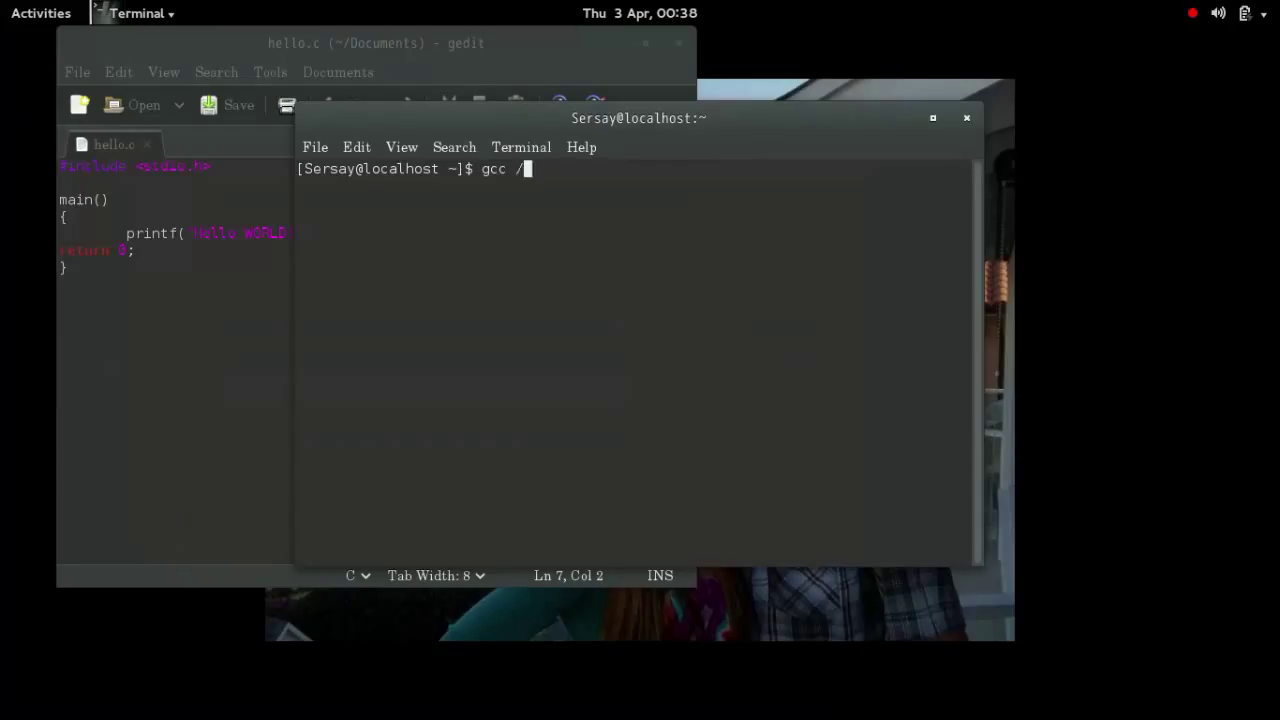
key("BackSpace")
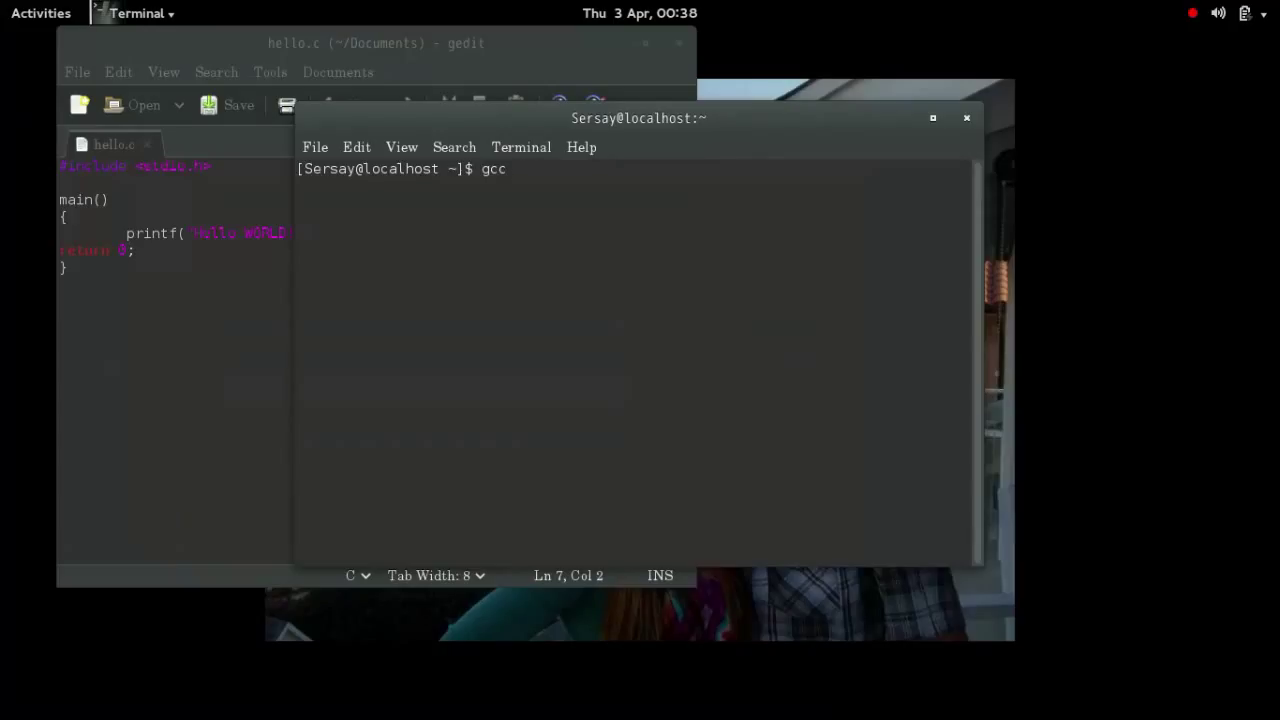
type("Documents/h")
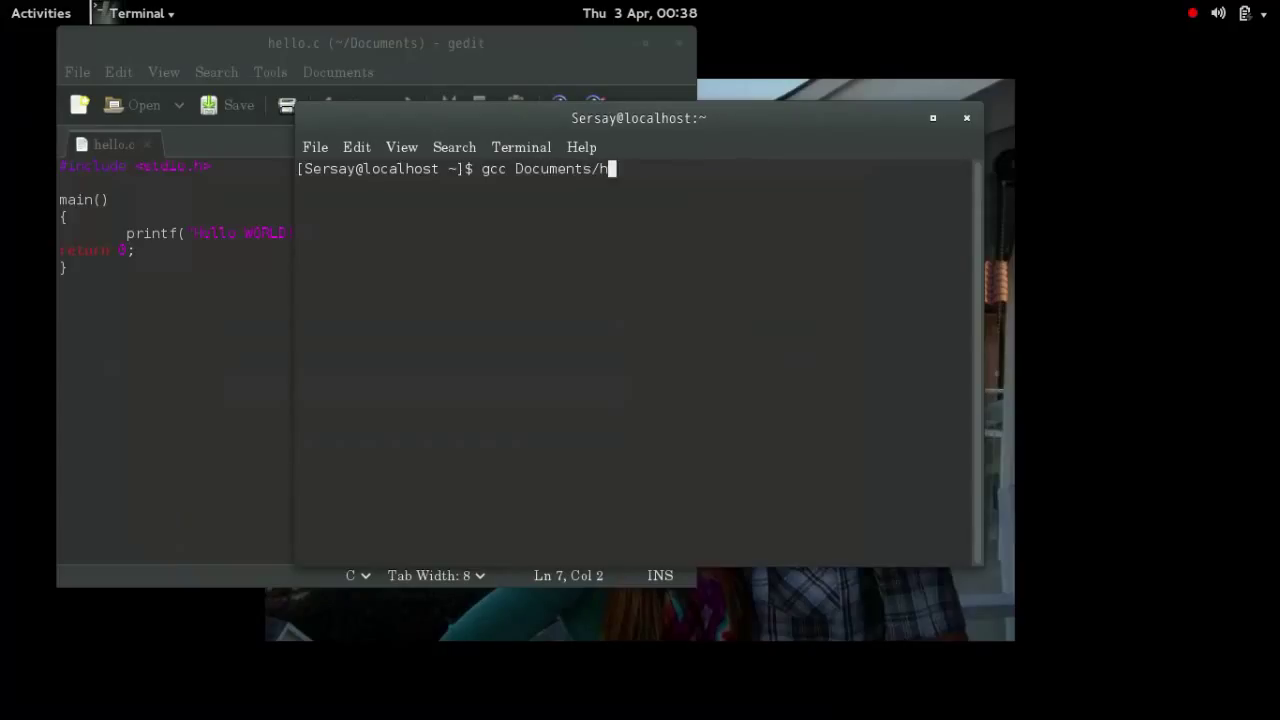
type("ello.c -o")
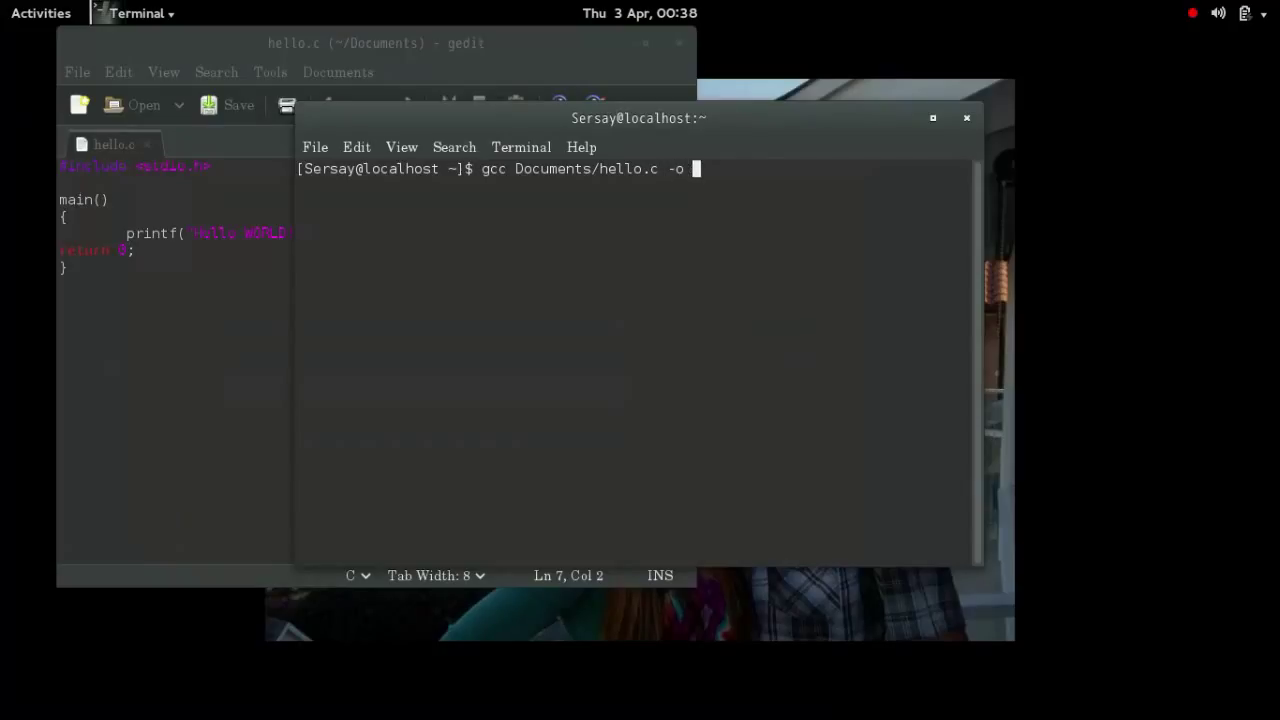
type("Documents/")
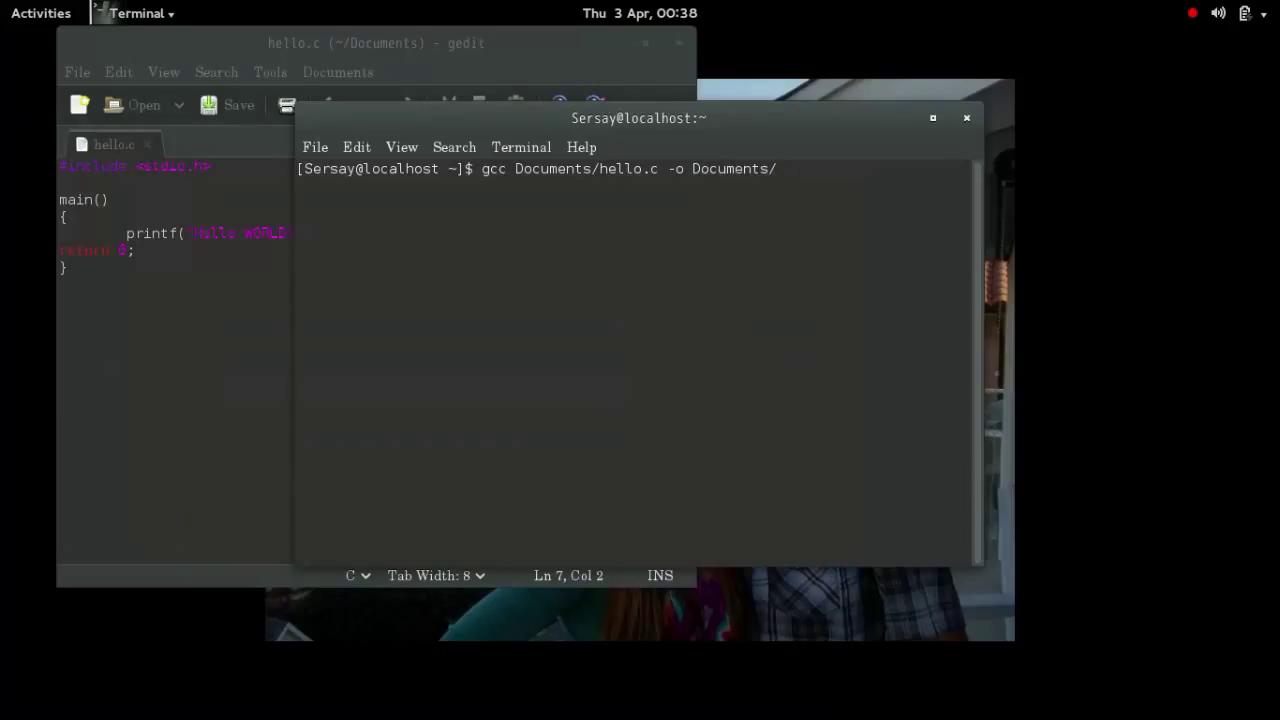
type("hello")
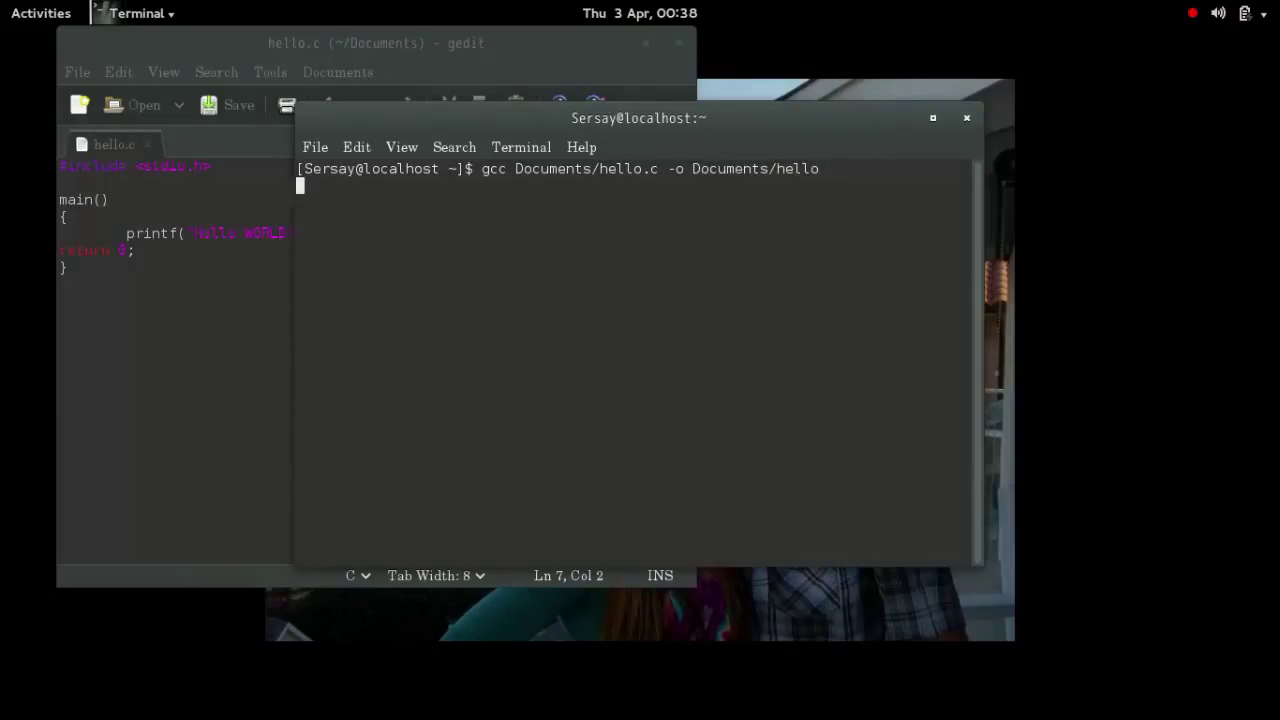
key("Return")
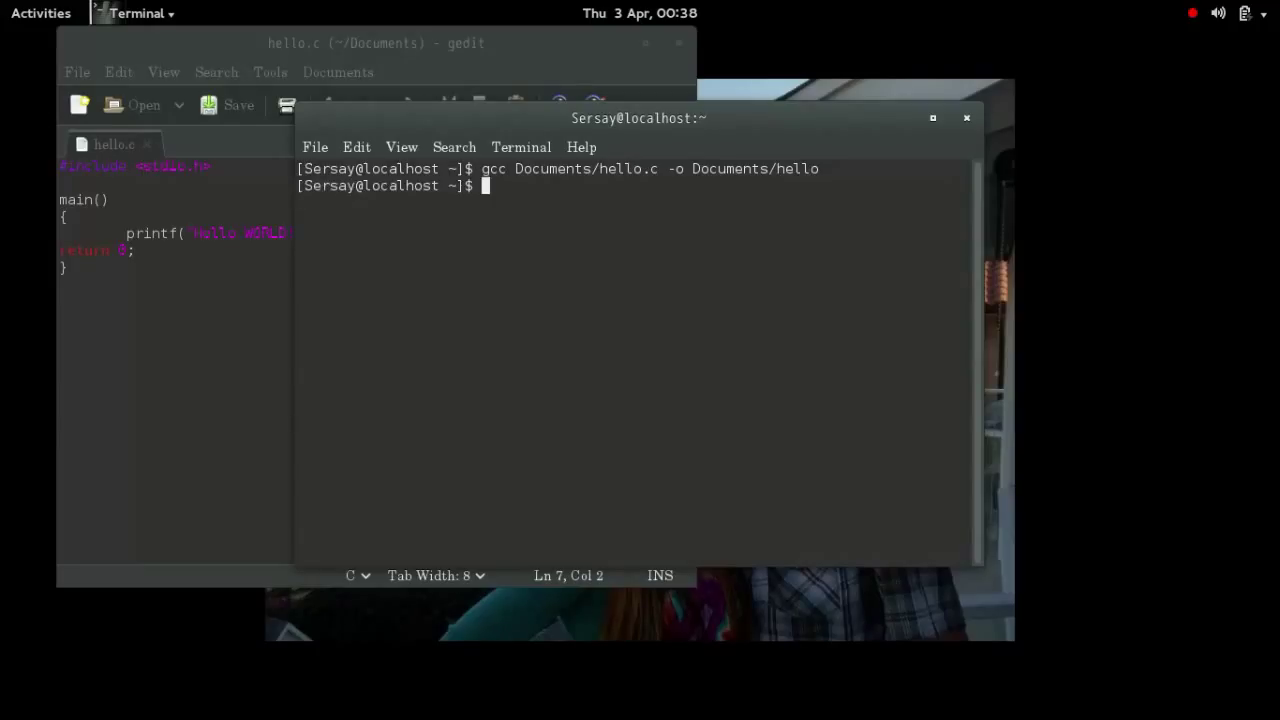
Run Documents/hello to print Hello WORLD!
type("./")
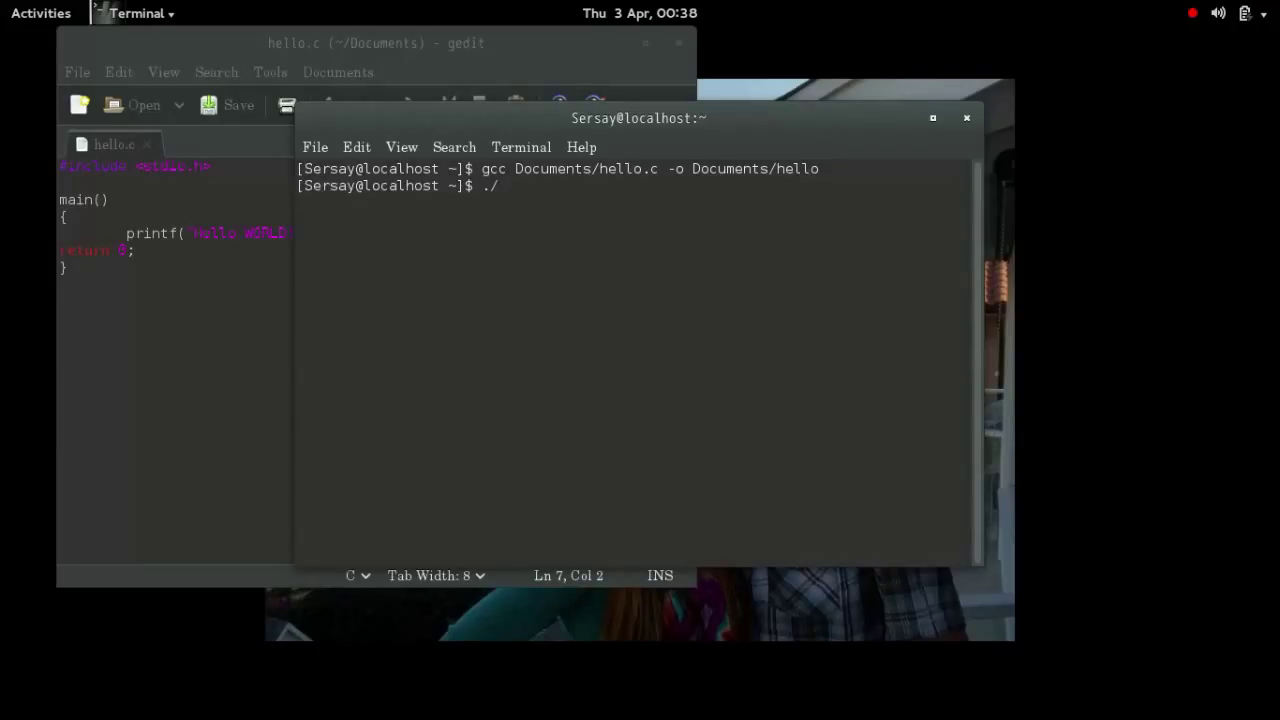
type("Documents")
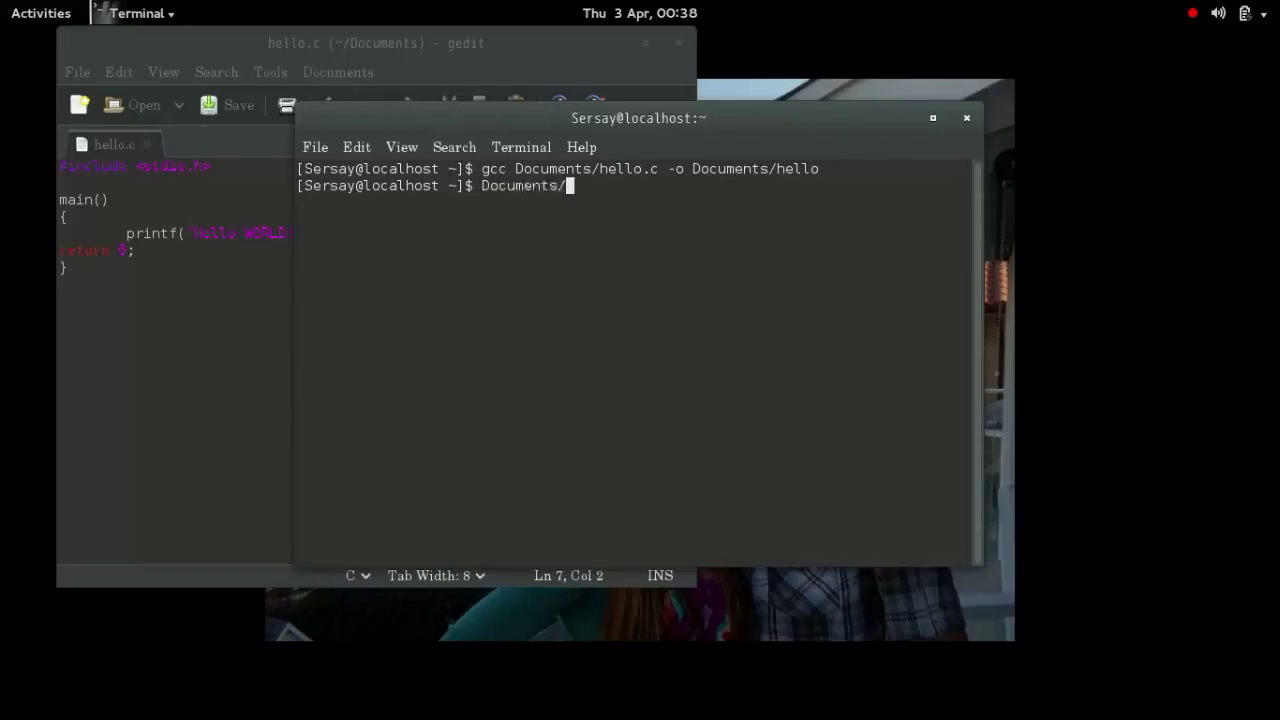
type("hello")
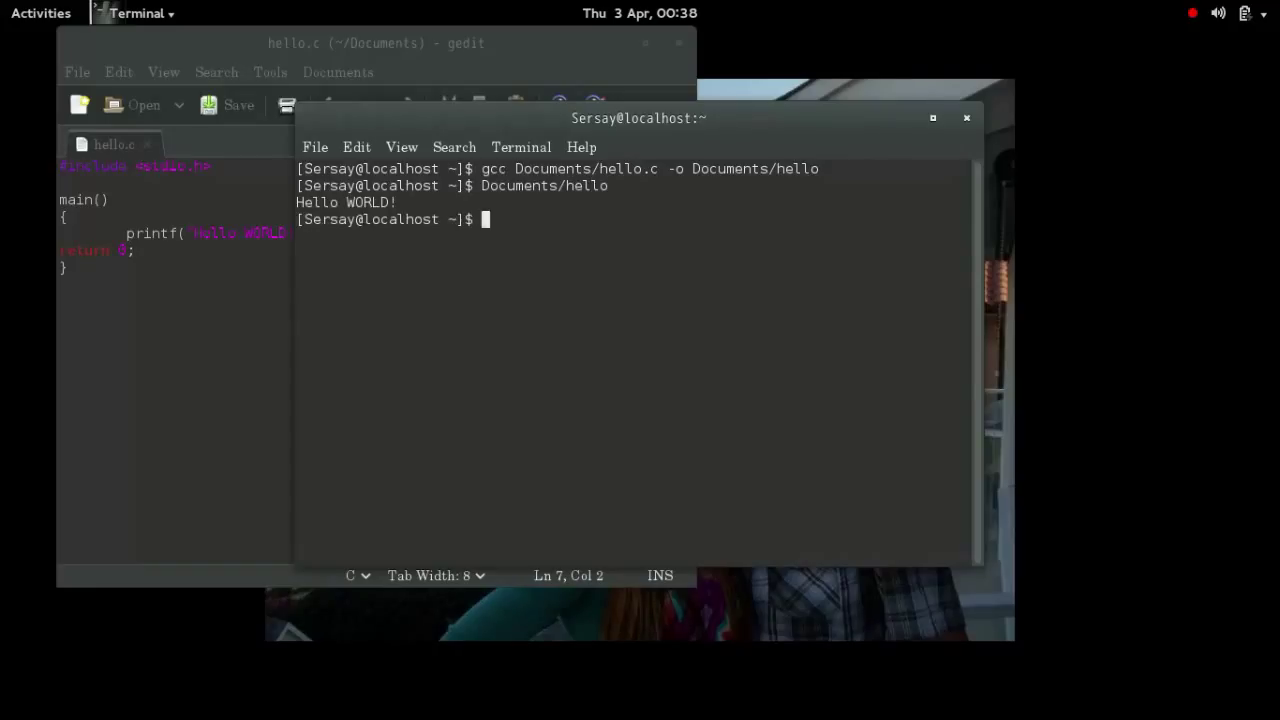
mouse_move(410, 218)
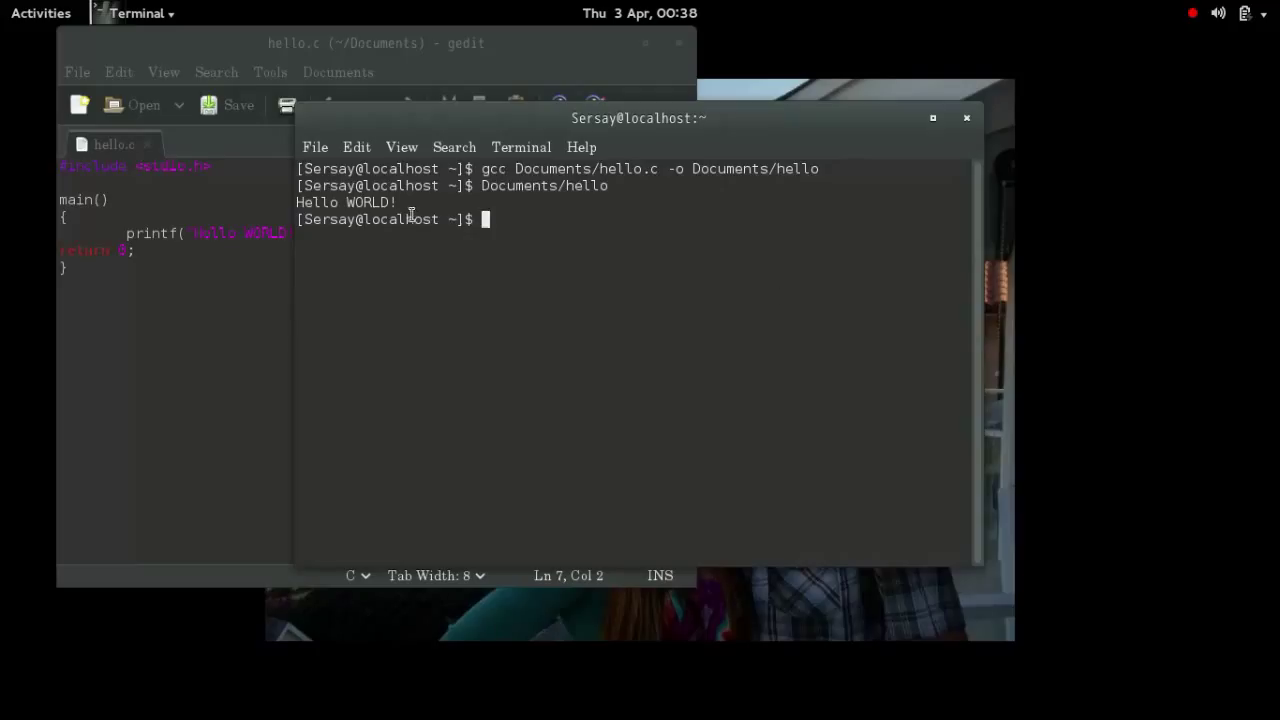
mouse_move(571, 240)
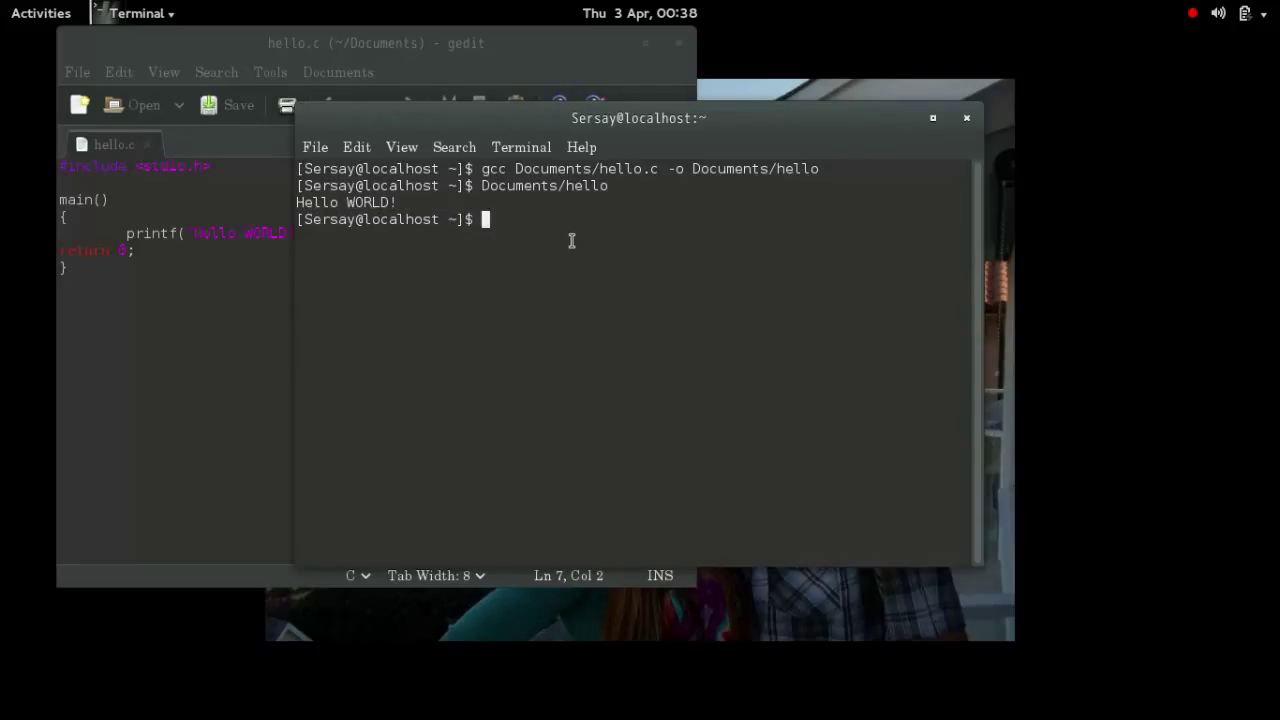
Move into Documents and list its files with ls.
type("cd D")
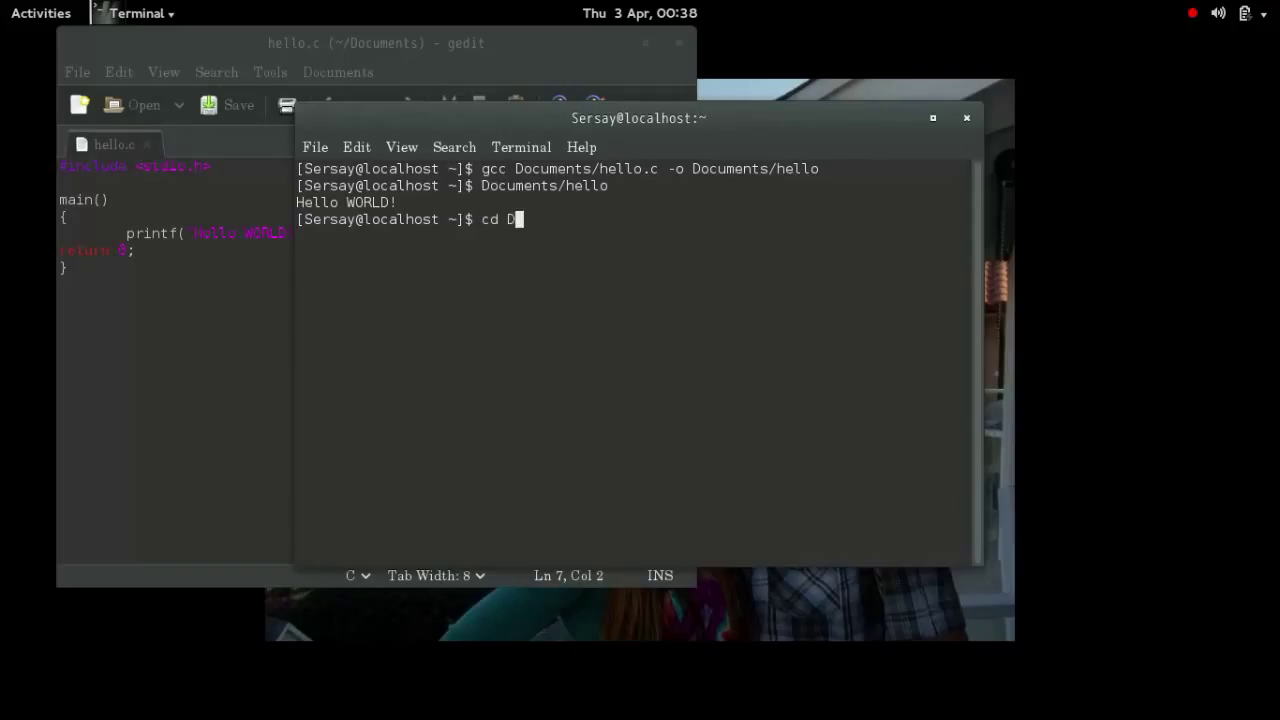
type("ocuments/")
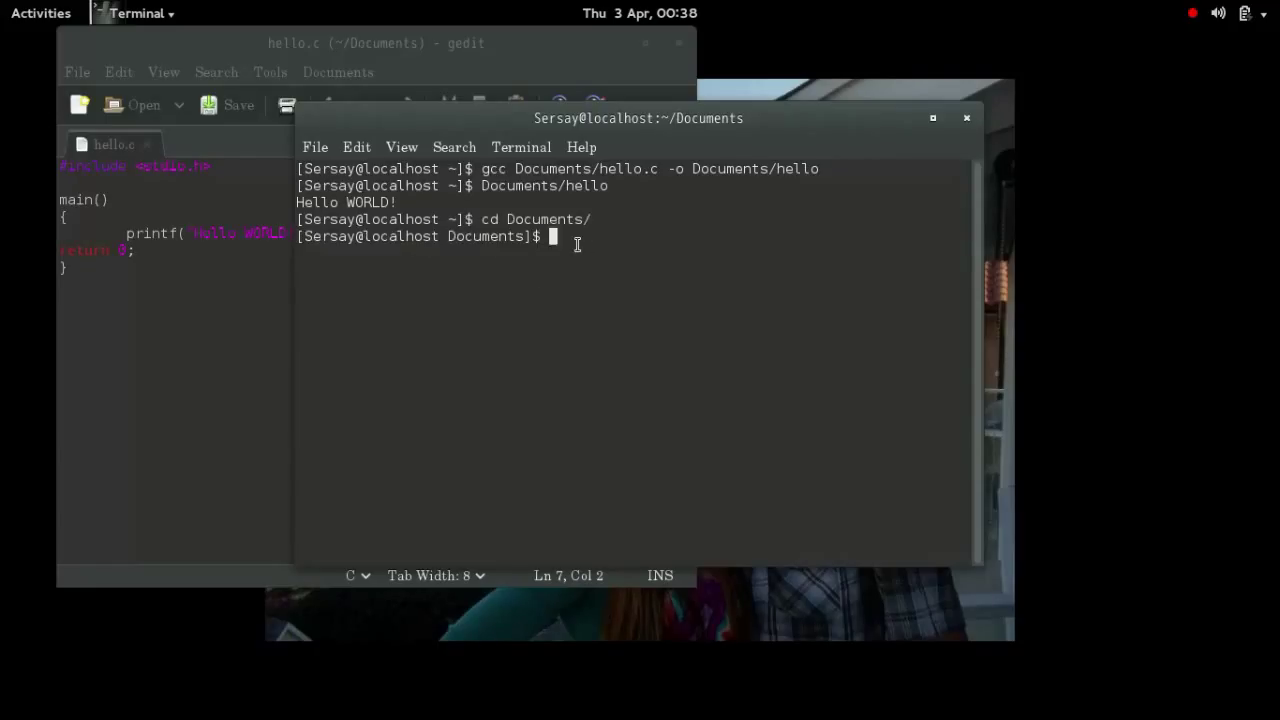
type("ls")
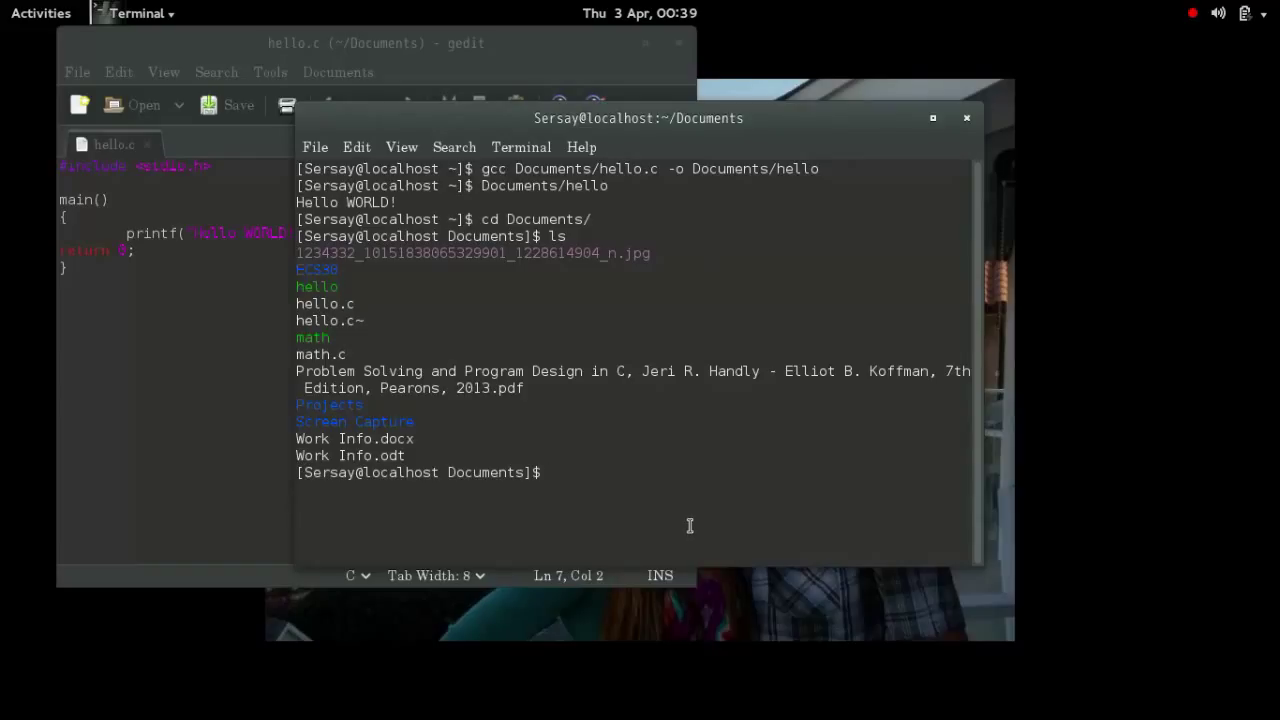
Recompile hello.c into hello, run ./hello, and start typing a closing message.
type("gcc")
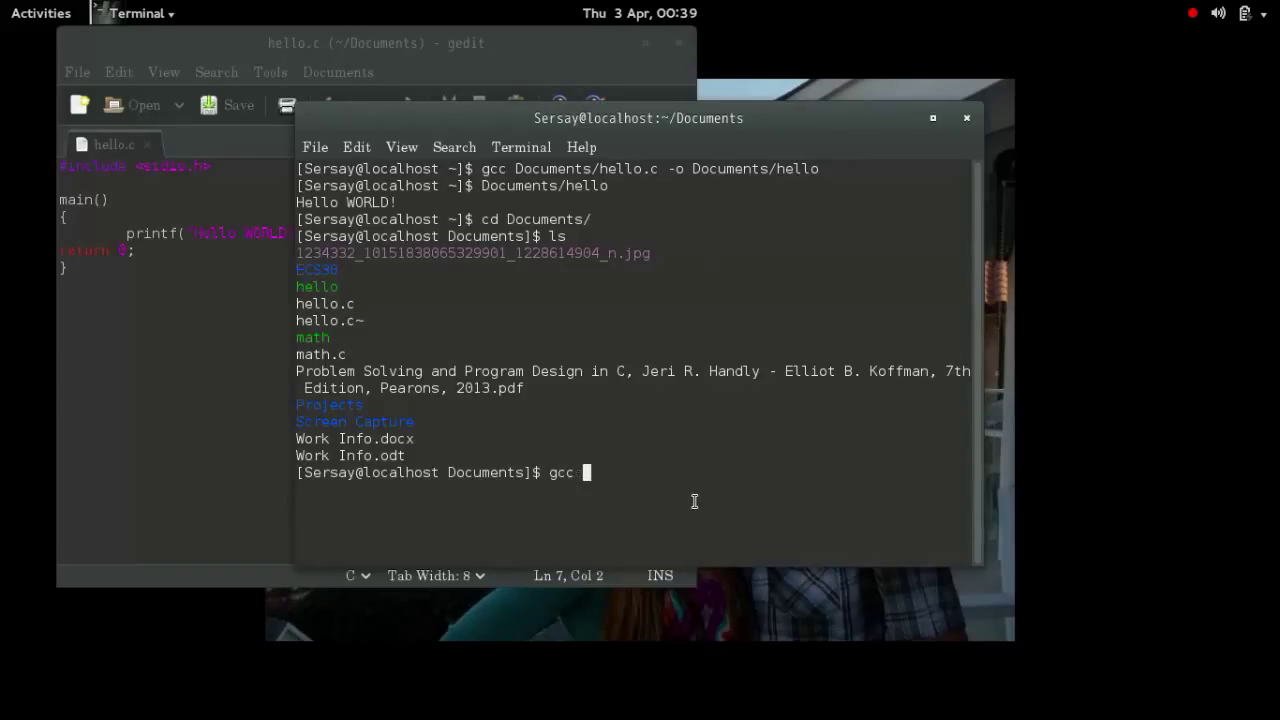
type("hello.c -o")
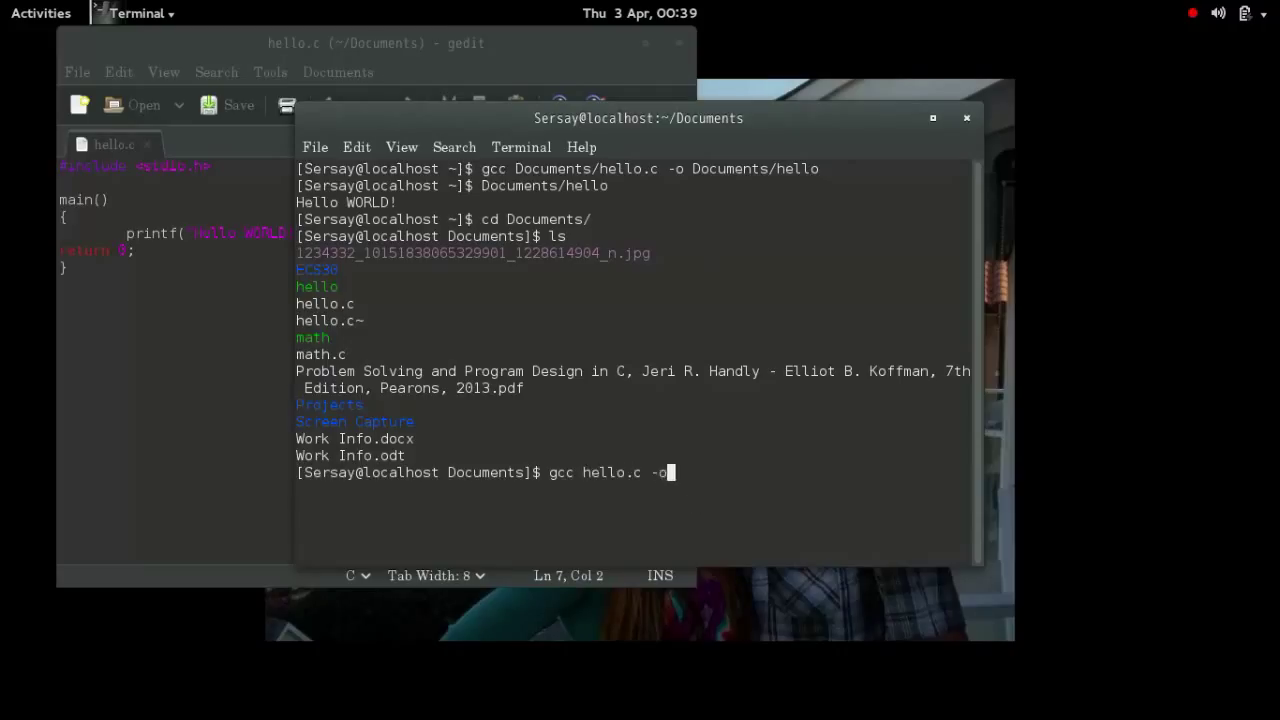
type("hello")
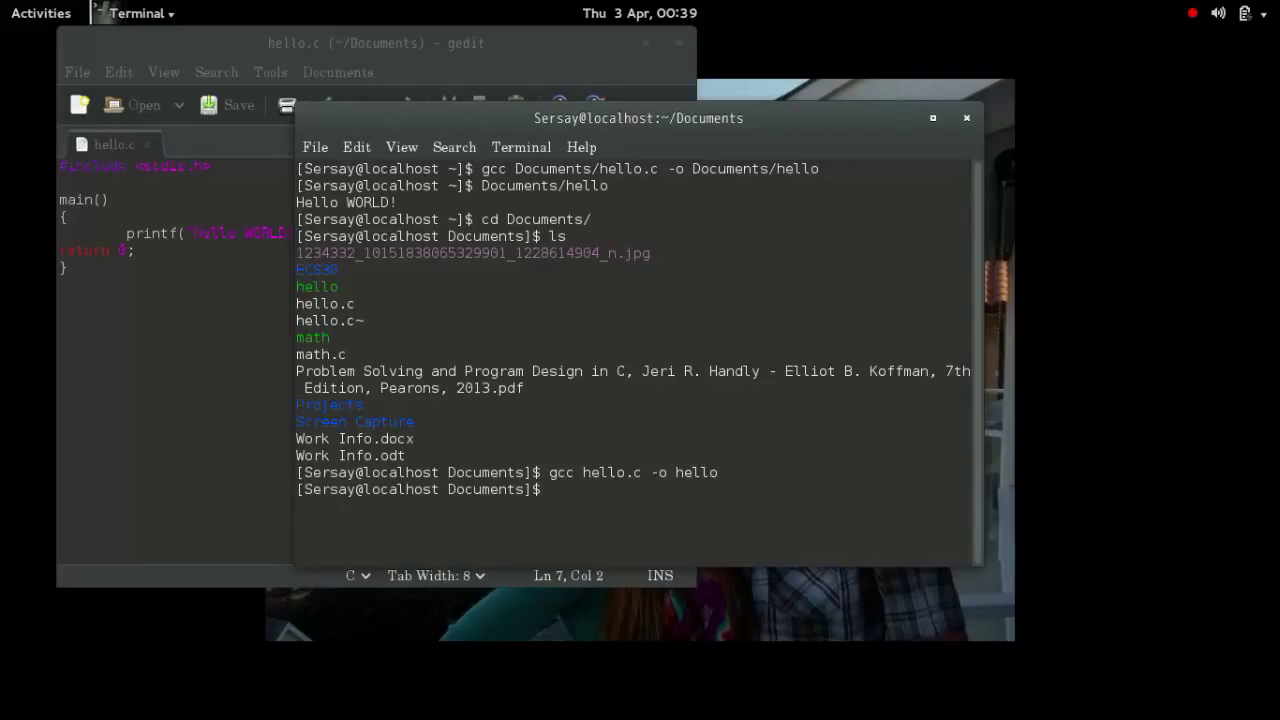
type("./")
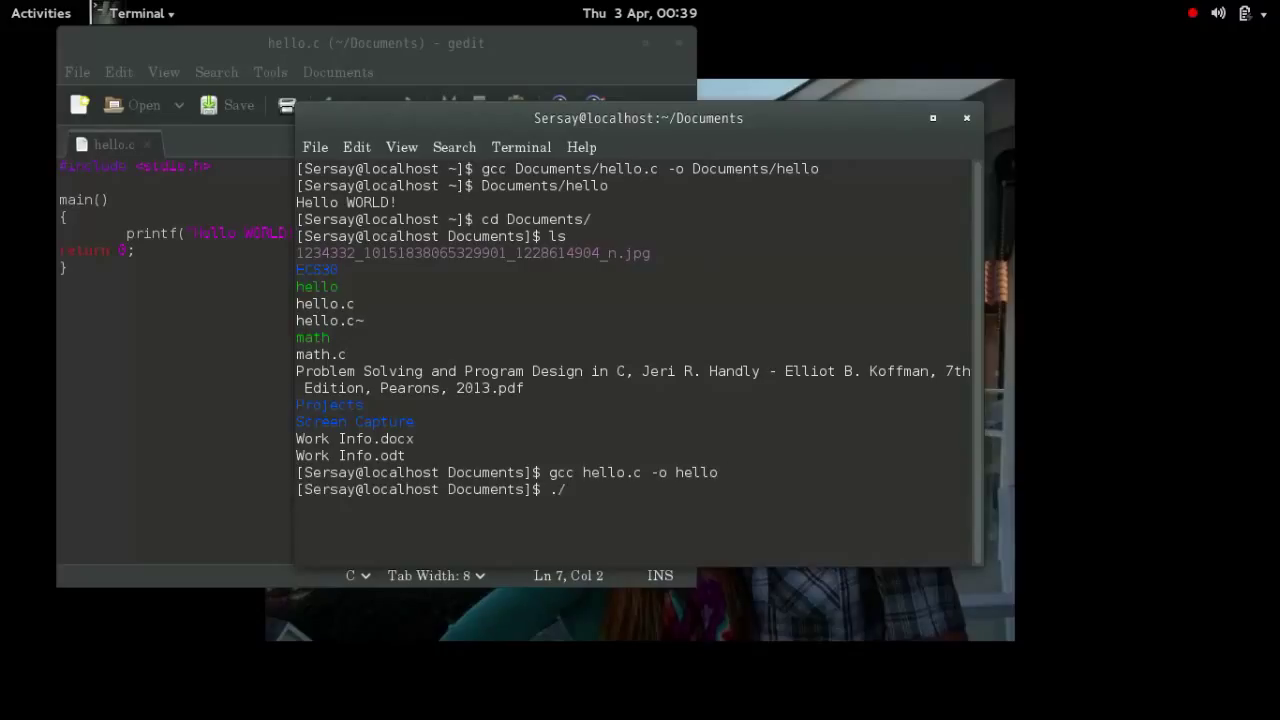
key("Return")
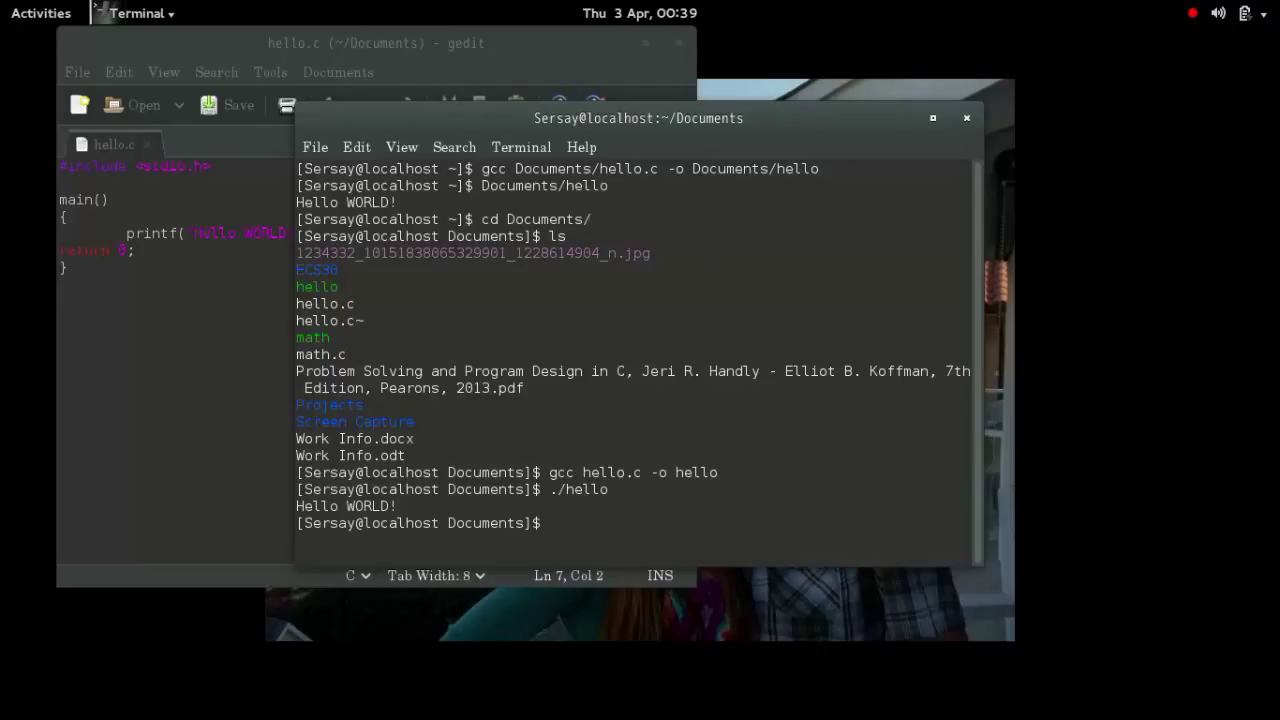
type("And that is all fo")
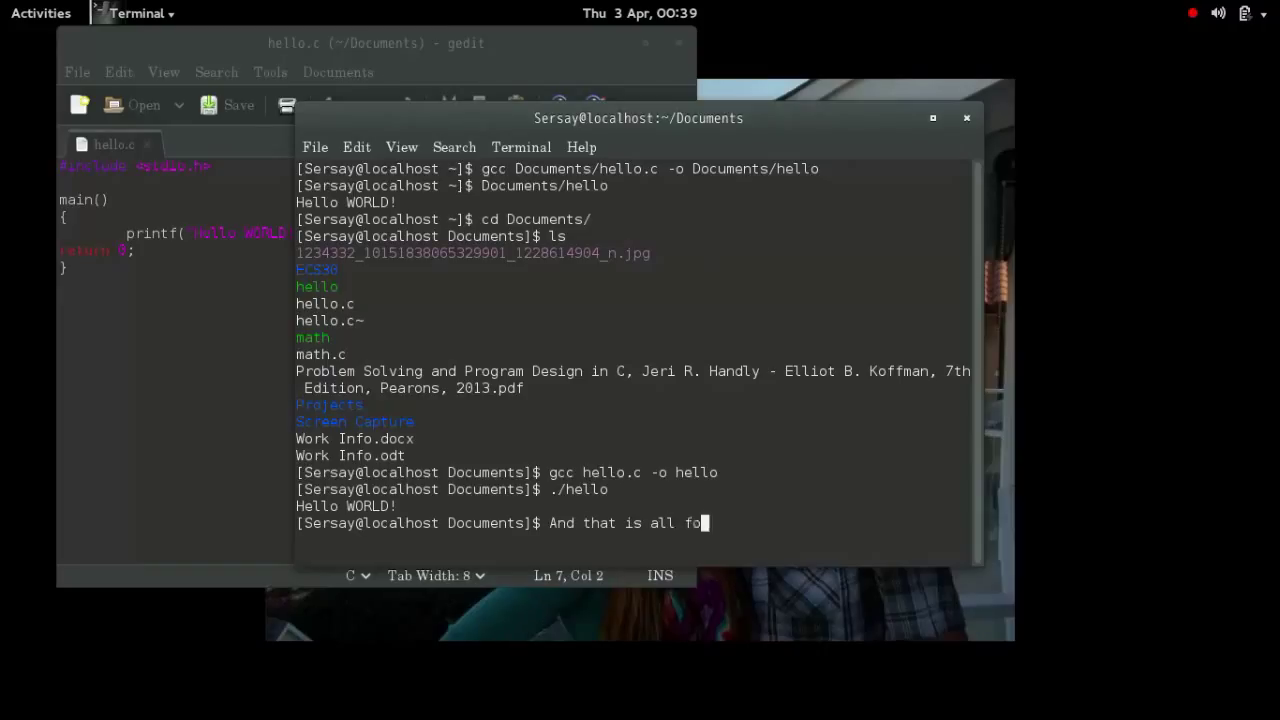
type("lk")
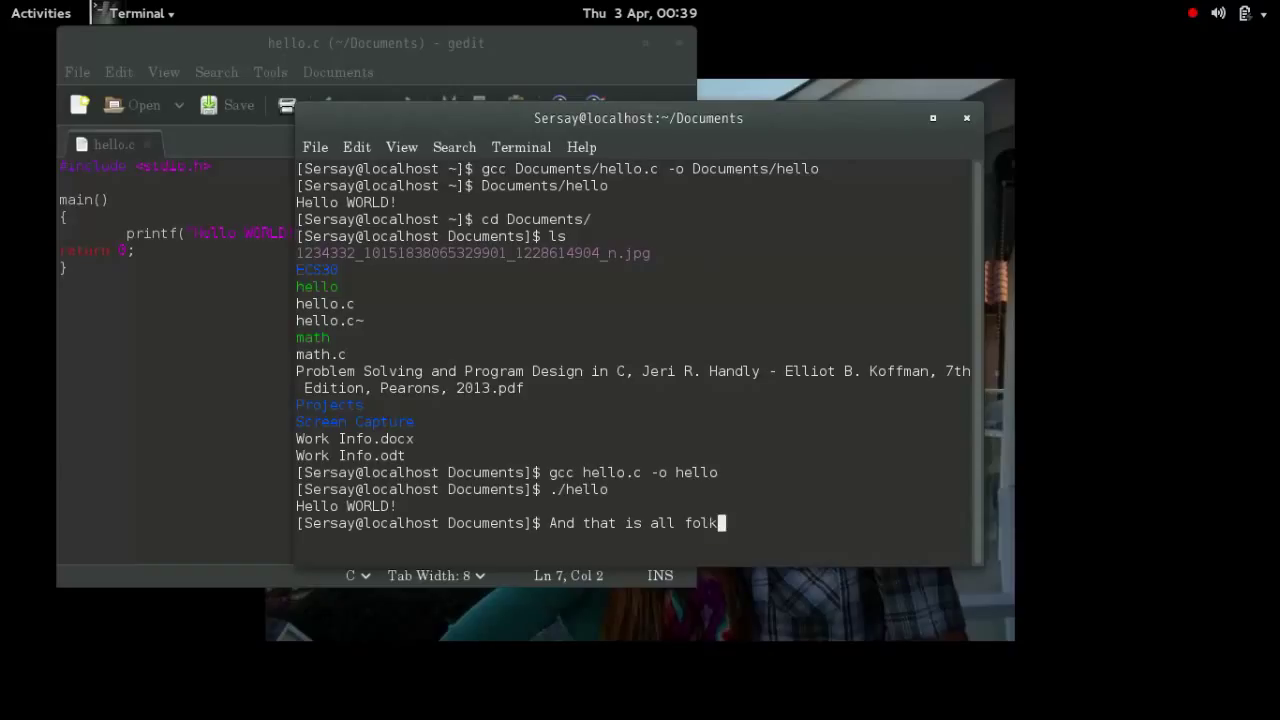
type("s")
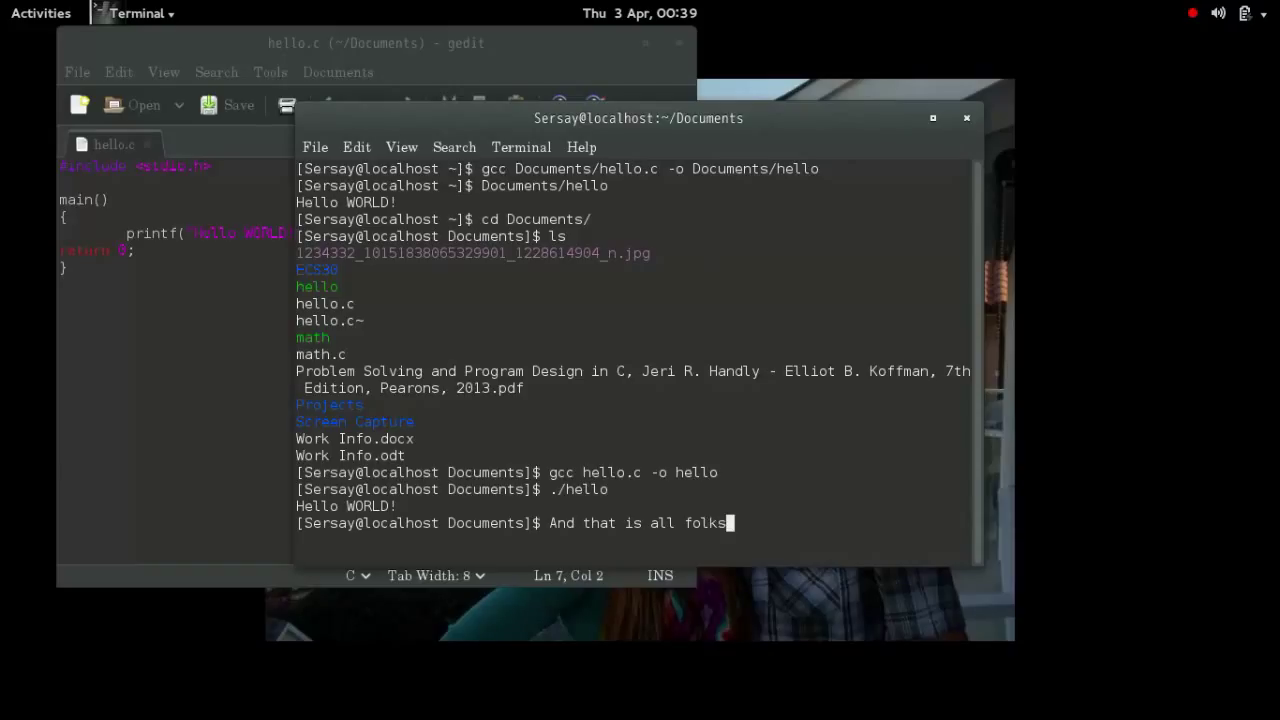